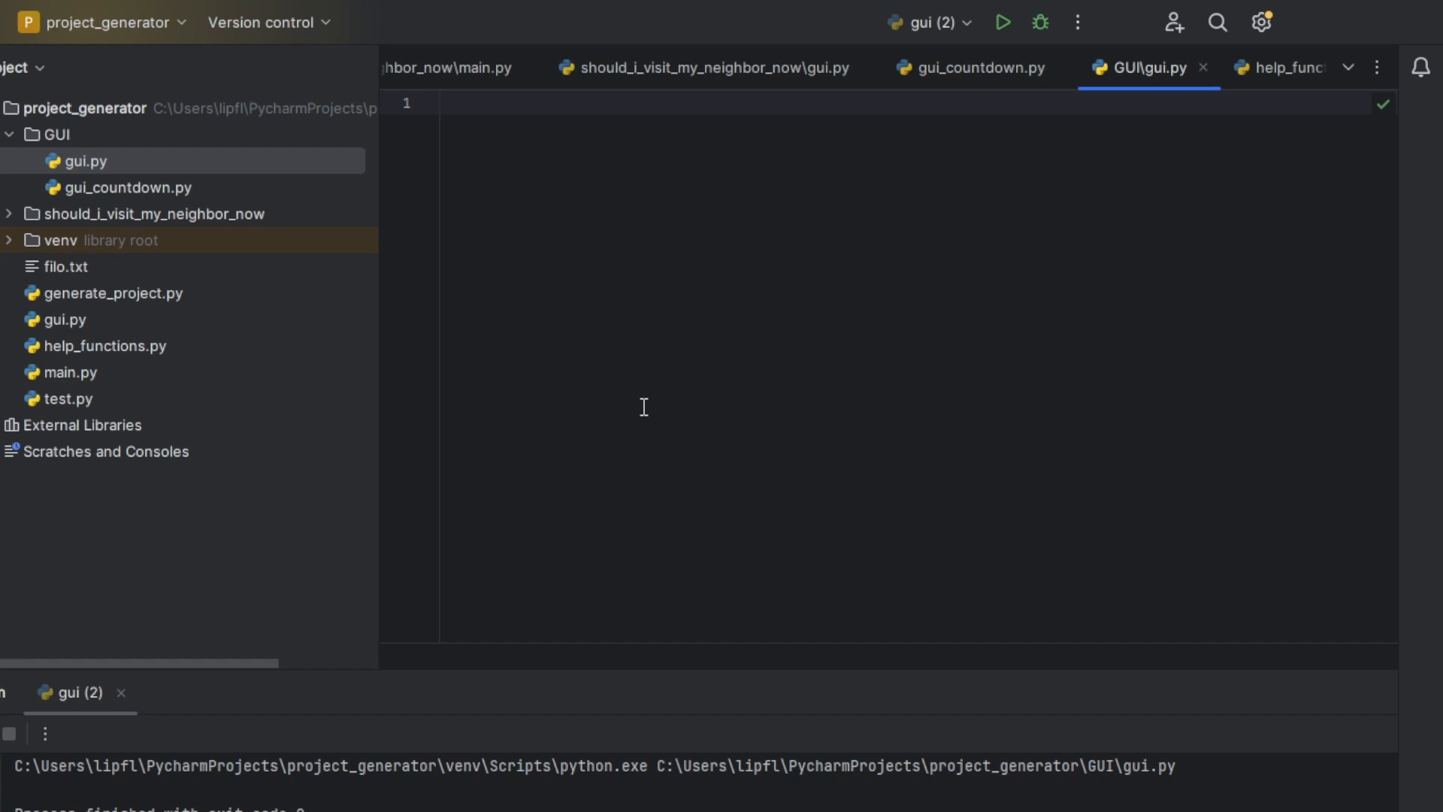
Import tkinter and create the window with GUI = tkinter.Tk()
left_click(444, 102)
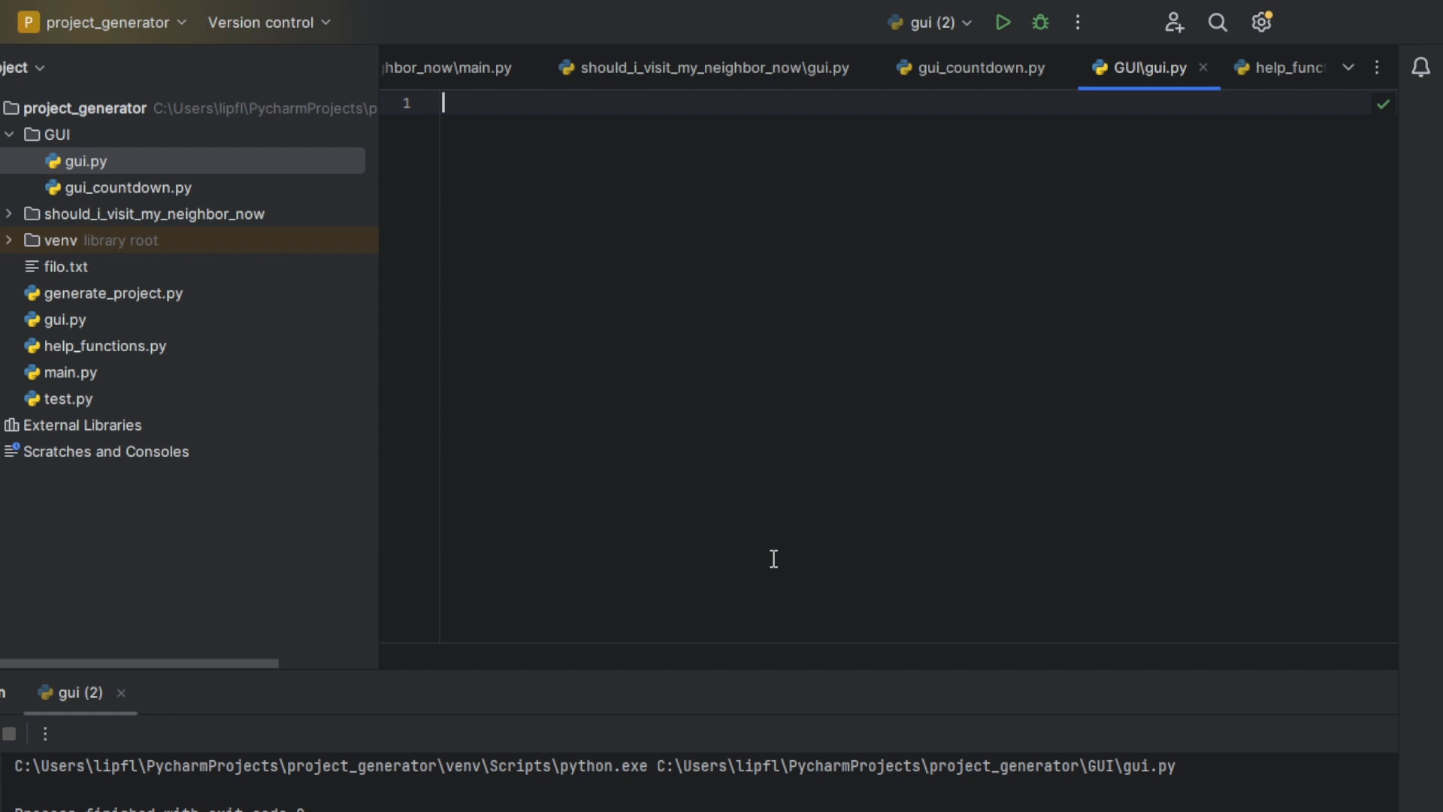
mouse_move(685, 562)
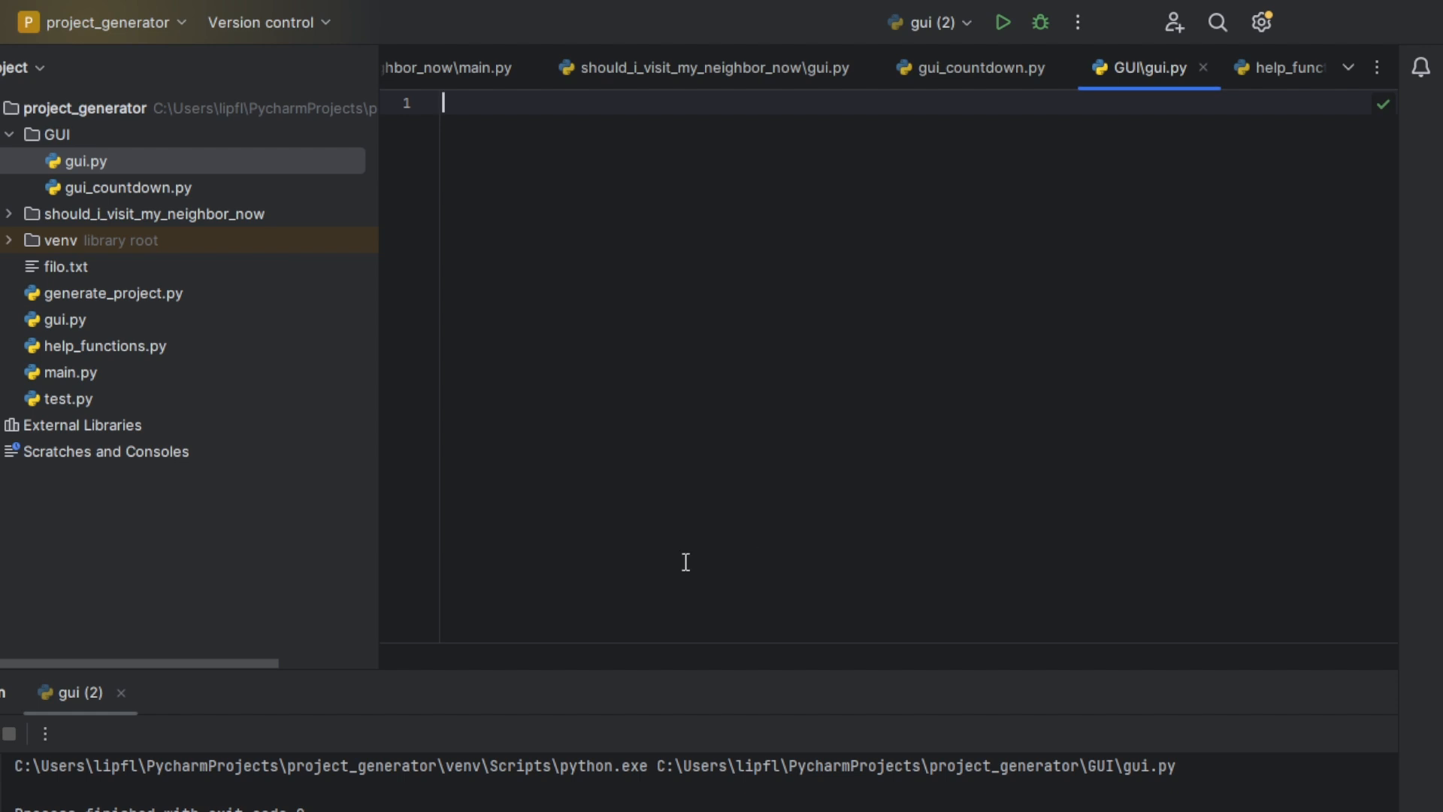
mouse_move(676, 625)
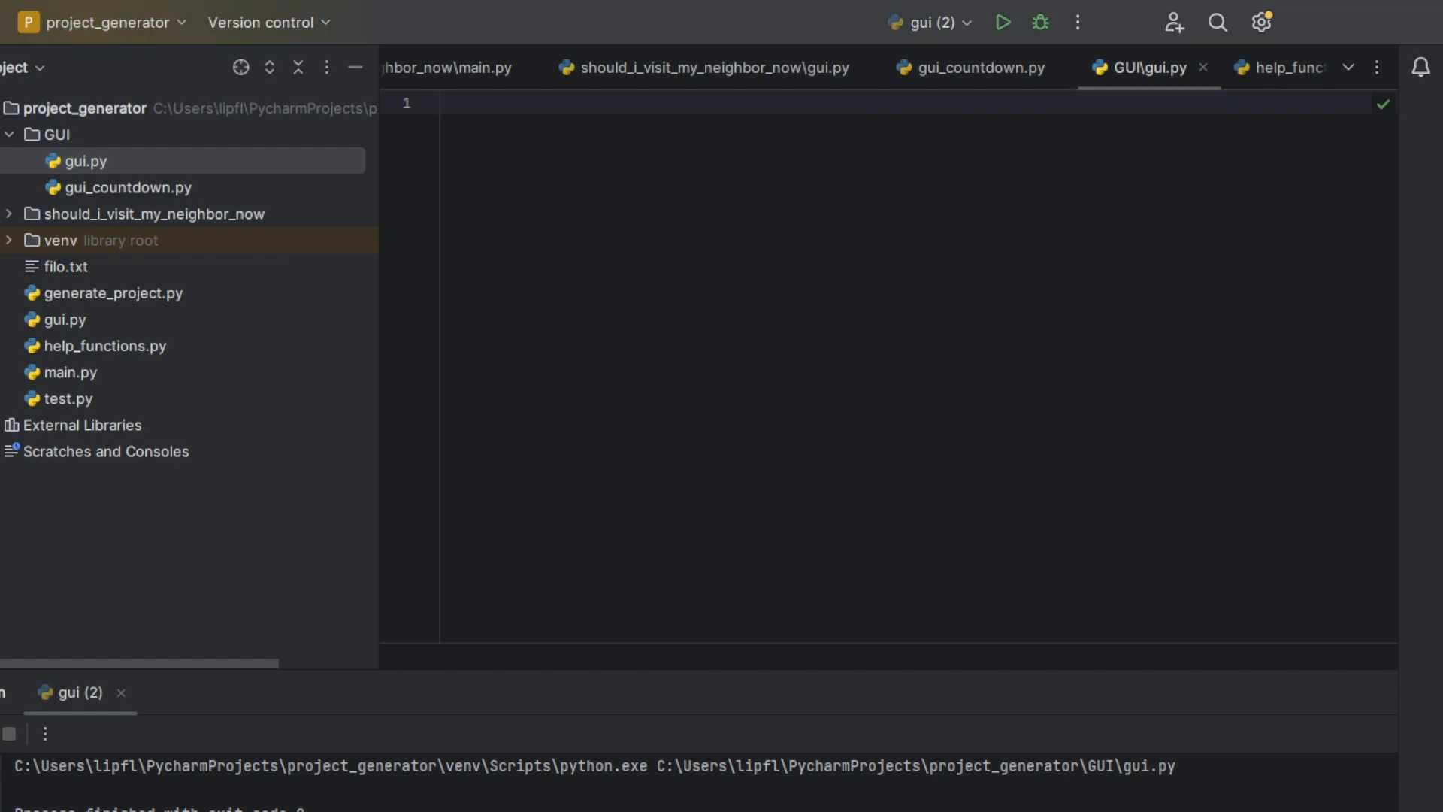
type("im")
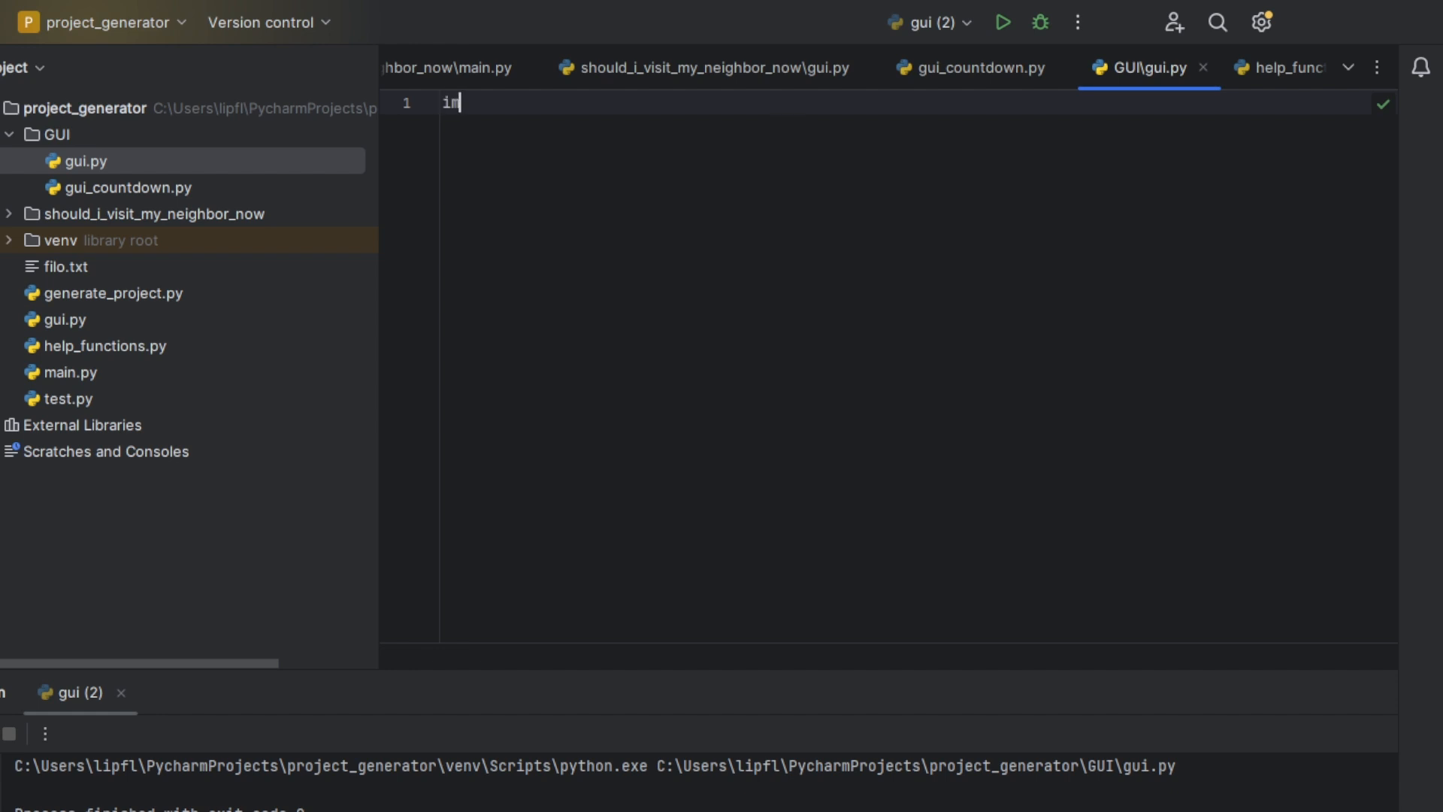
type("port")
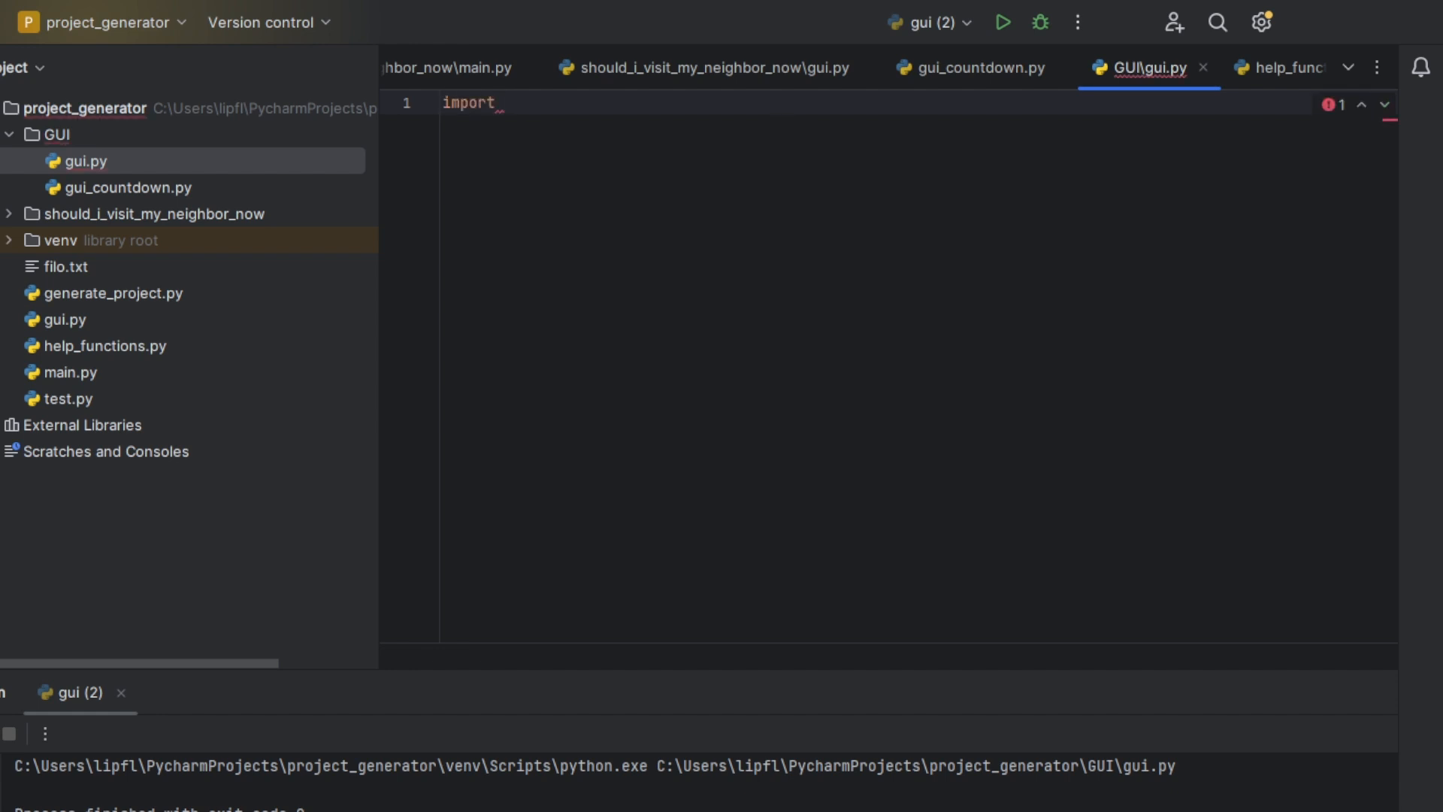
type("tkinter")
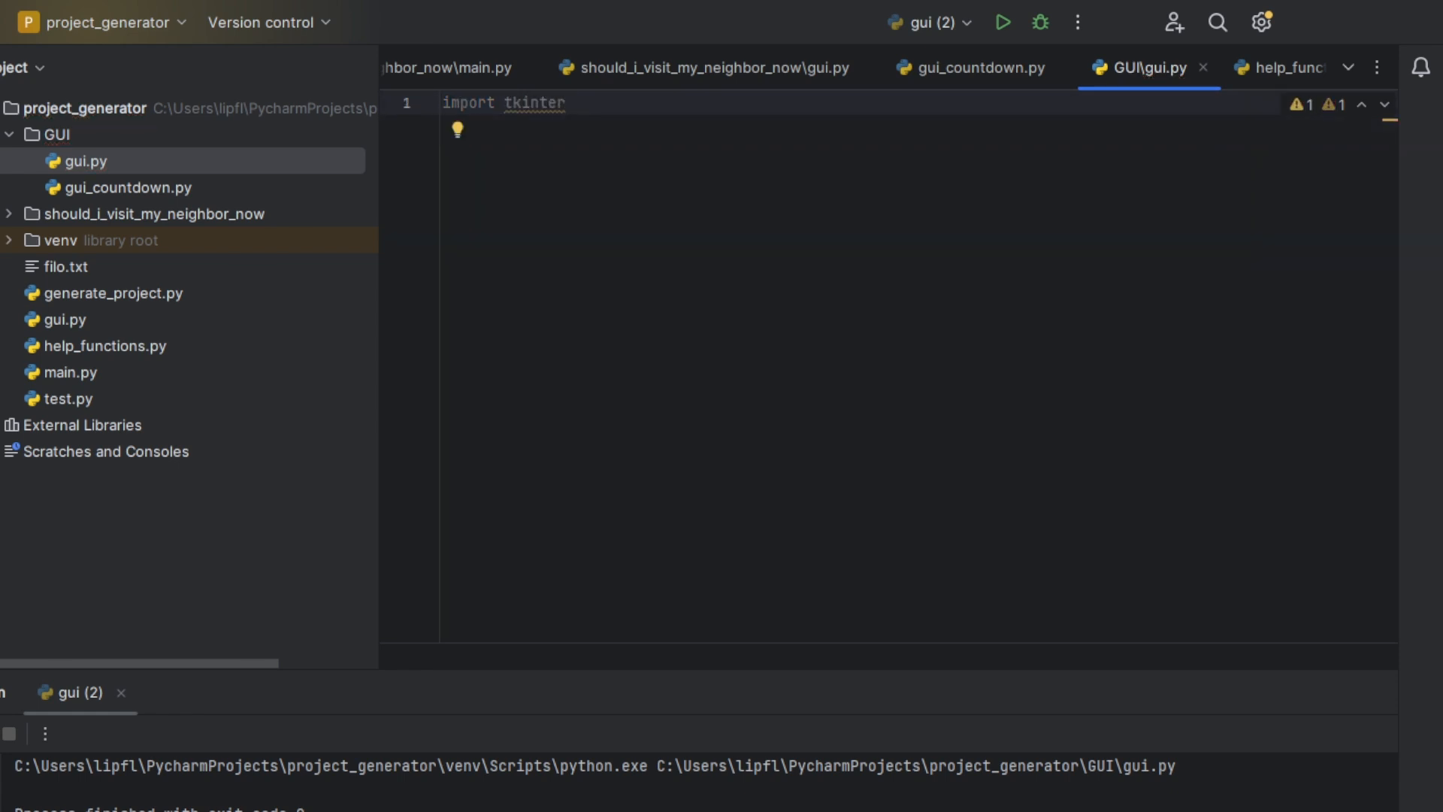
type("GUI =)")
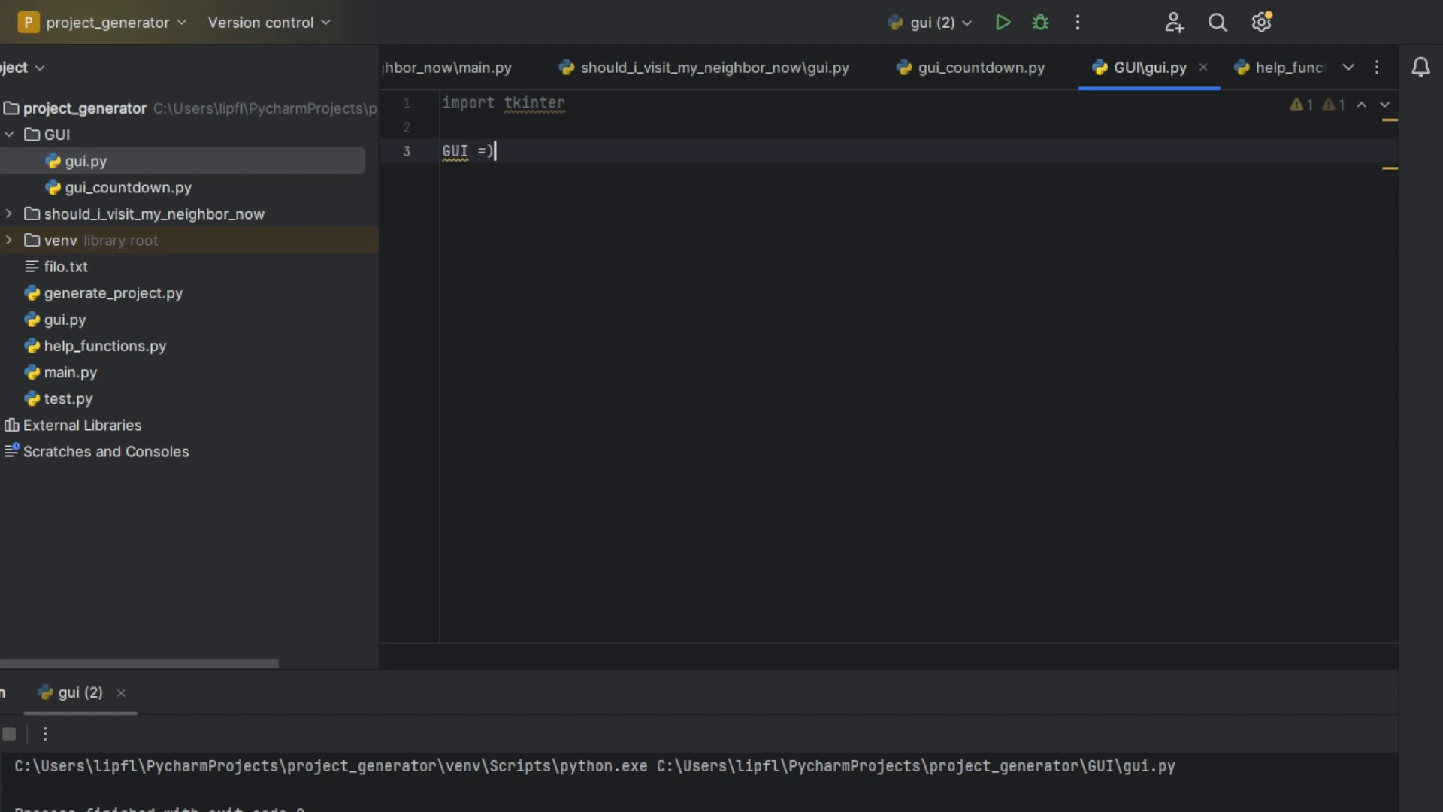
key("Backspace")
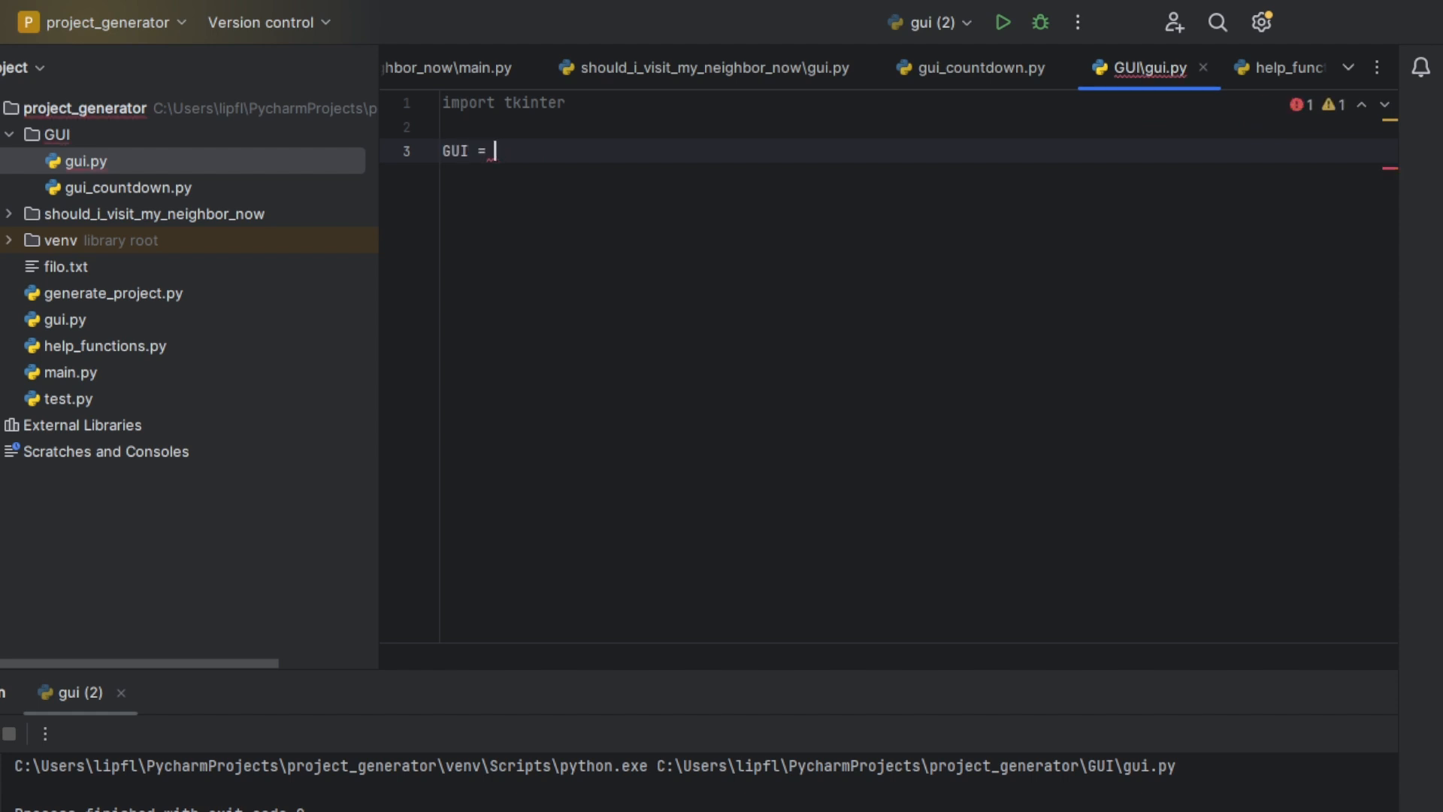
type("tk")
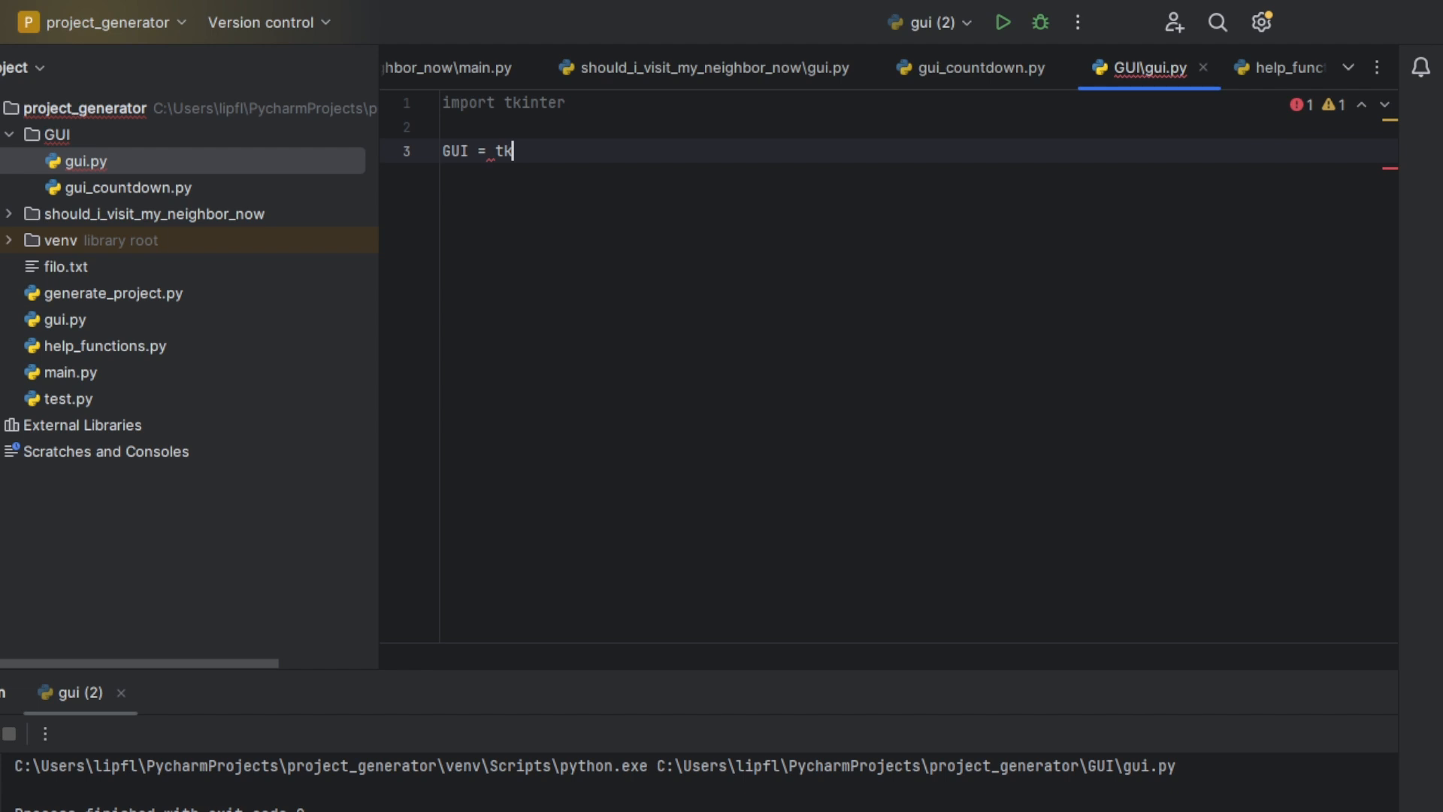
type("inter.Tk)")
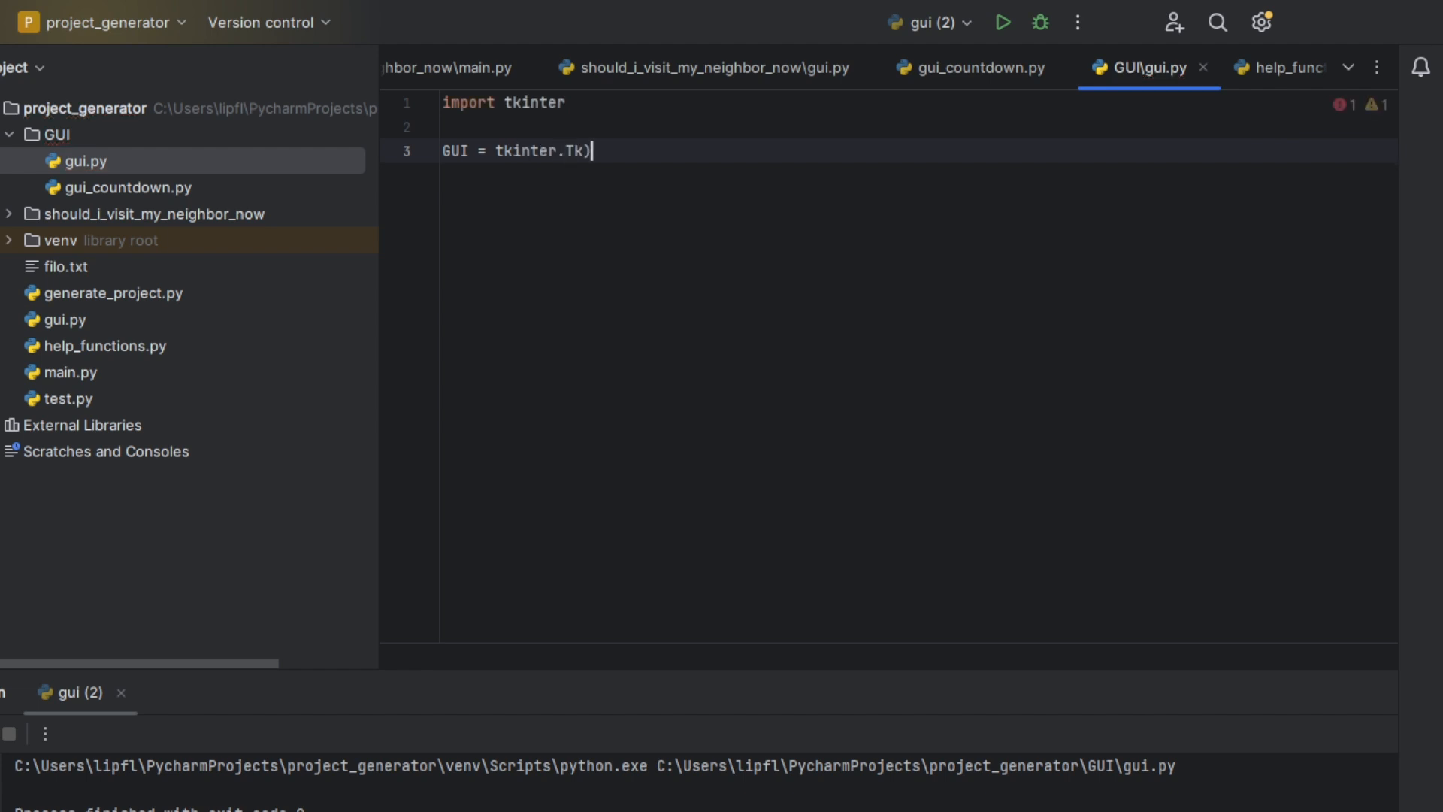
type("(")
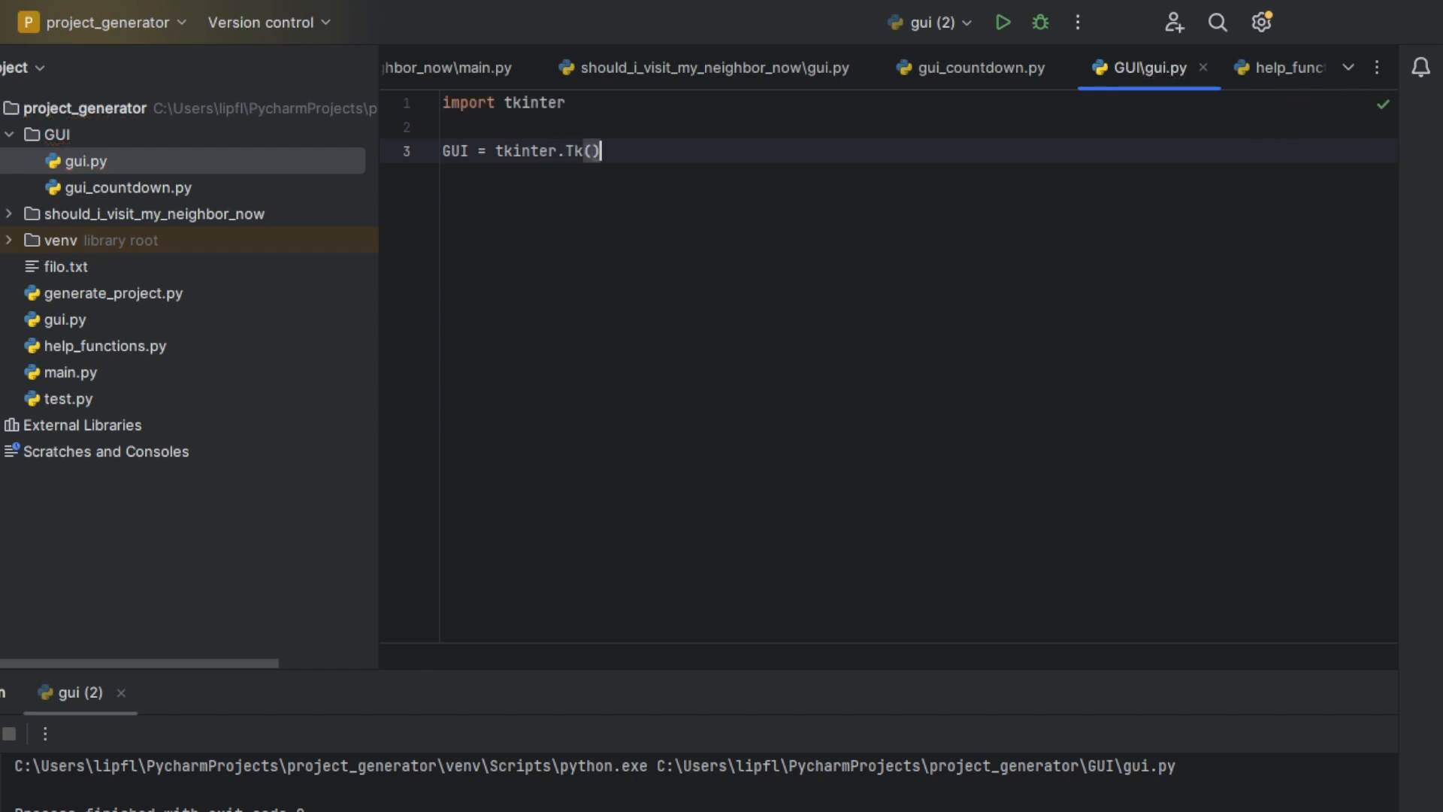
Add GUI.mainloop() a few lines below the window creation
key("enter")
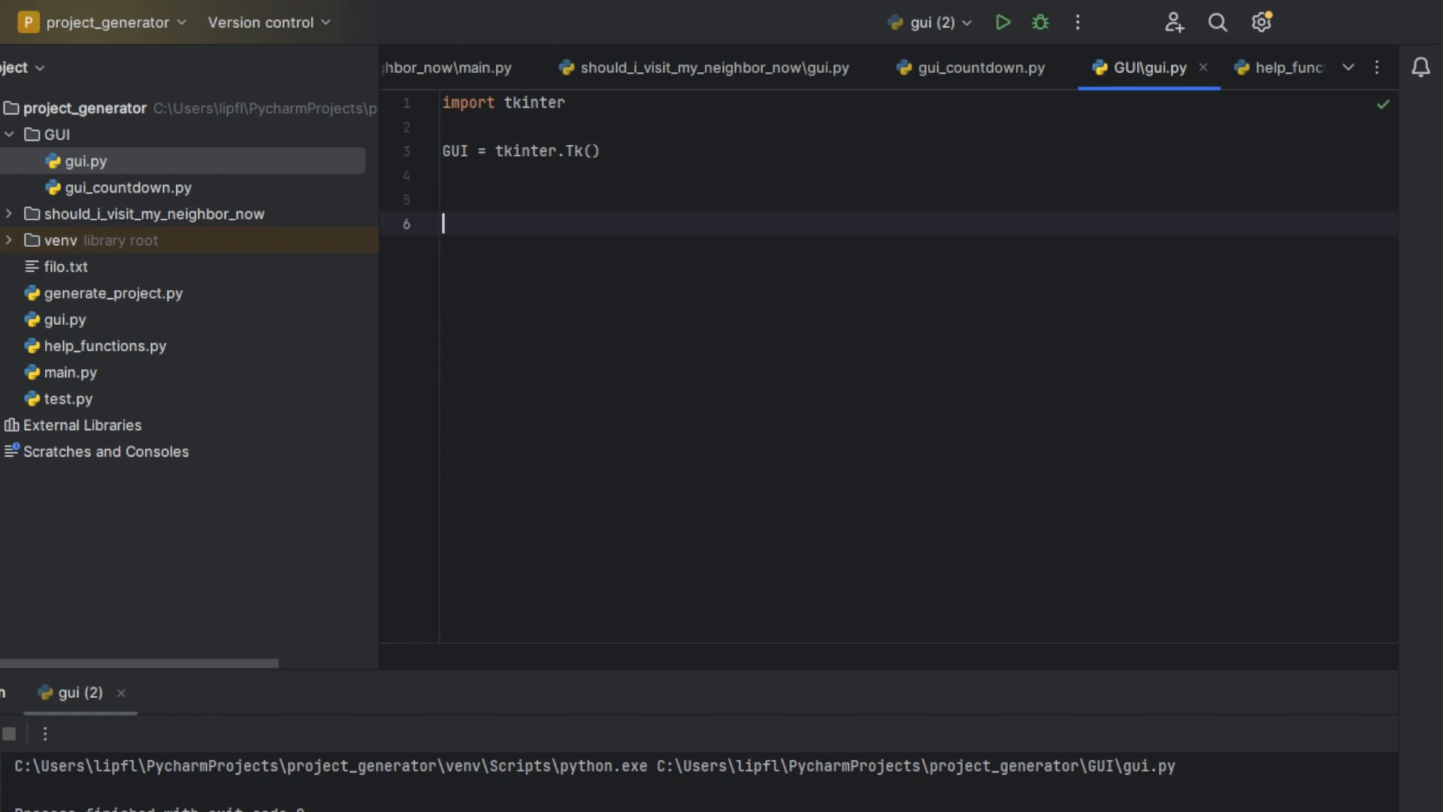
type("GUI")
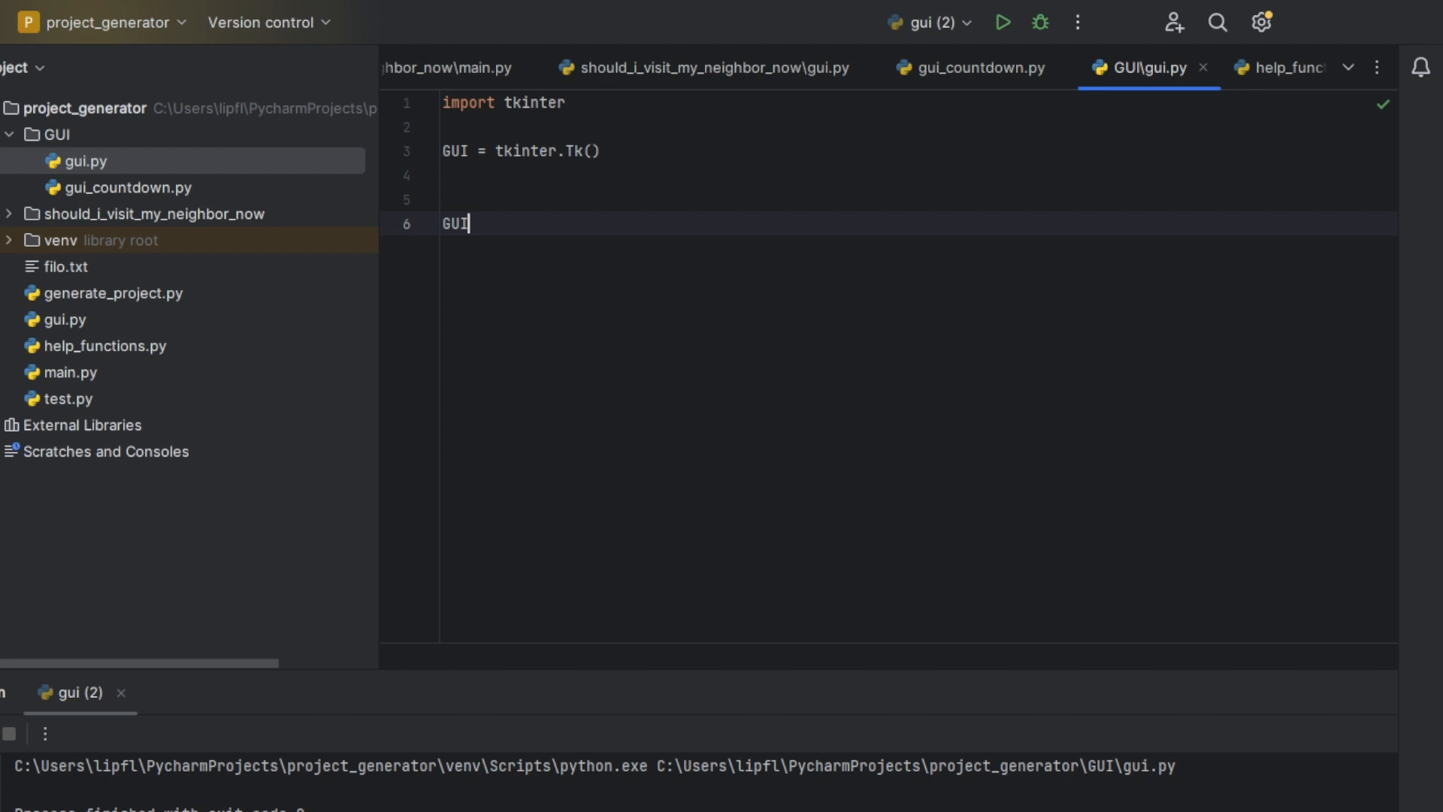
type(".mainloop()")
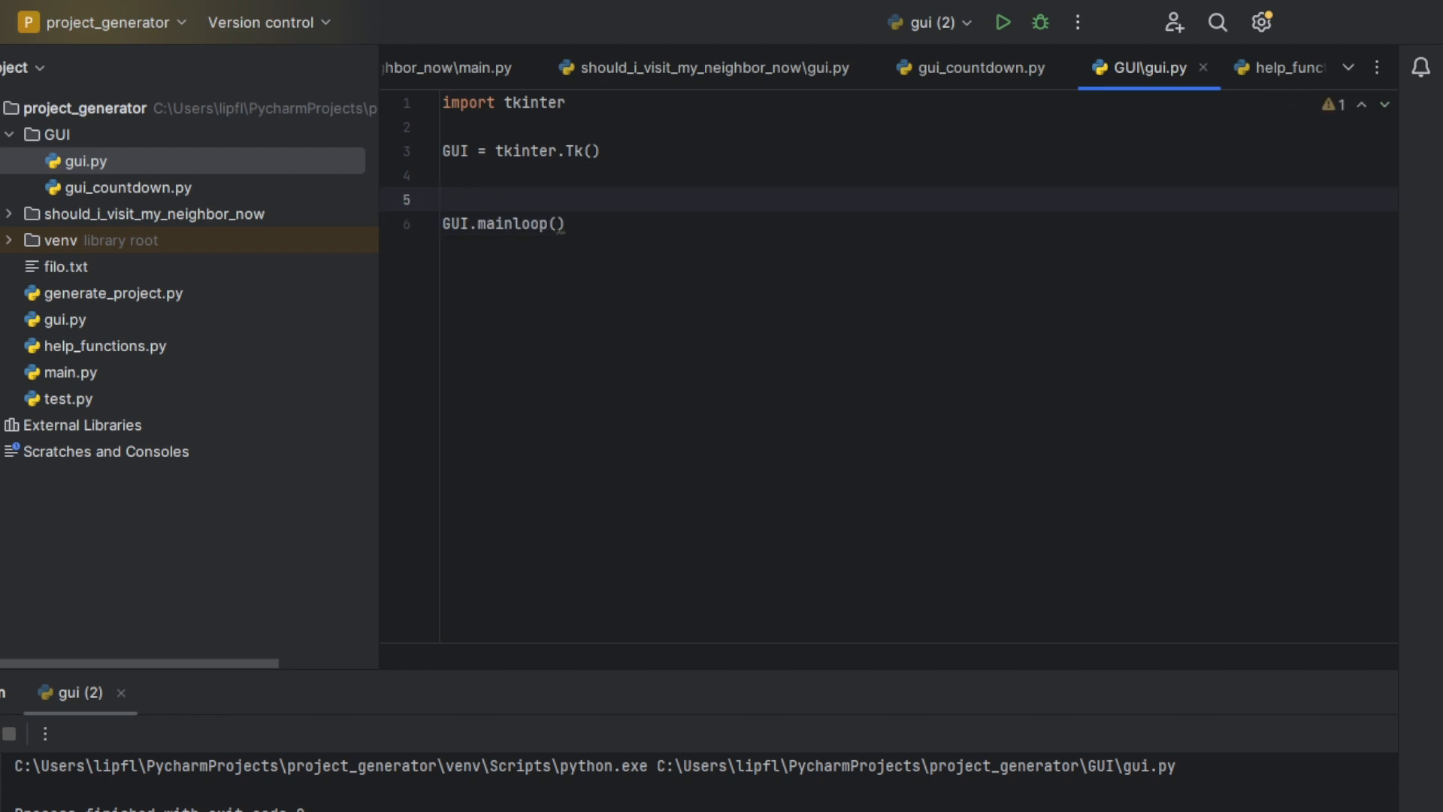
key("Enter")
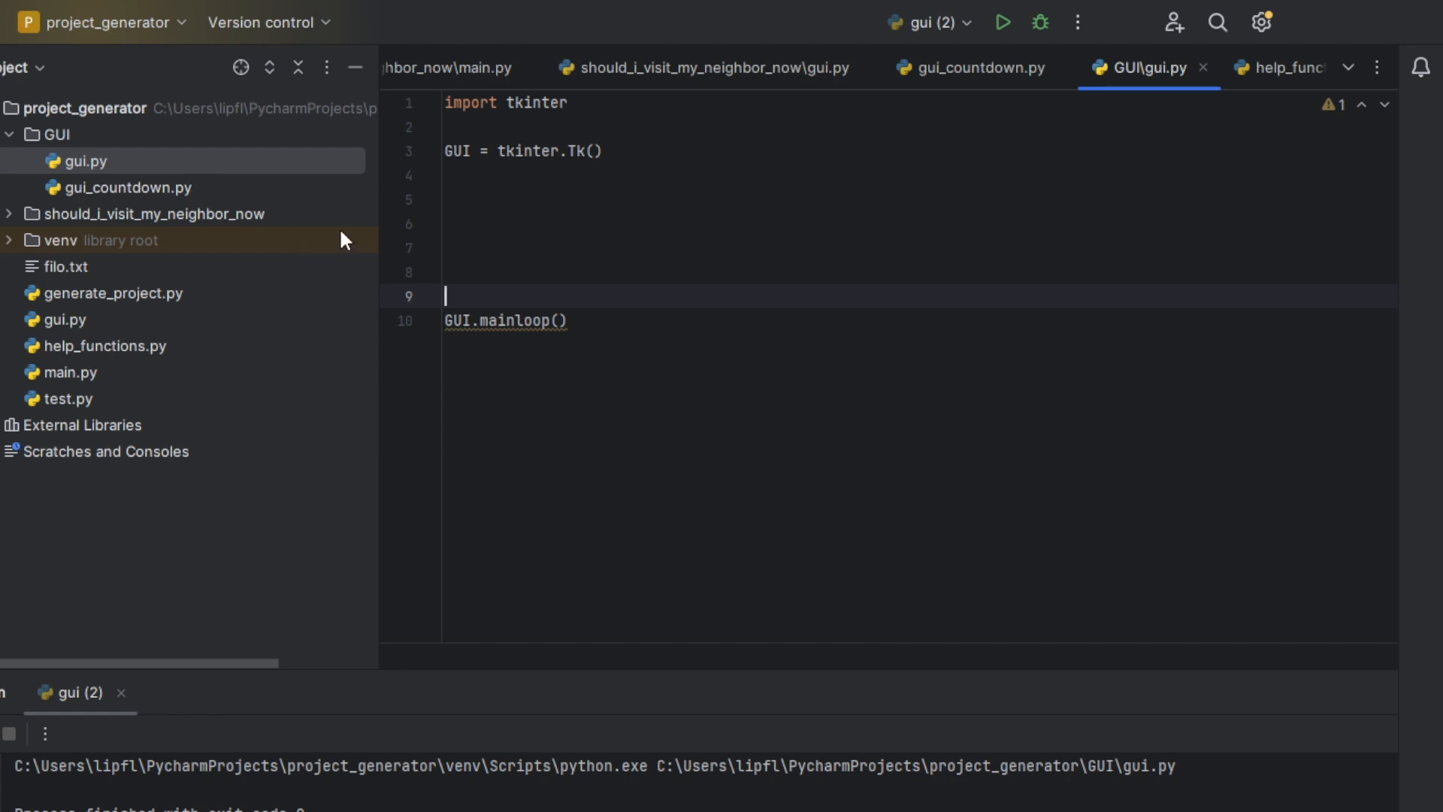
mouse_move(332, 460)
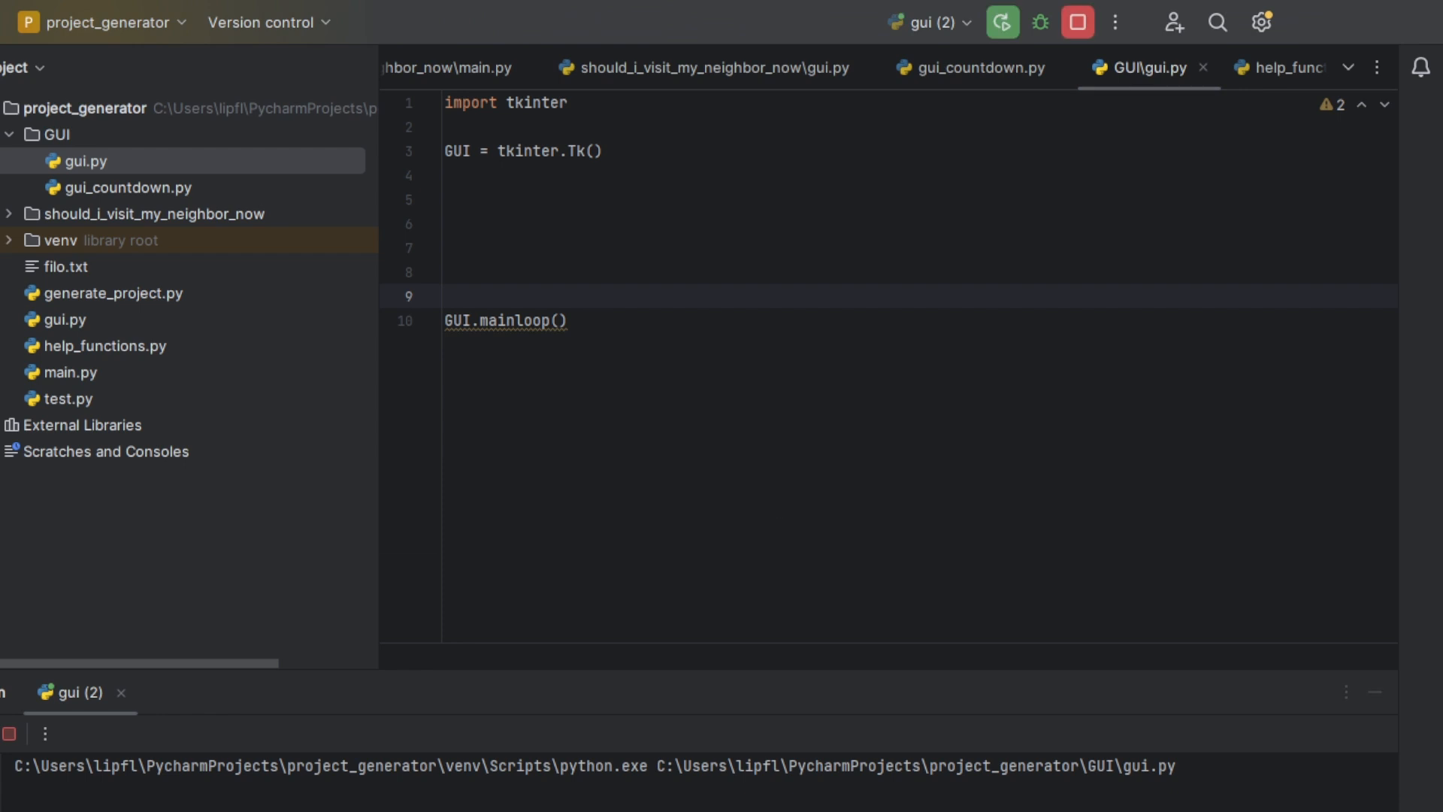
Run the empty window, then add GUI.geometry("300x800") right after the Tk() line
left_click(1001, 21)
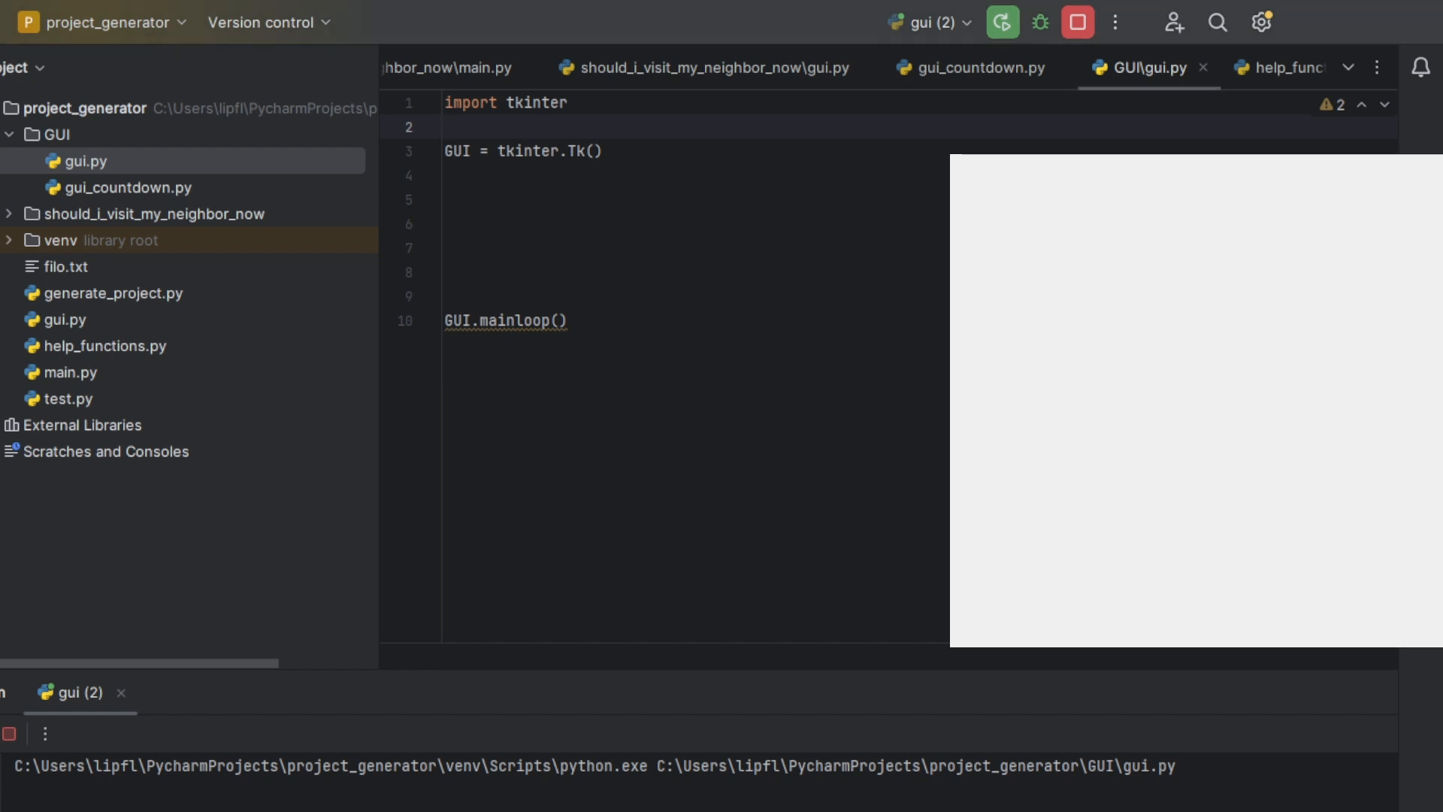
left_click(573, 200)
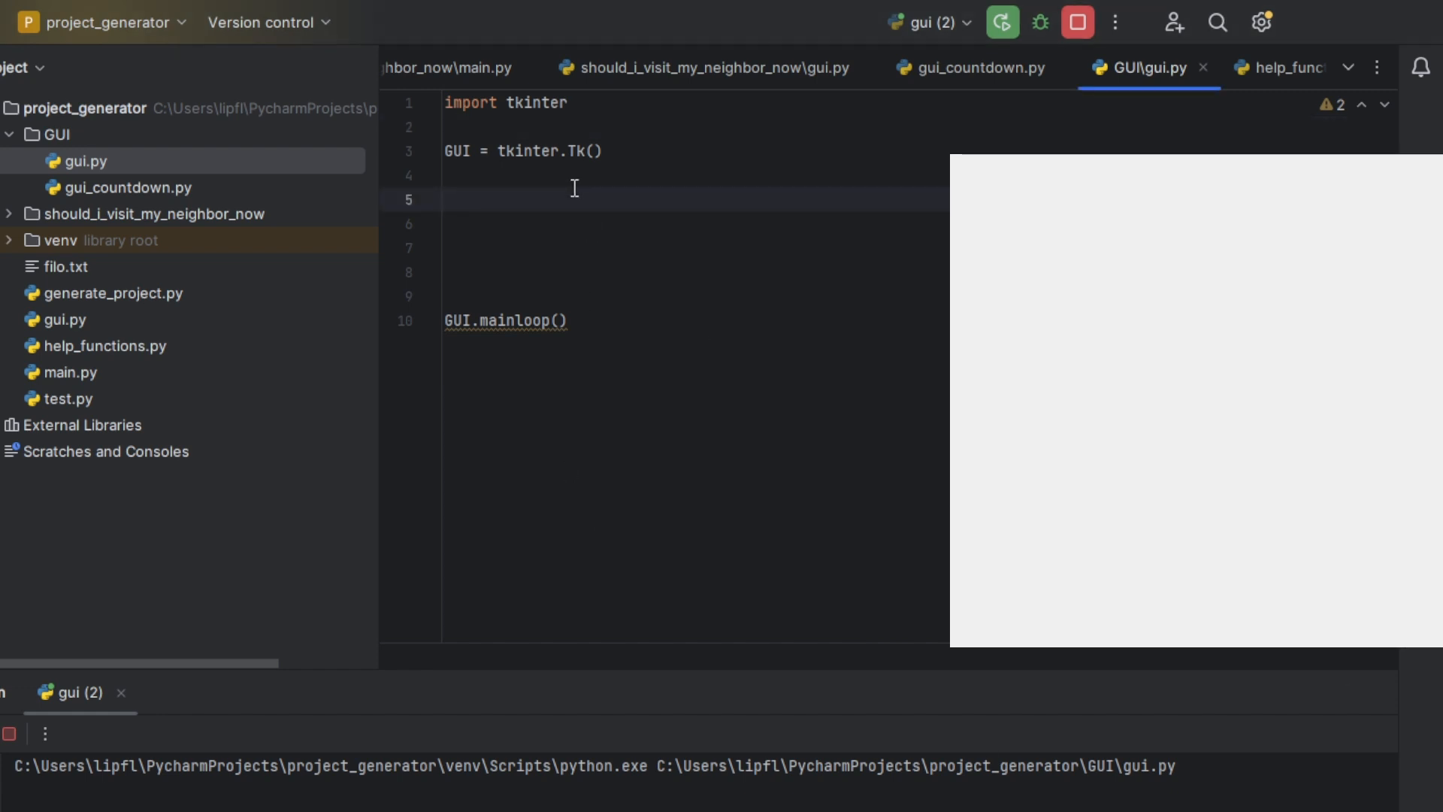
type("GUI.")
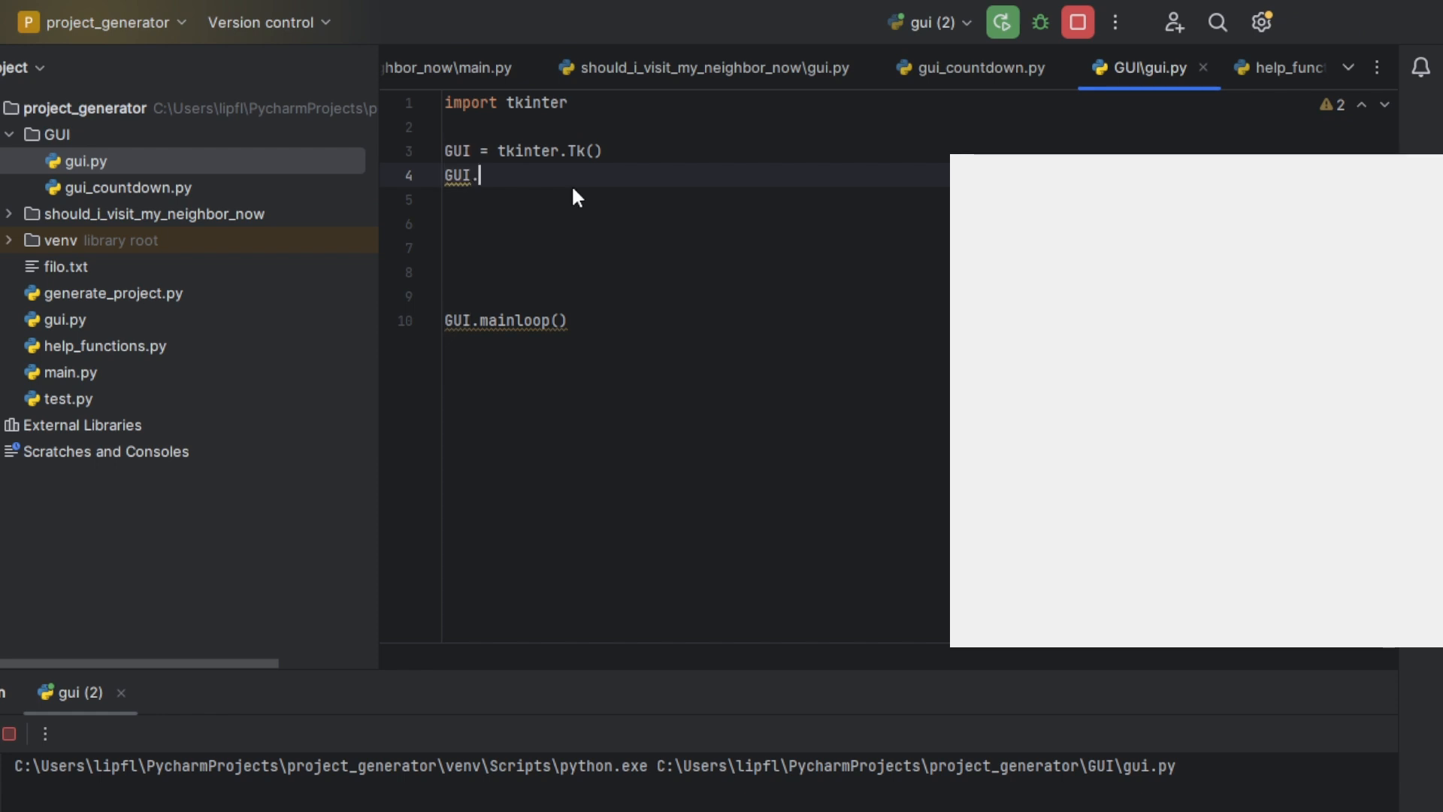
type("geometry()")
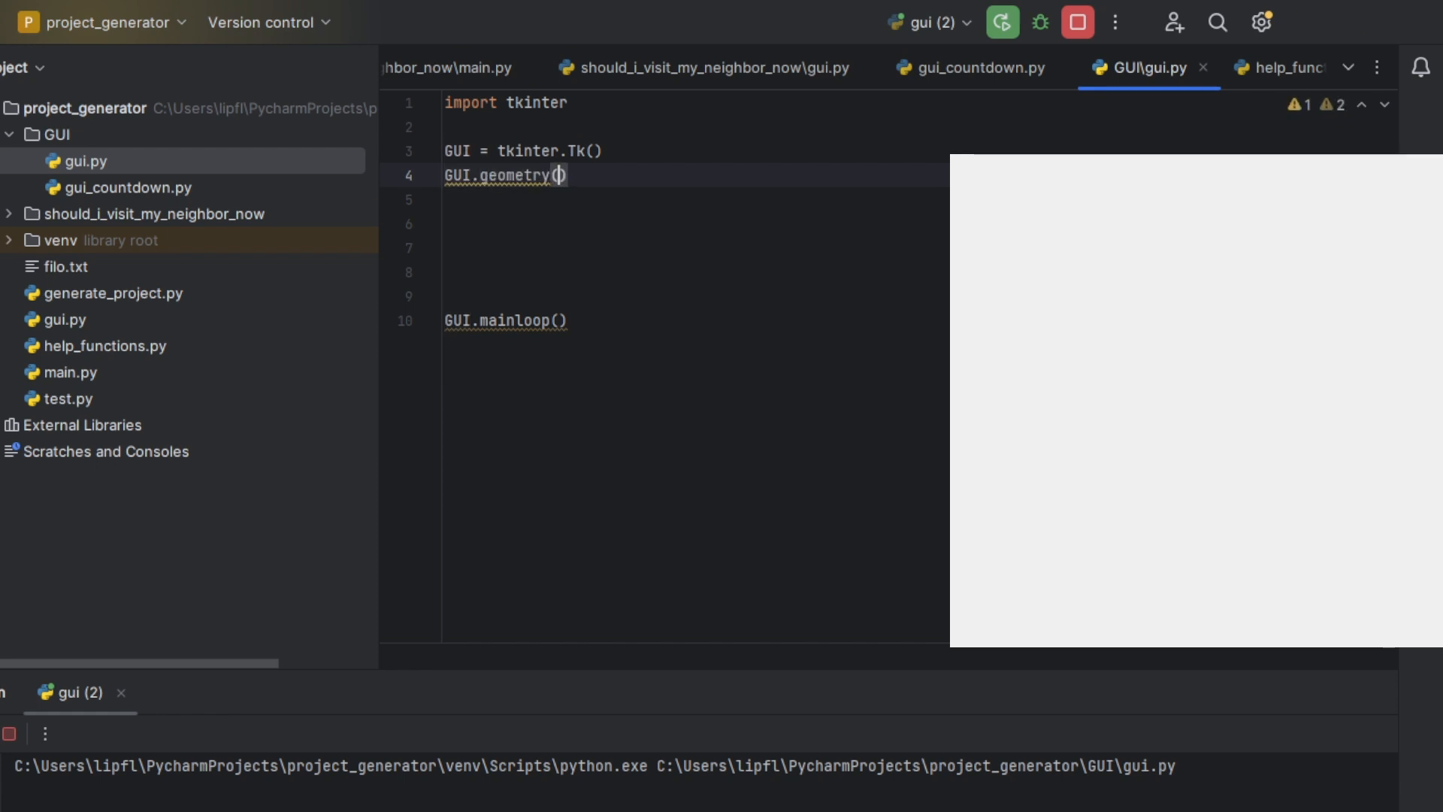
type("\"")
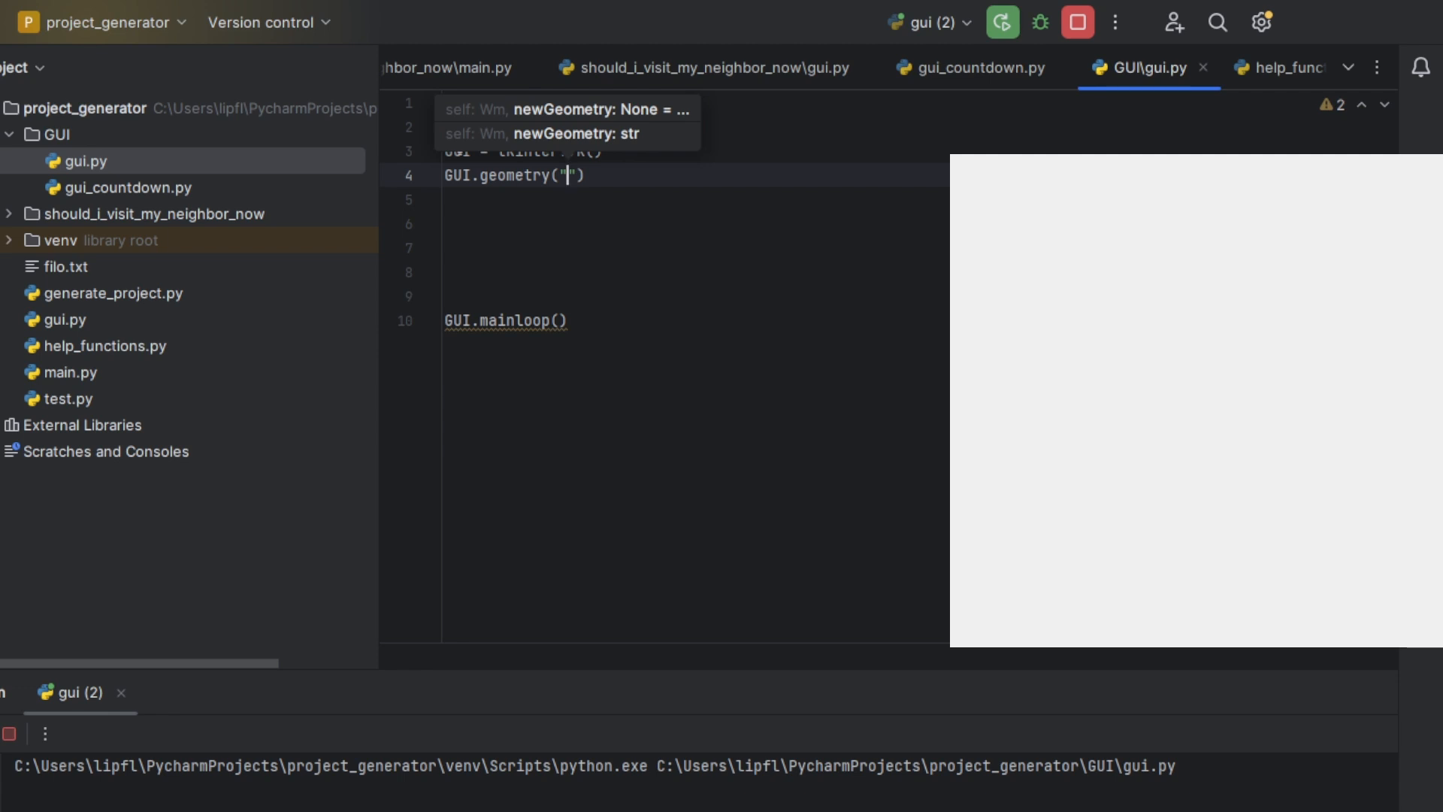
type("3")
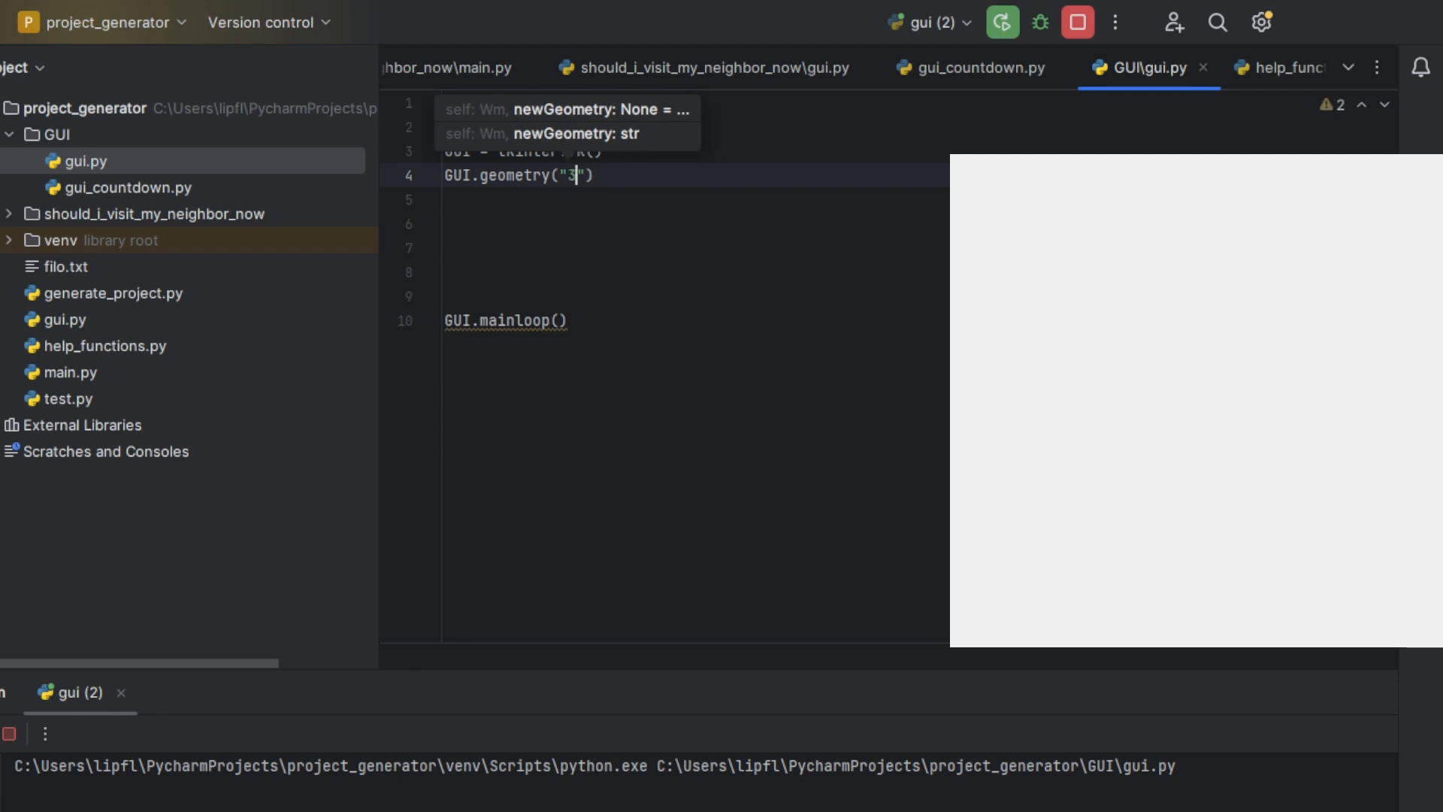
type("00")
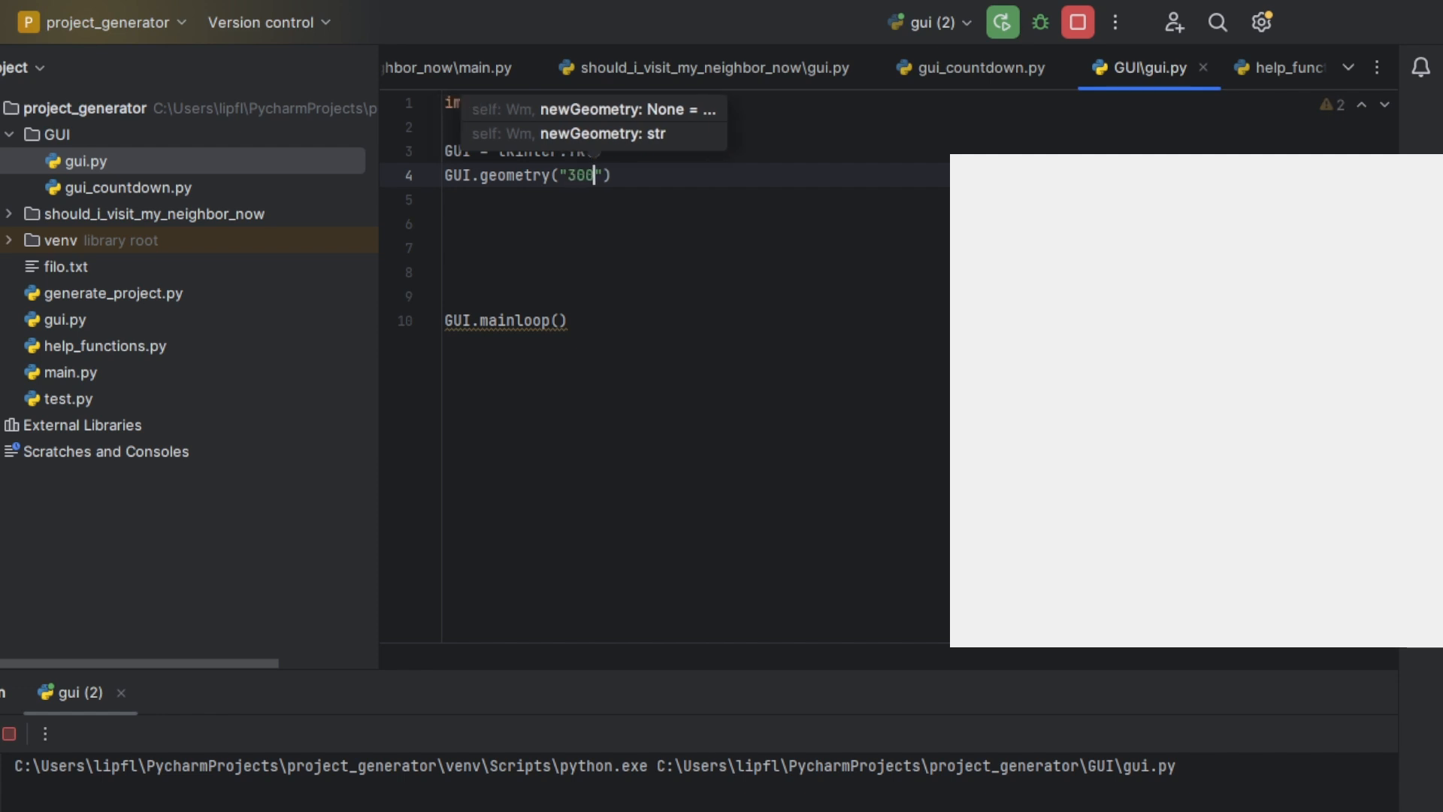
type("x")
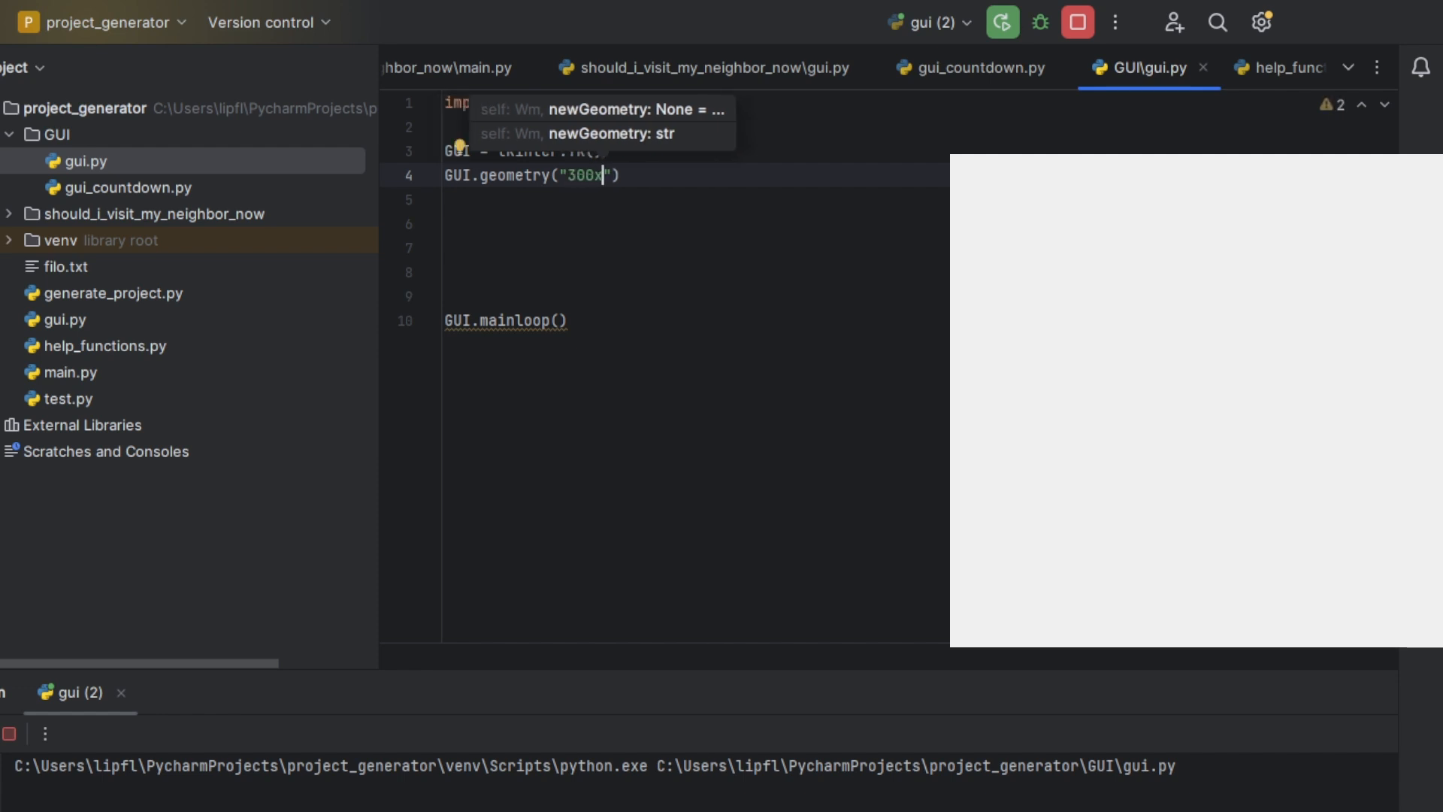
type("800")
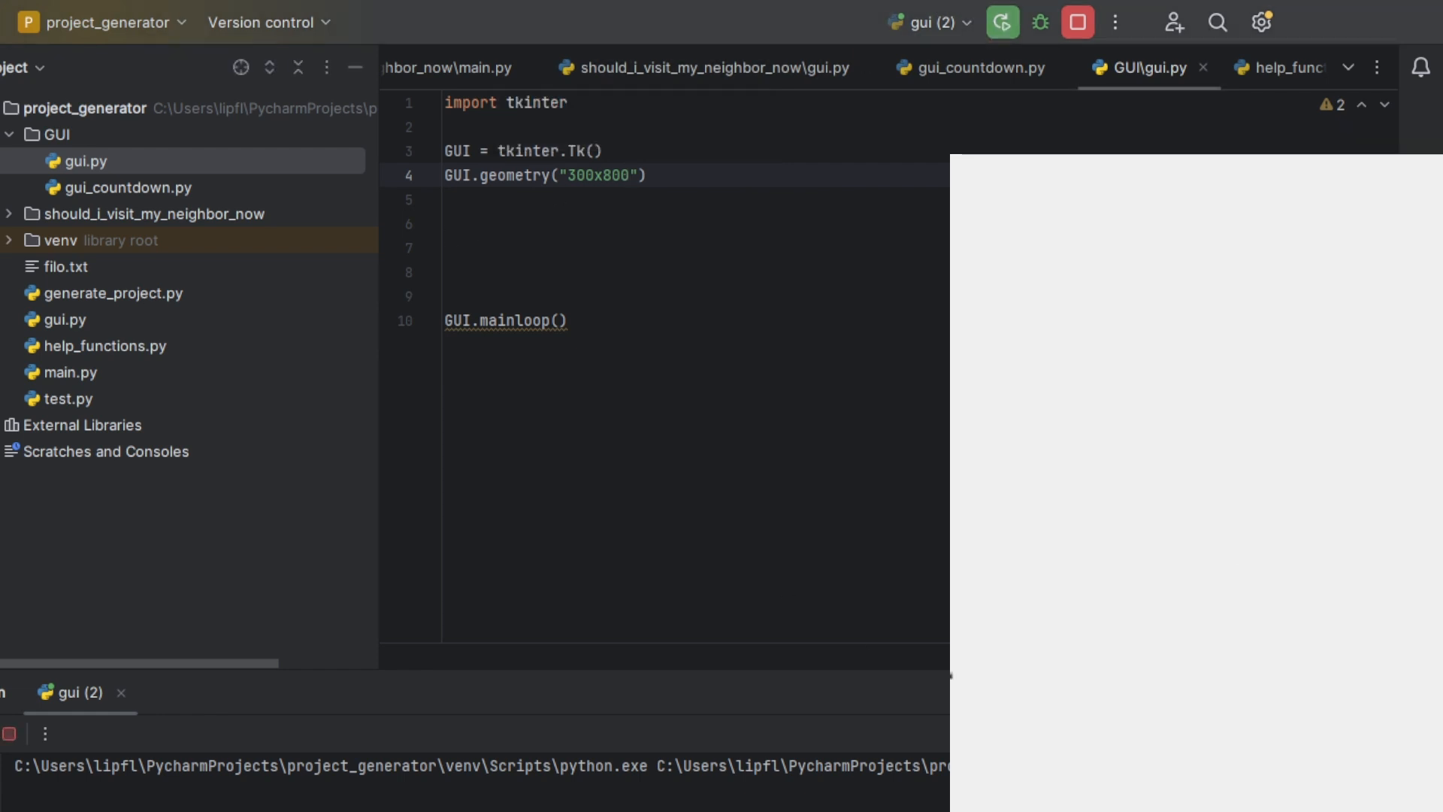
mouse_move(1395, 415)
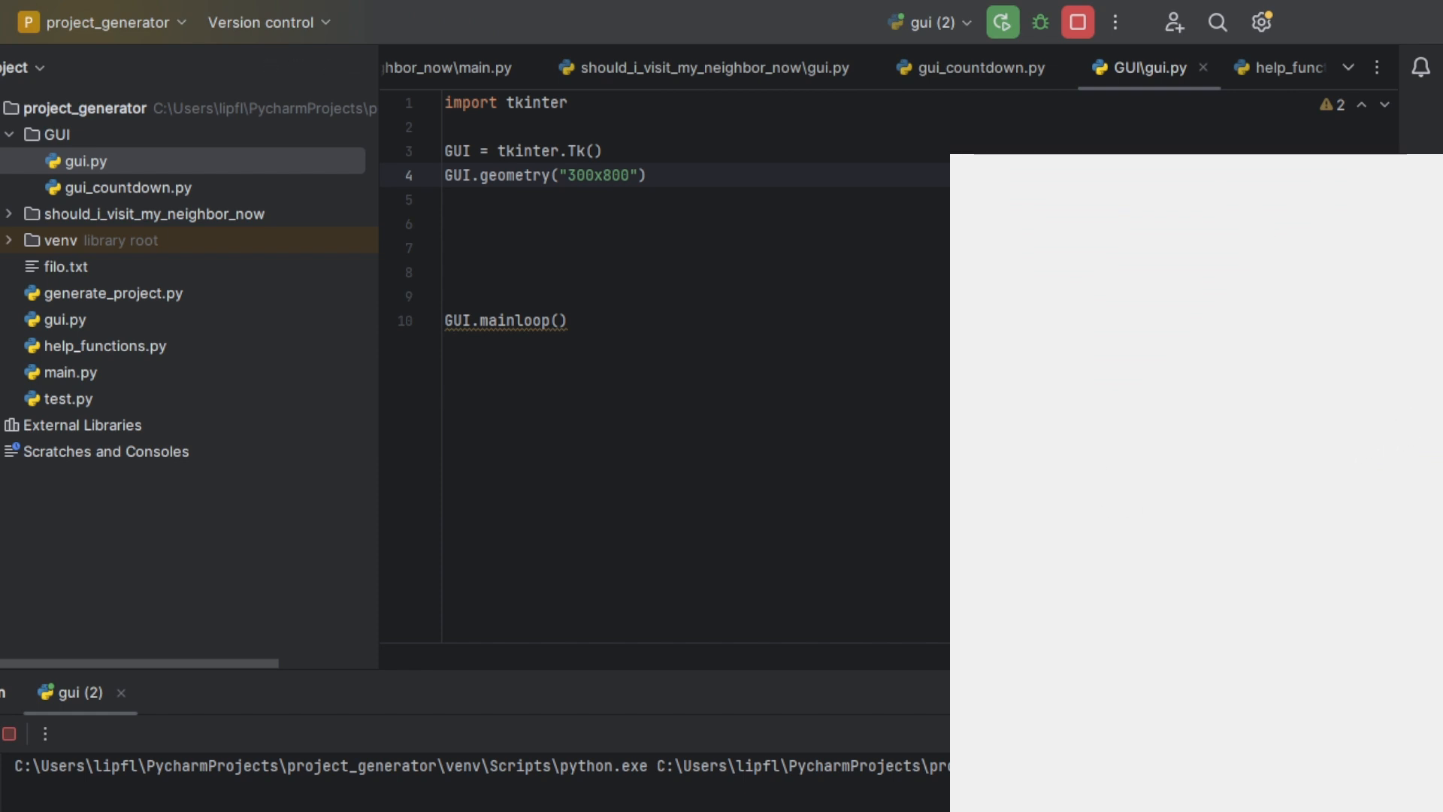
Change the geometry string to "800x300" and rerun the script
left_click(574, 176)
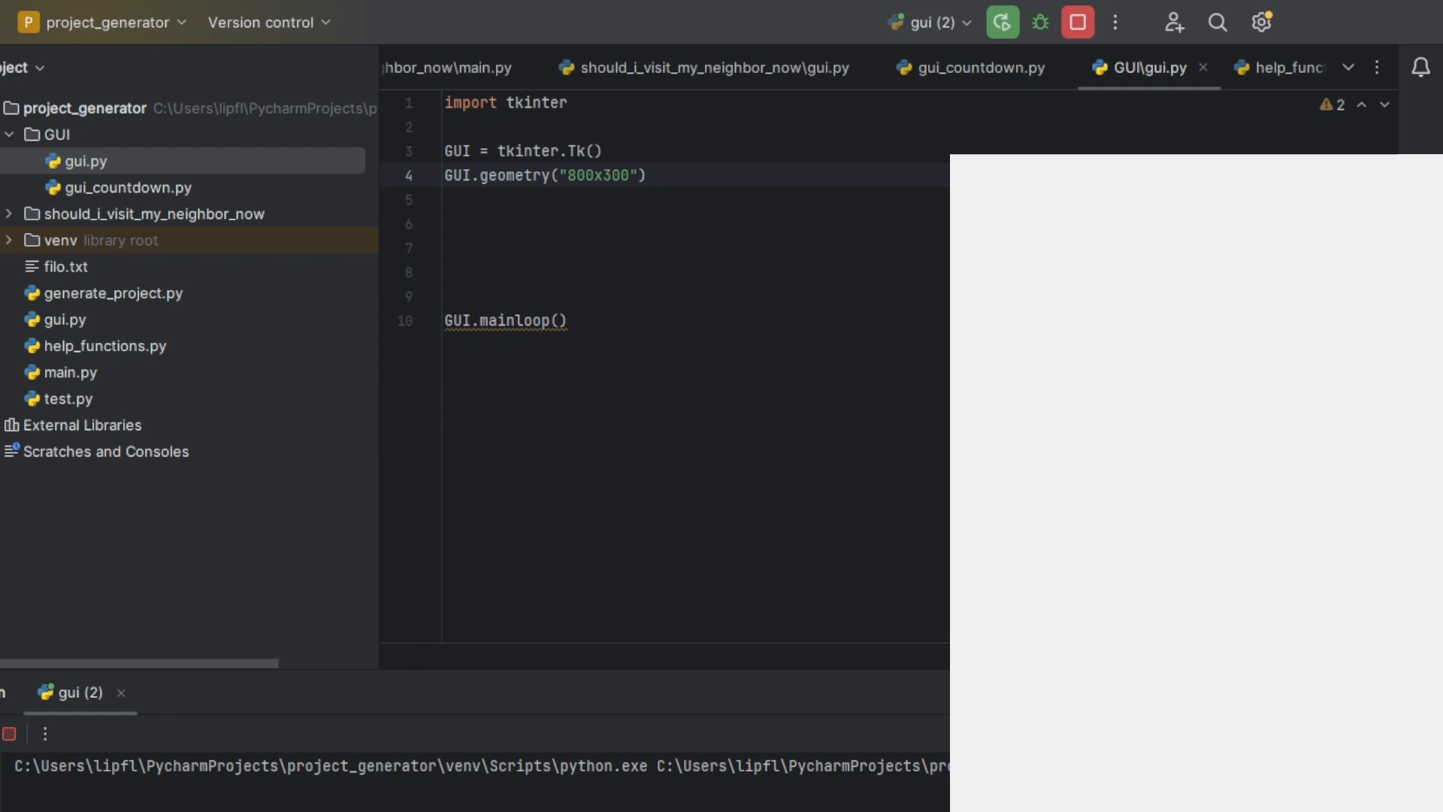
left_click(1001, 21)
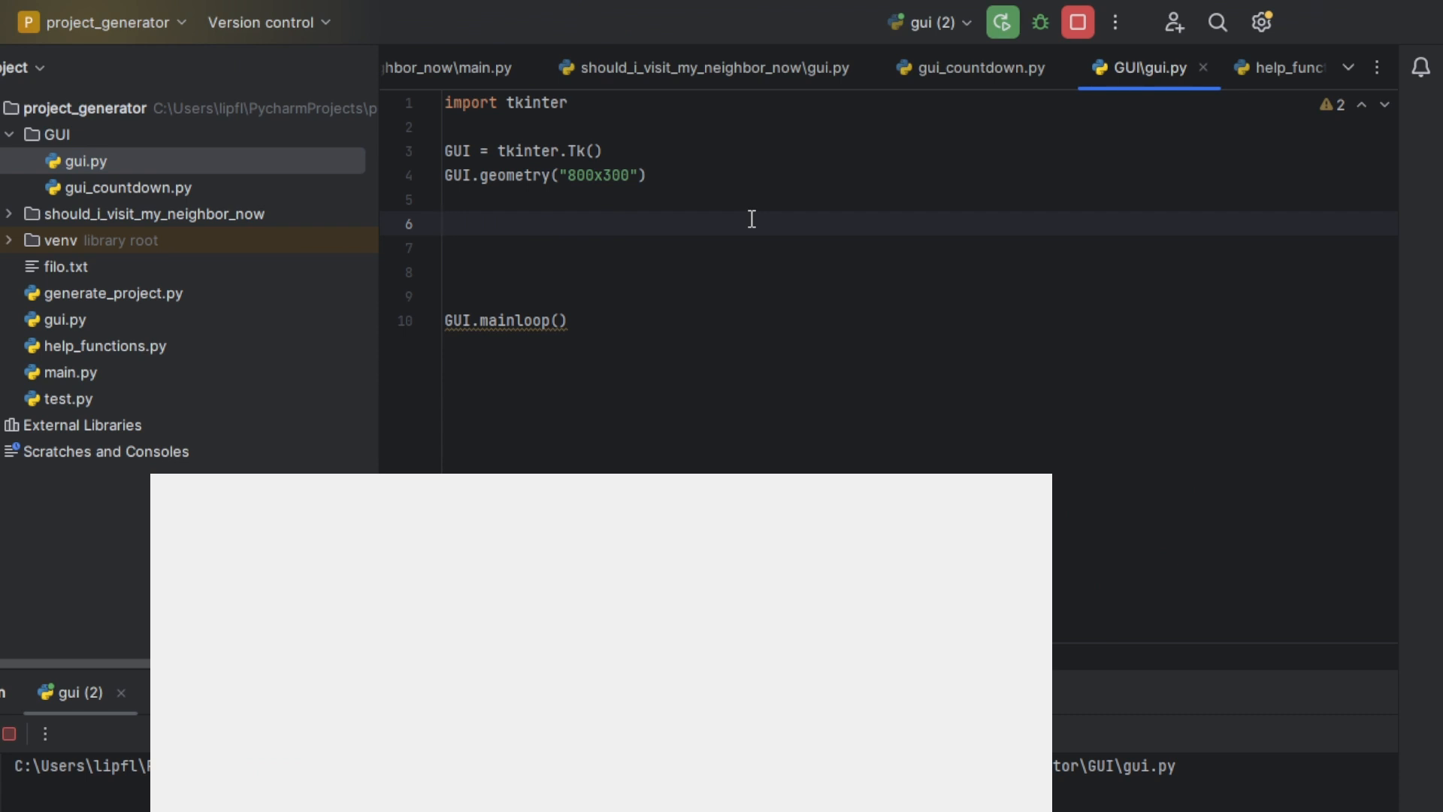
Define BUTTON1 = tkinter.Button(text="exit", command=exit)
type("L")
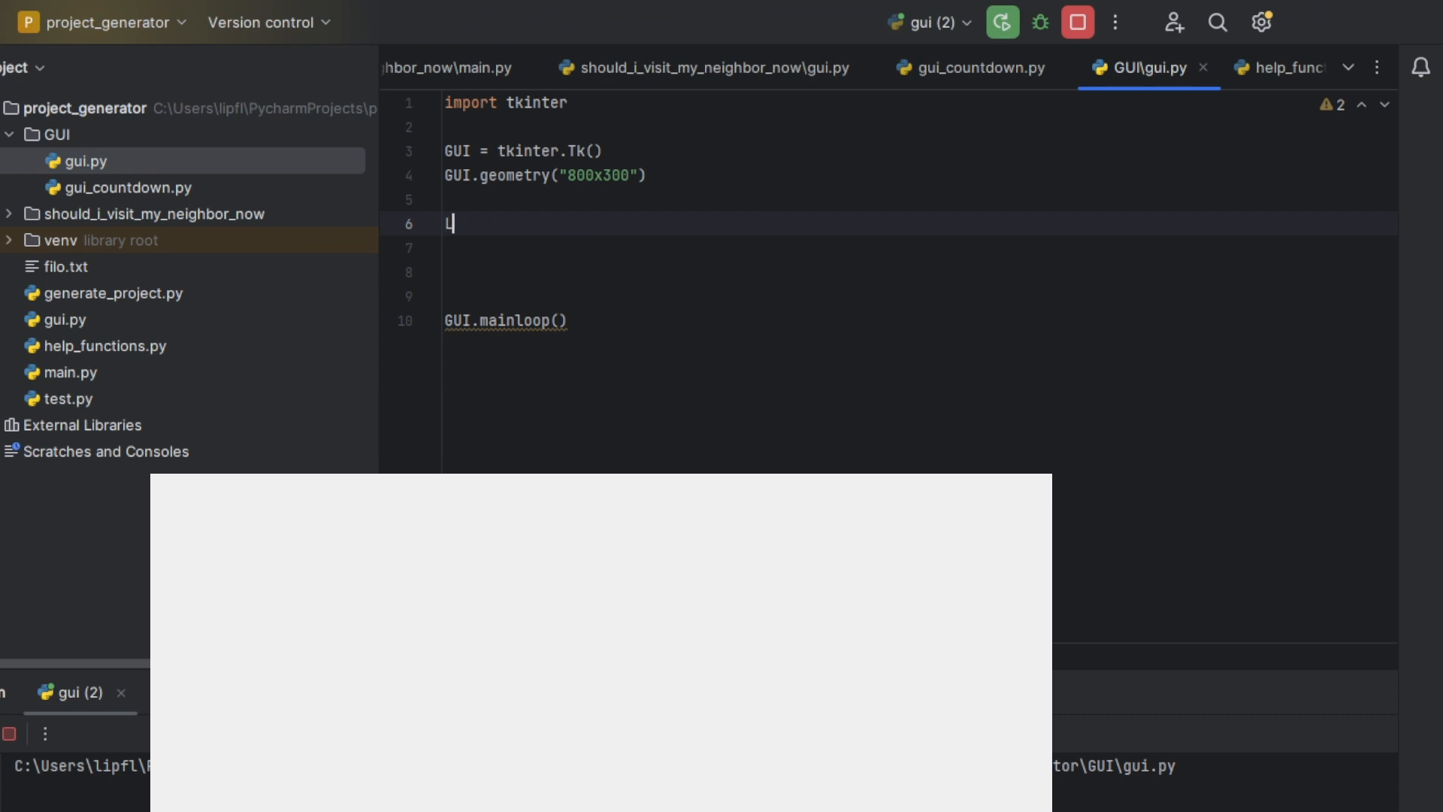
key("Backspace")
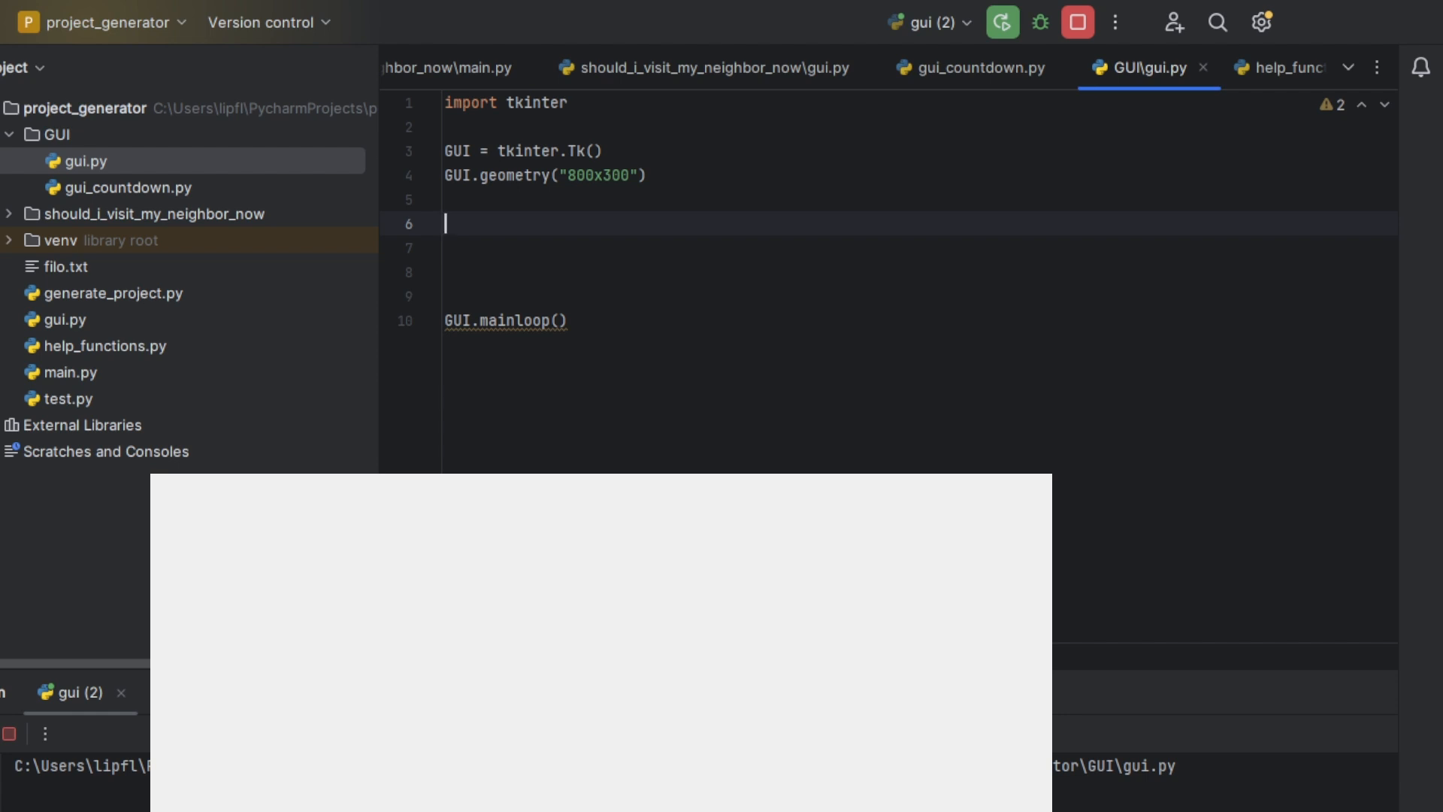
type("BU")
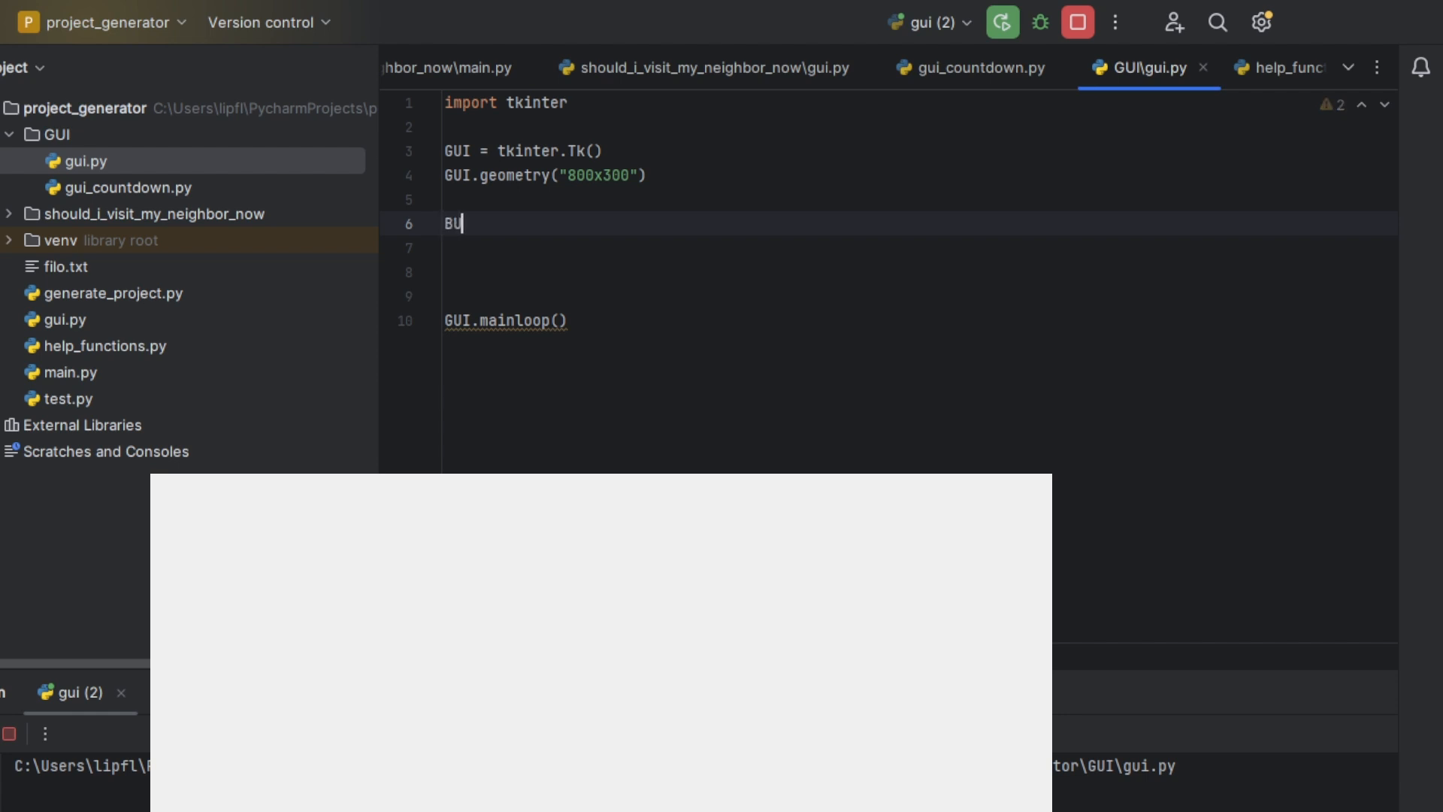
type("TTON1 =")
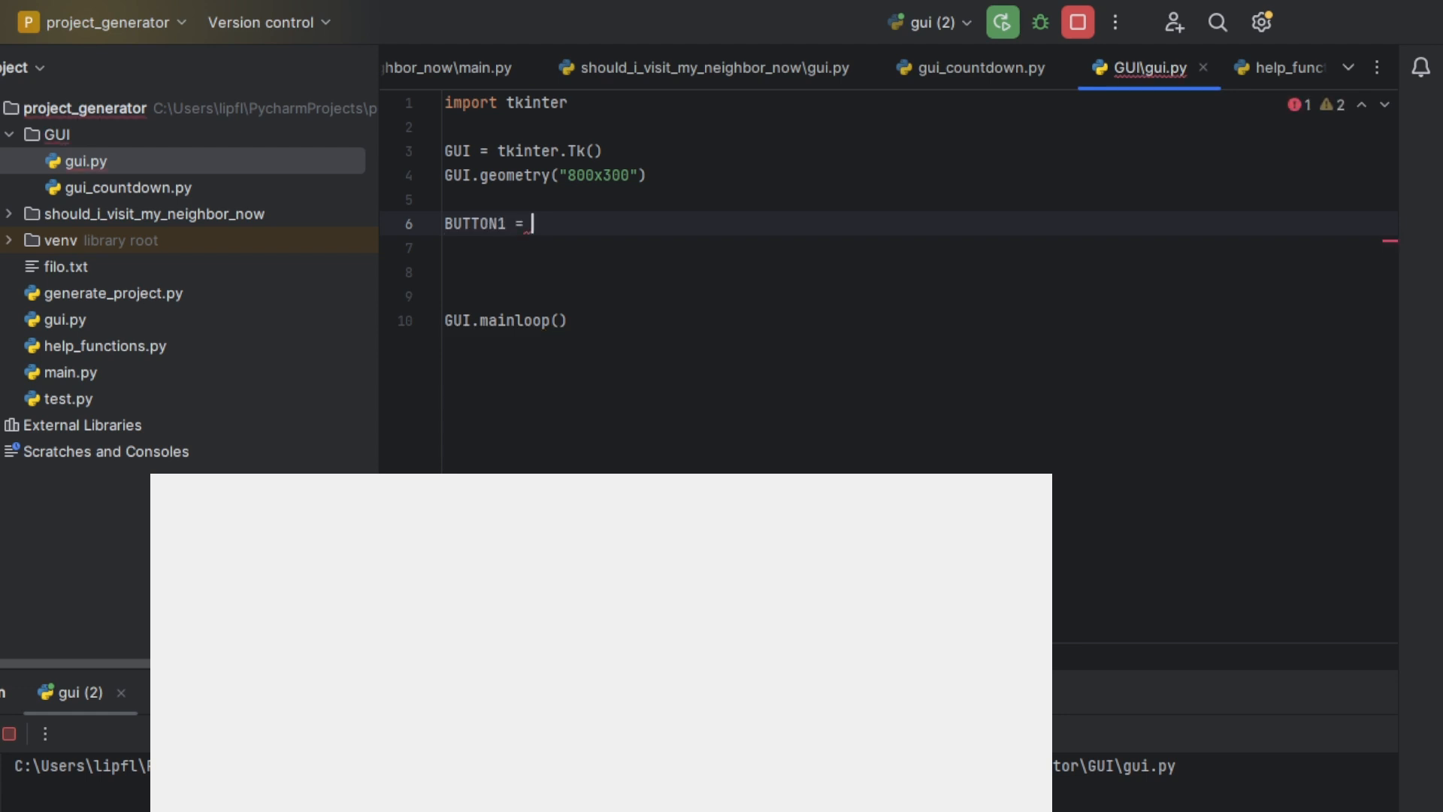
type("B")
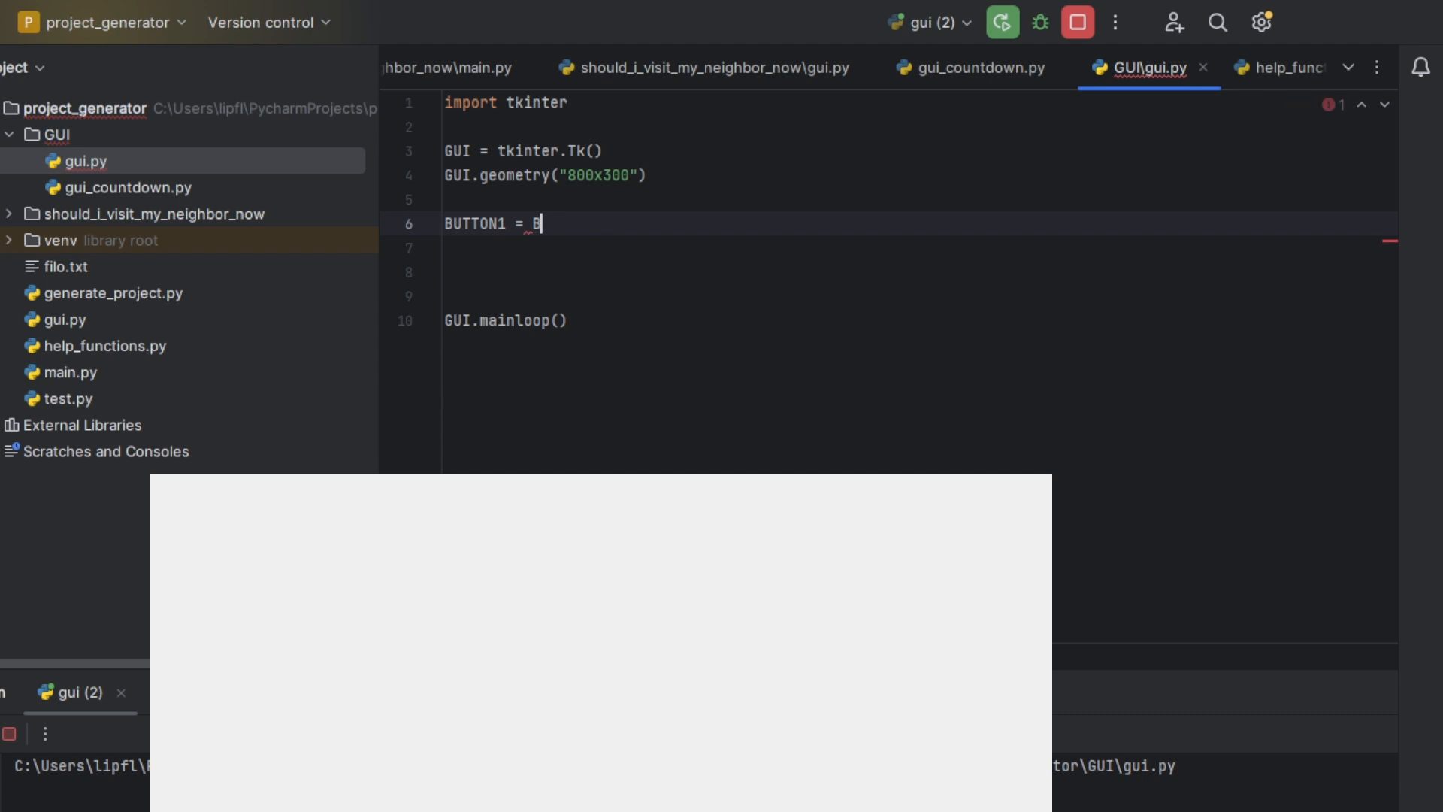
key("Backspace")
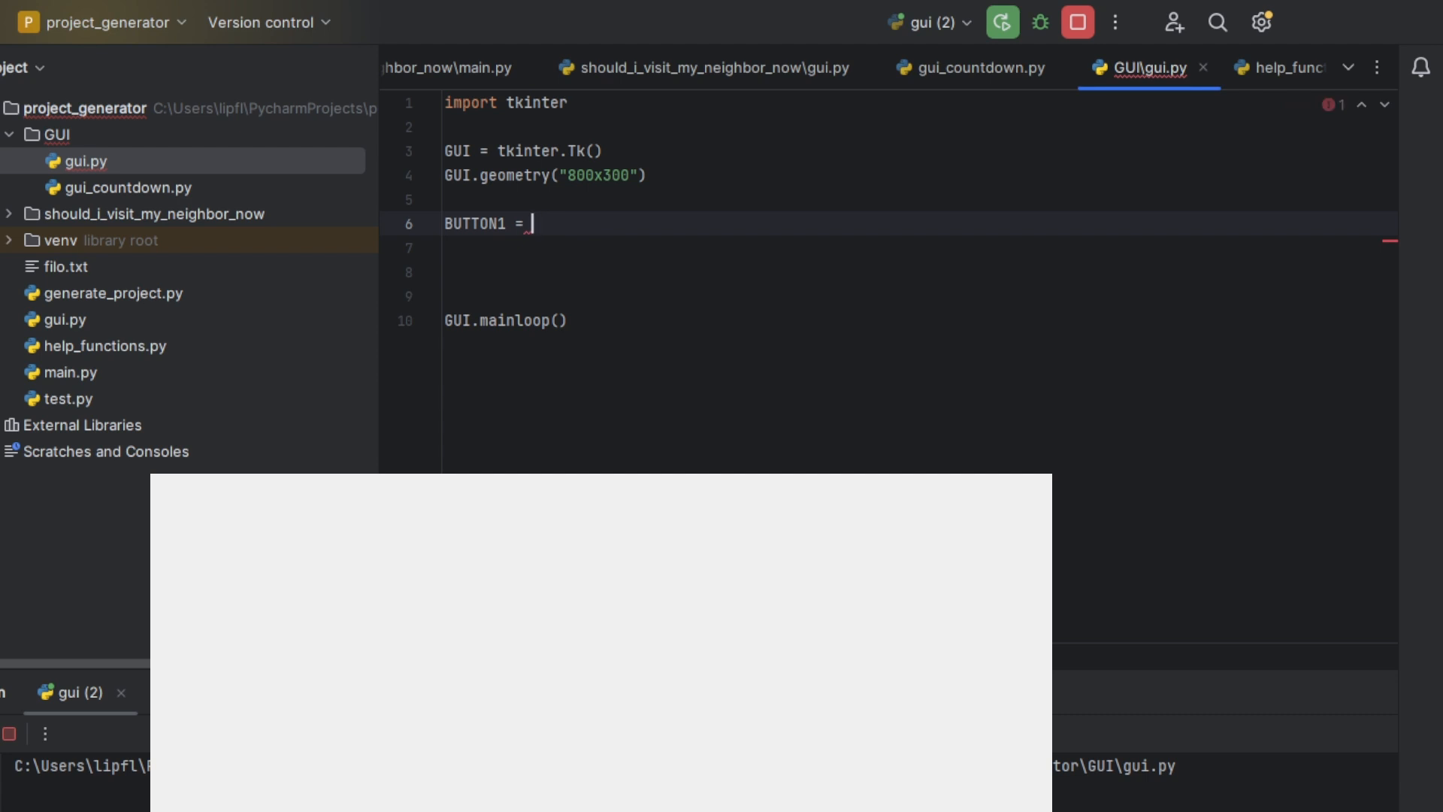
type("tkinter.Button(")
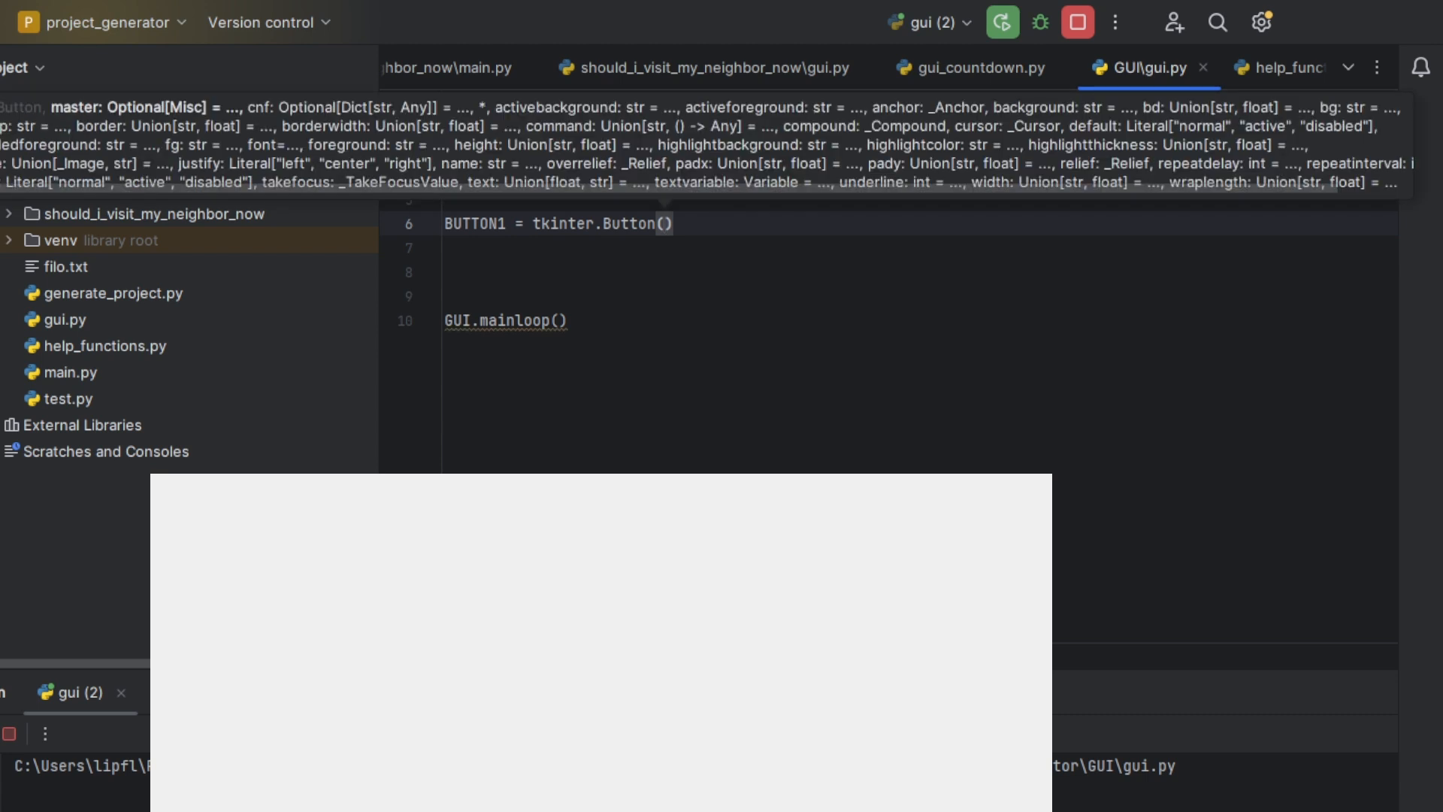
type("text=\"exit\",")
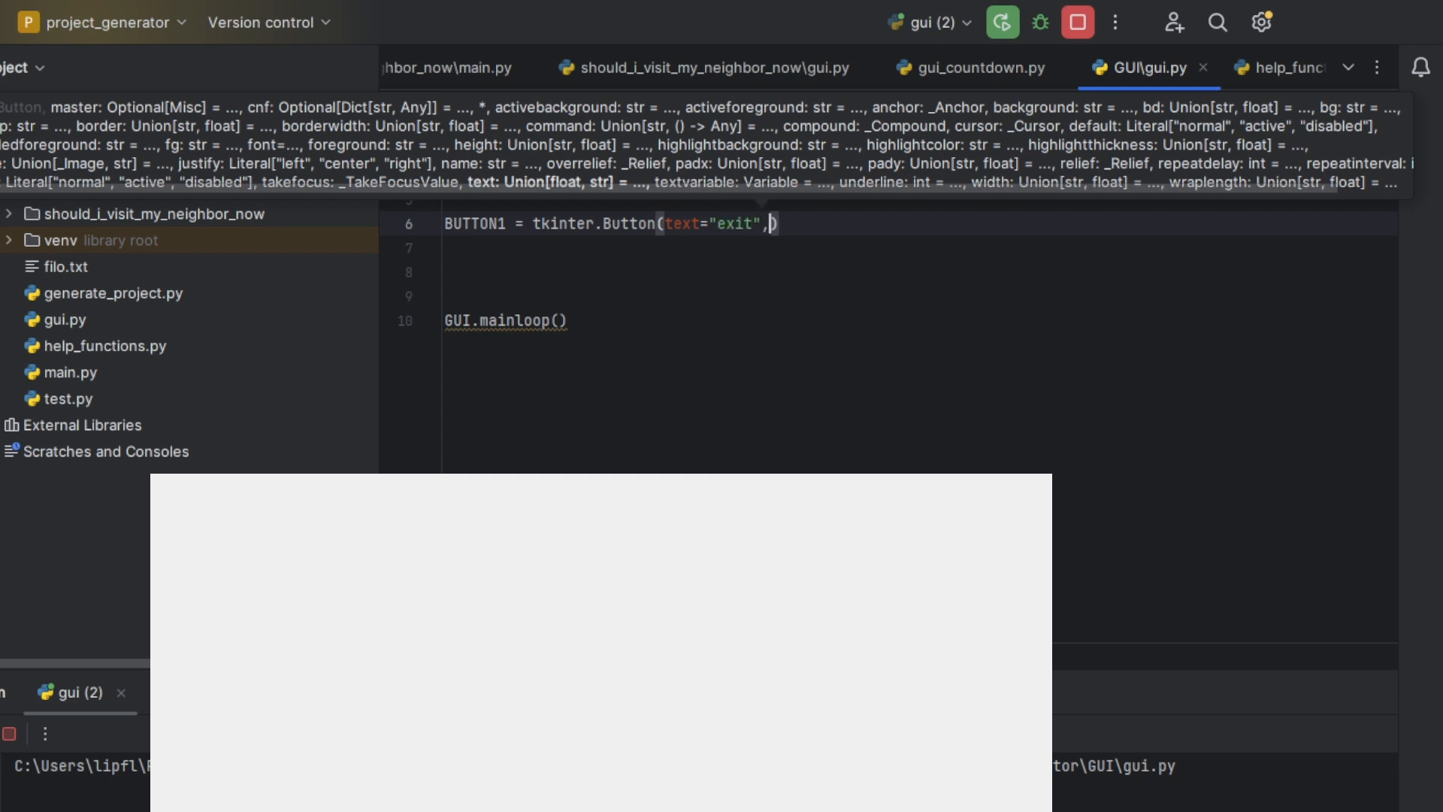
type("command=\"")
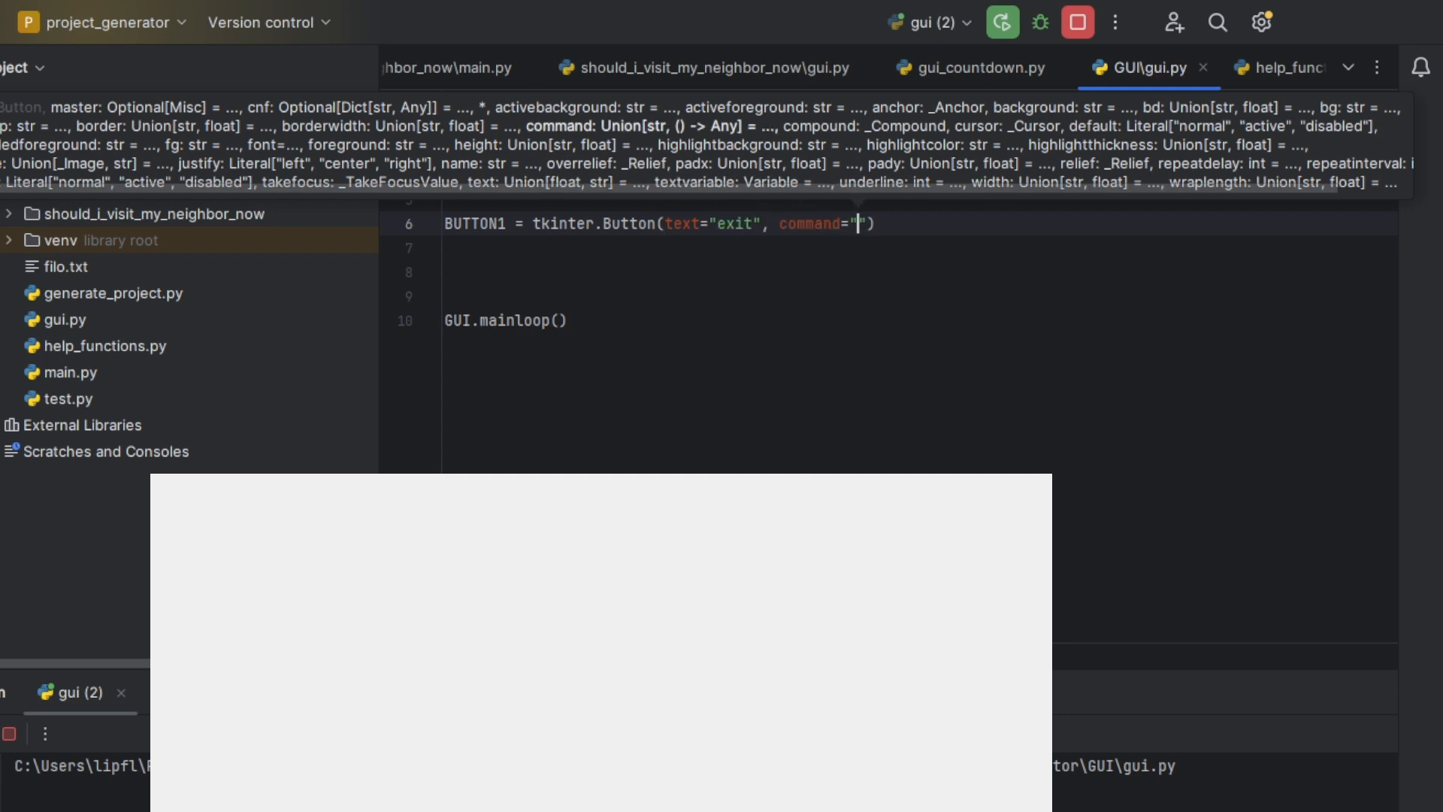
type("exit")
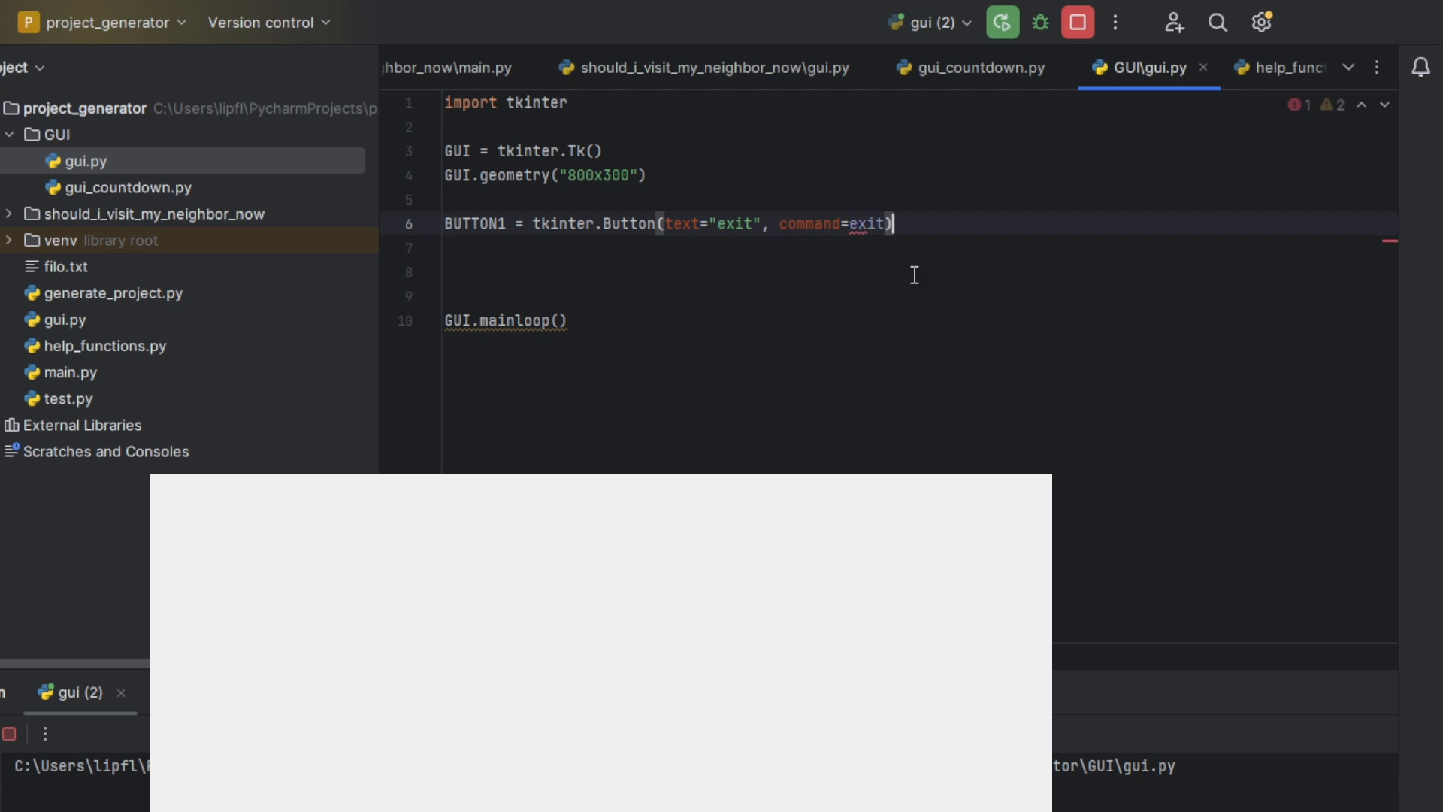
Place BUTTON1 at x=10, y=50 on the next line
key("enter")
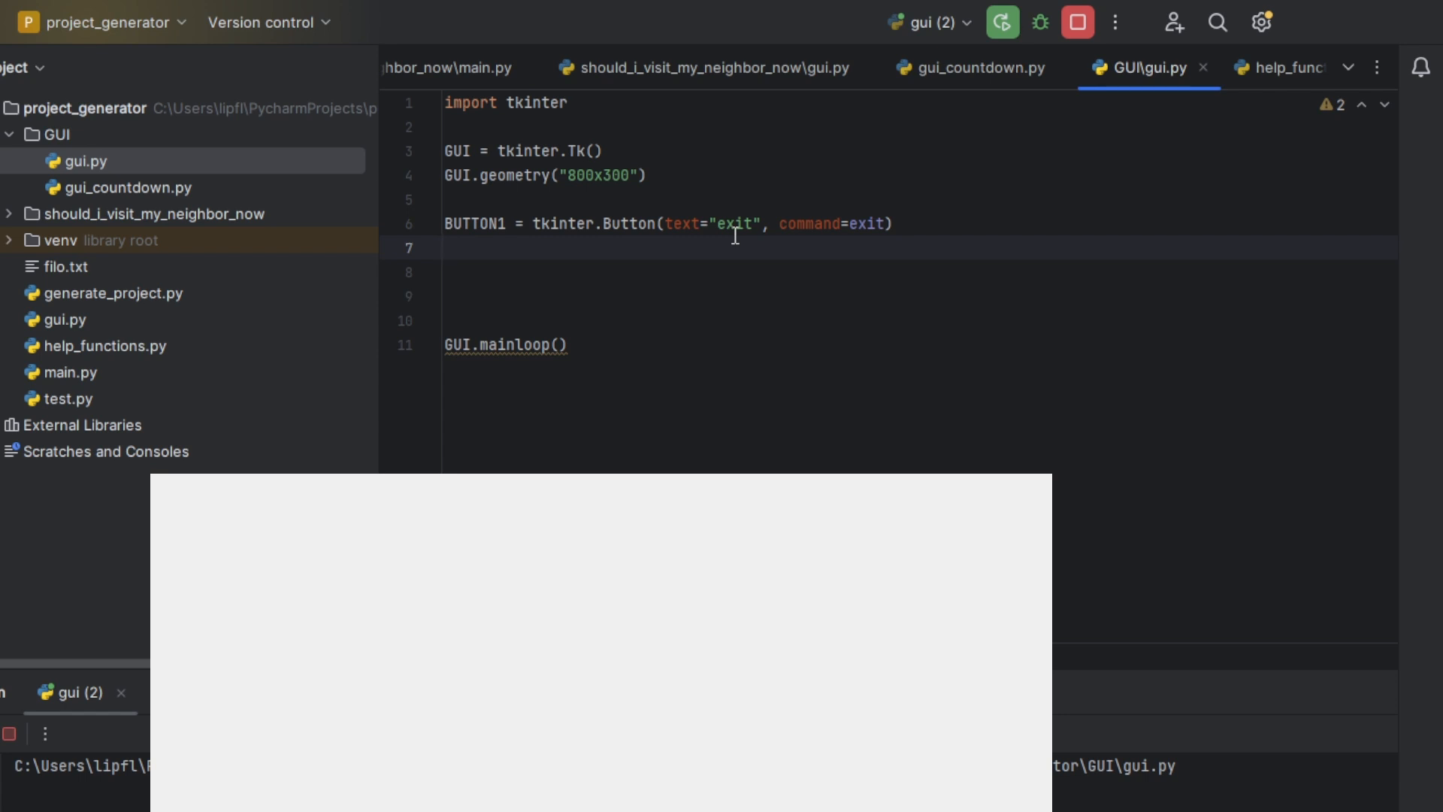
type("B")
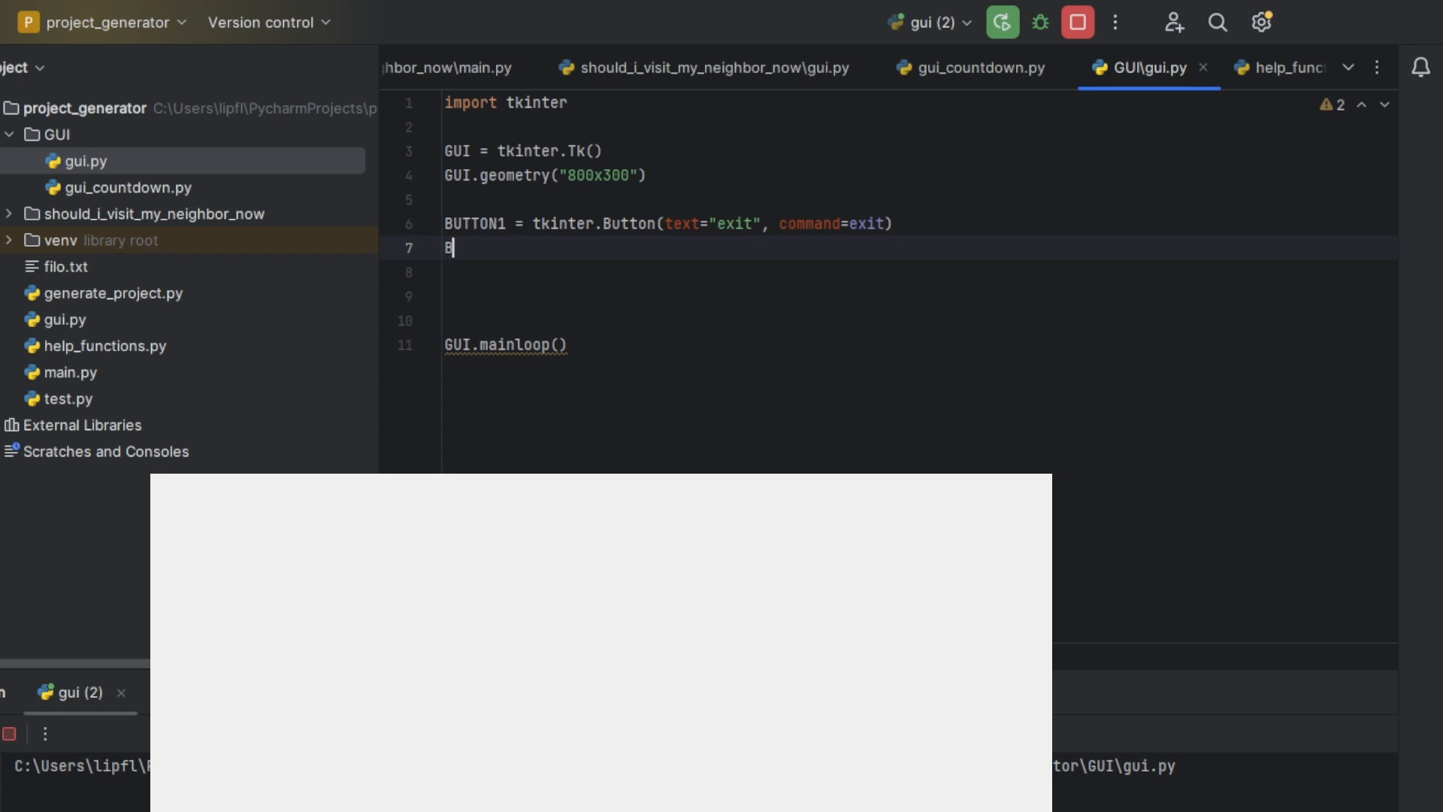
type("UTTON1.")
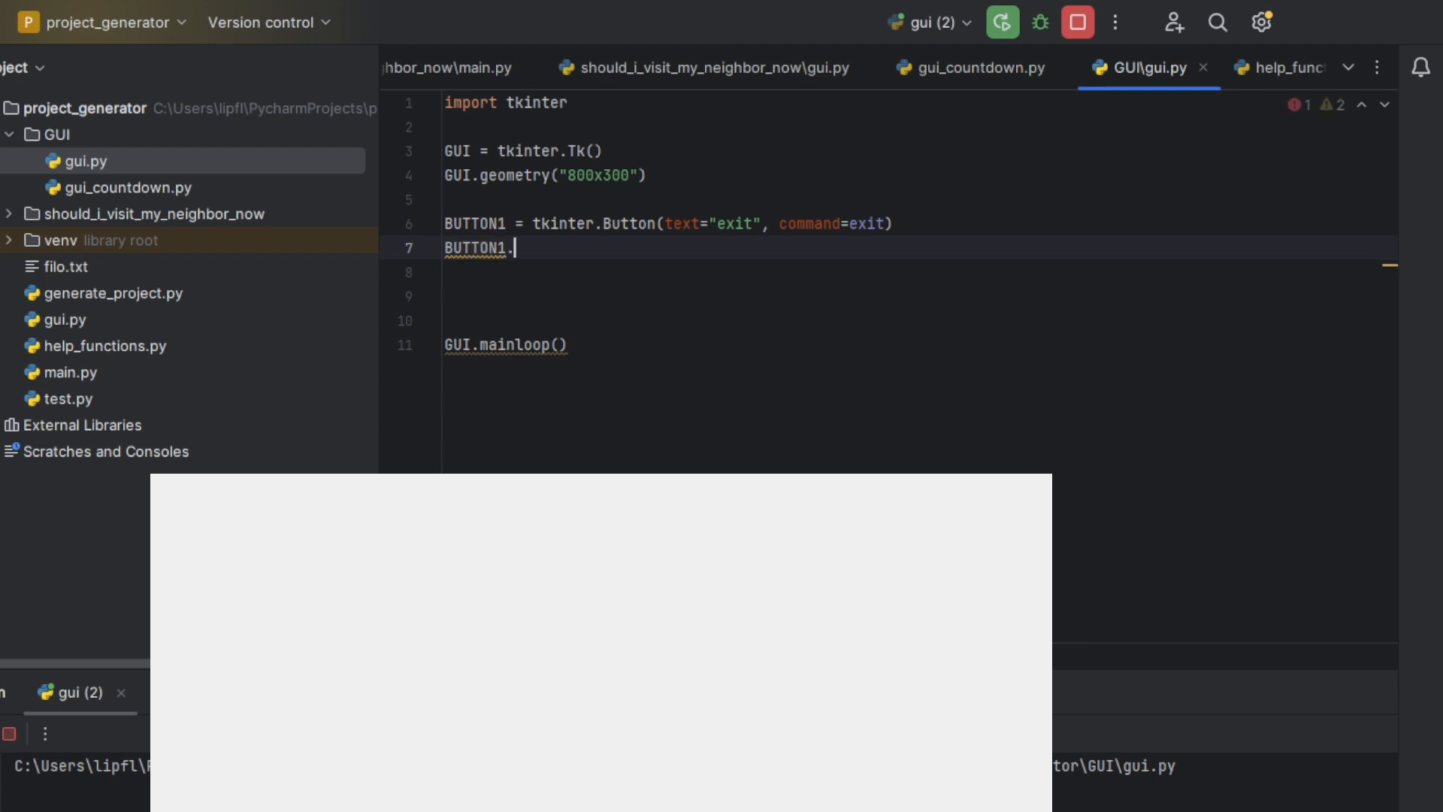
type("place")
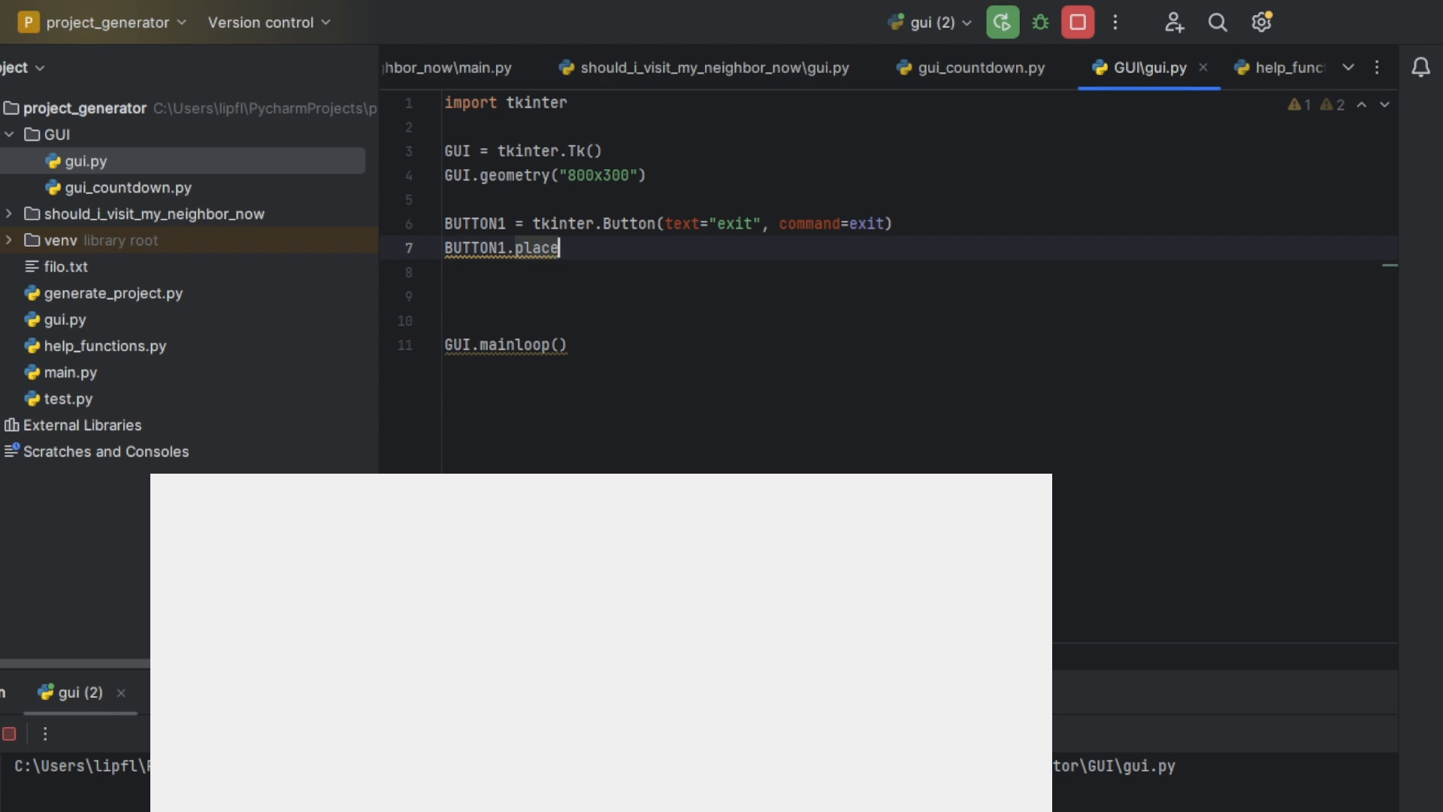
type("s")
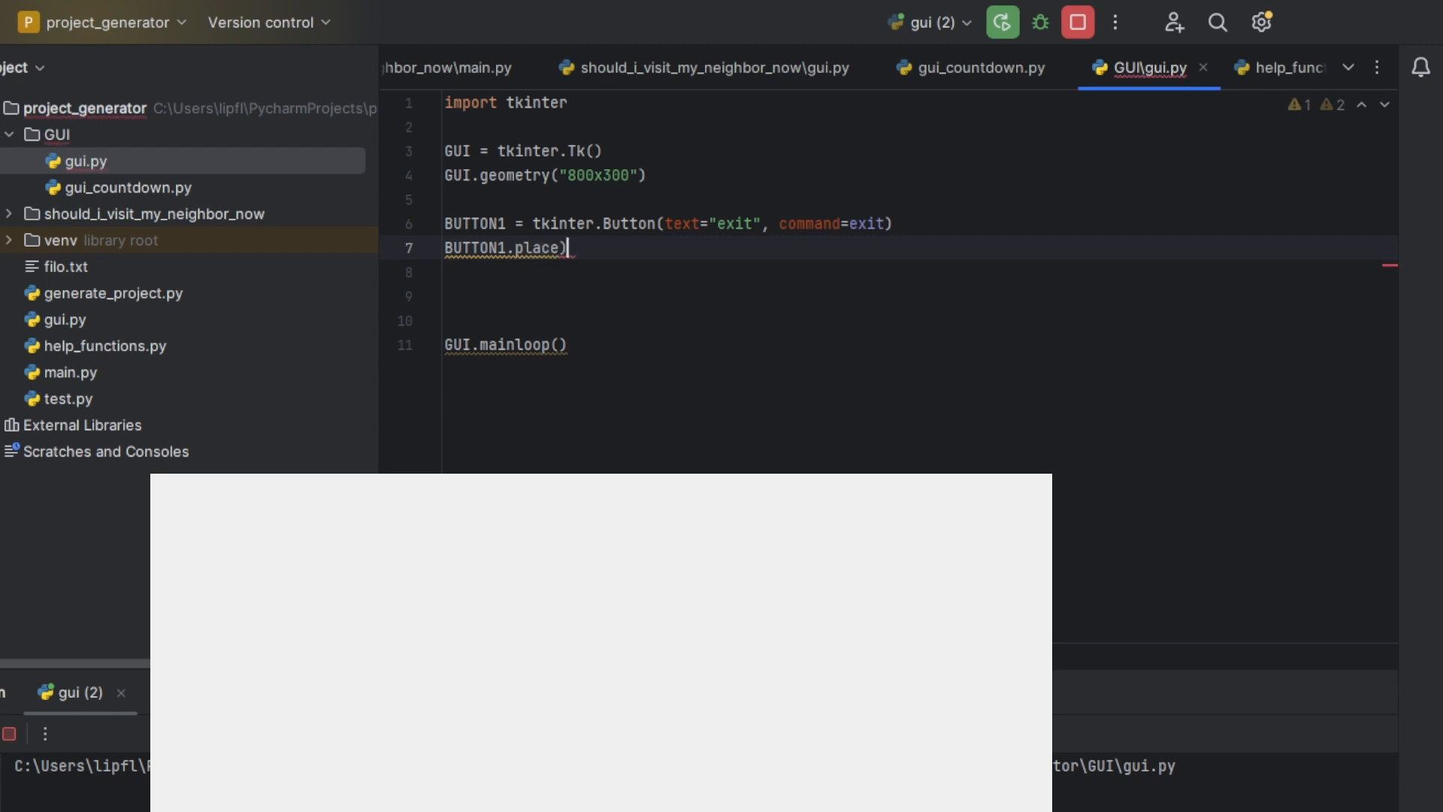
type("x=")
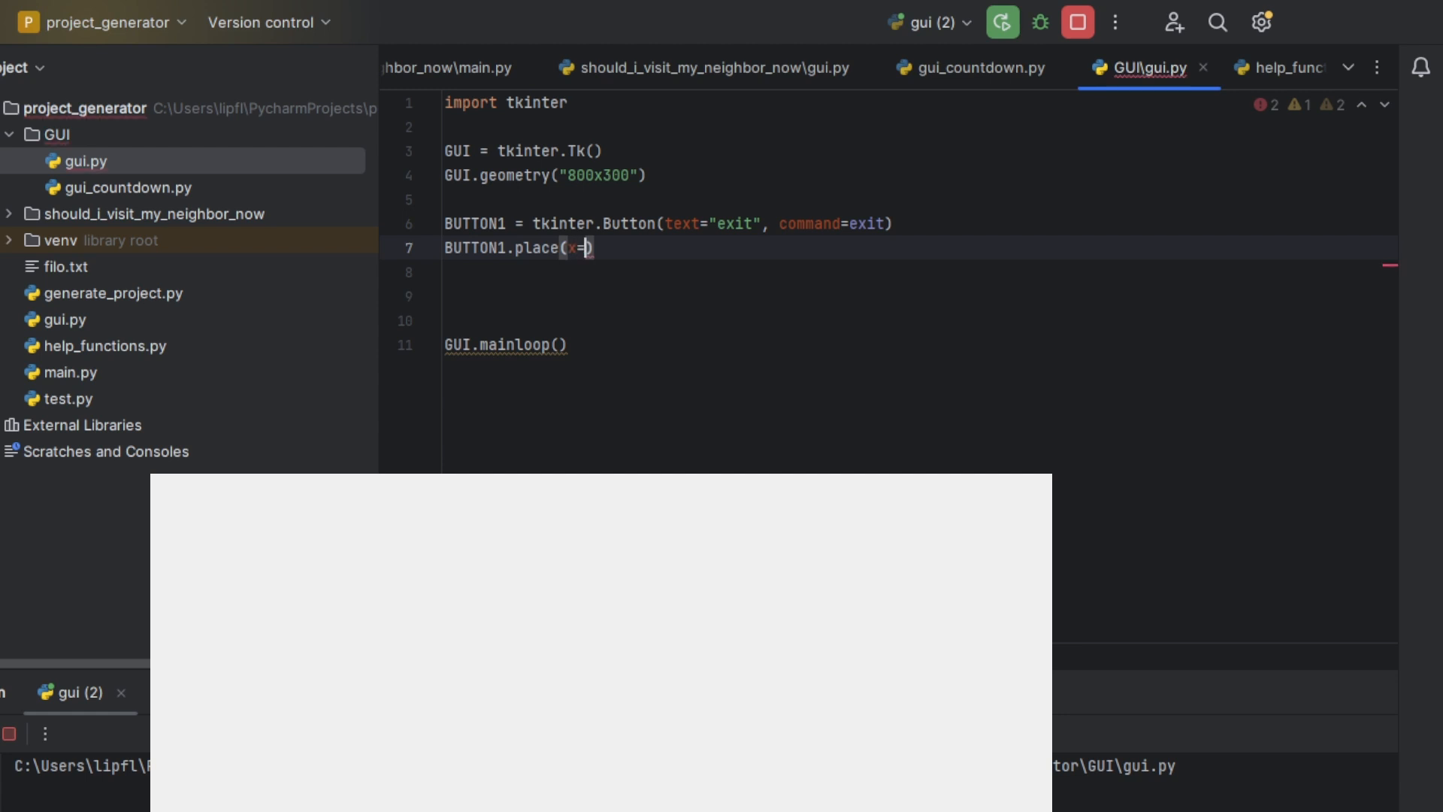
type("10, y=")
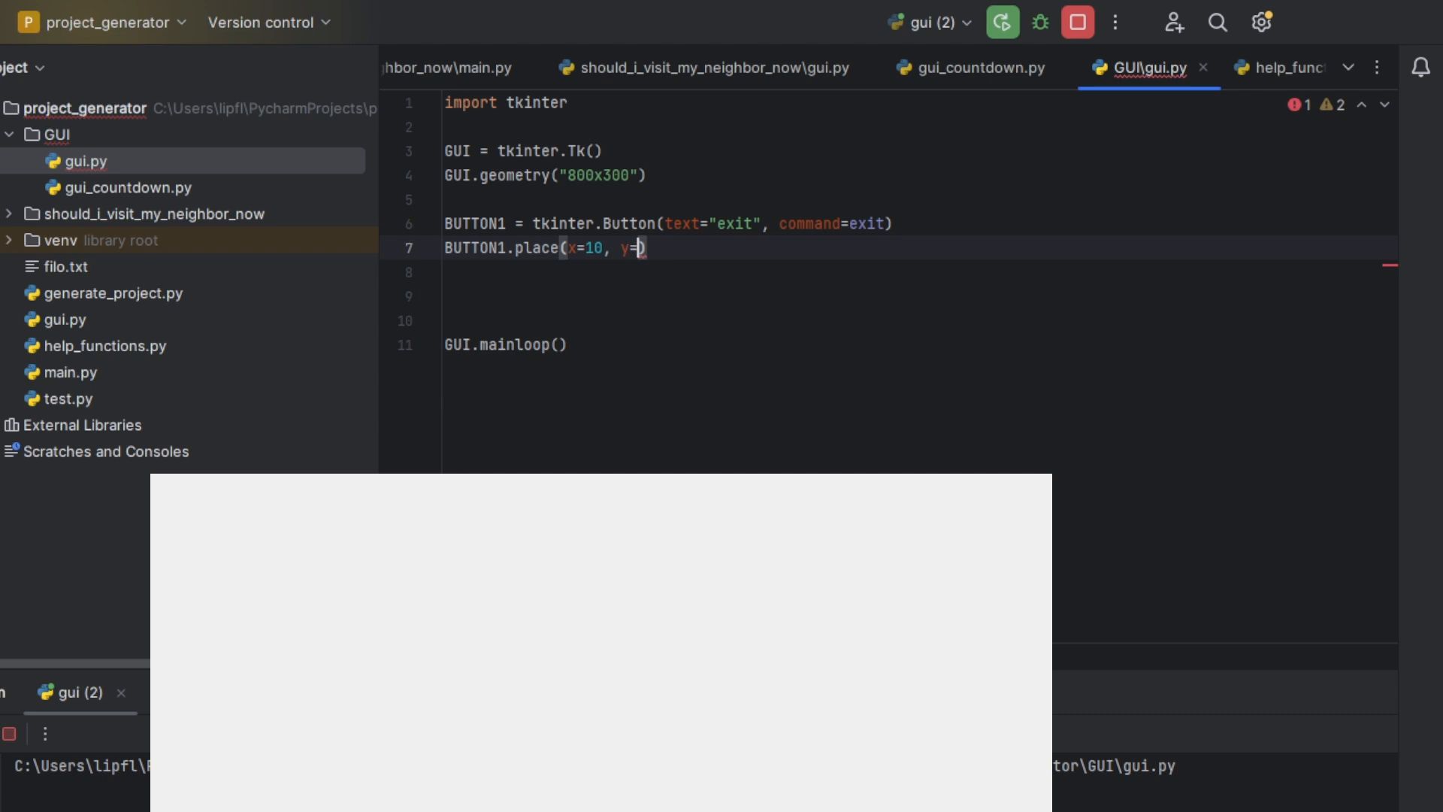
type("5")
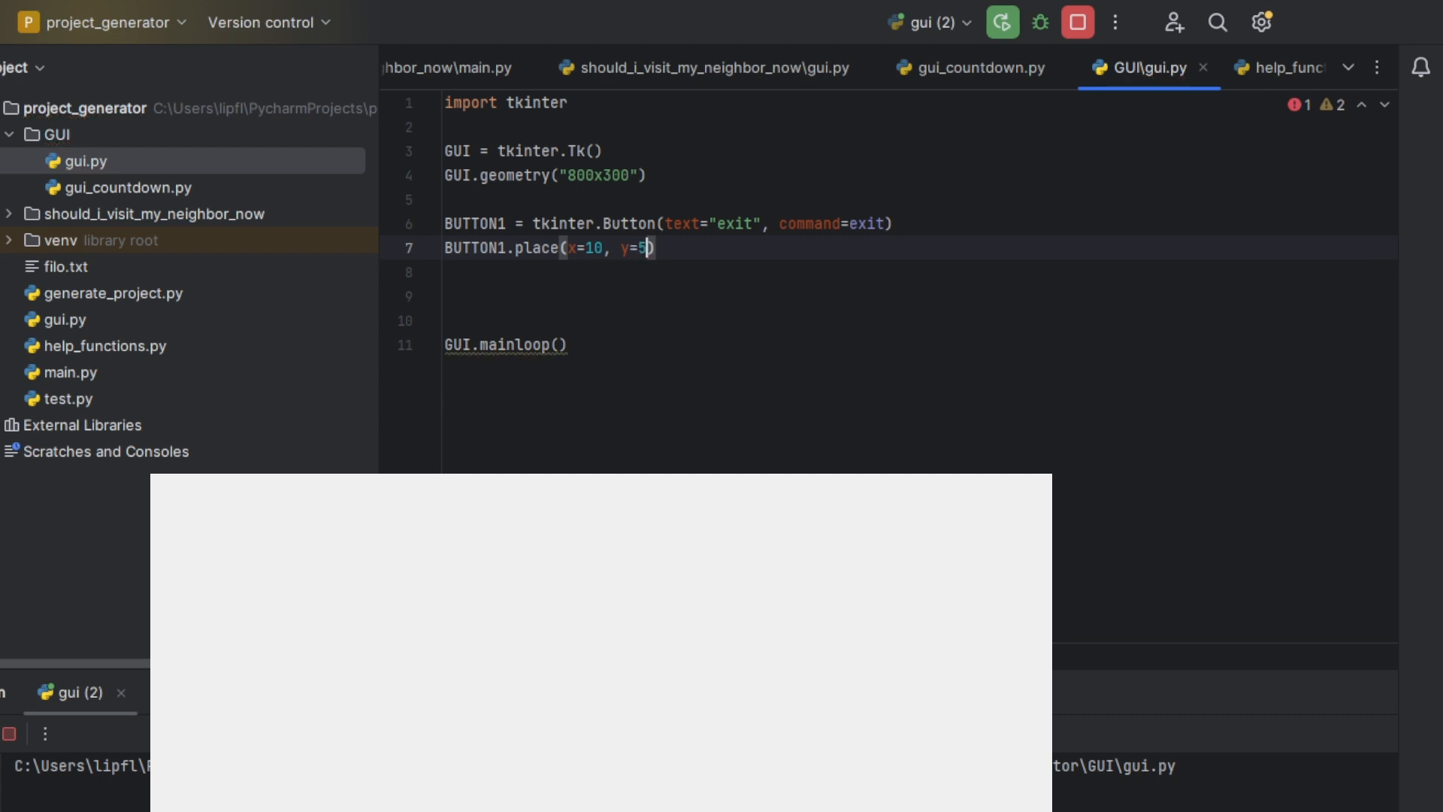
type("0")
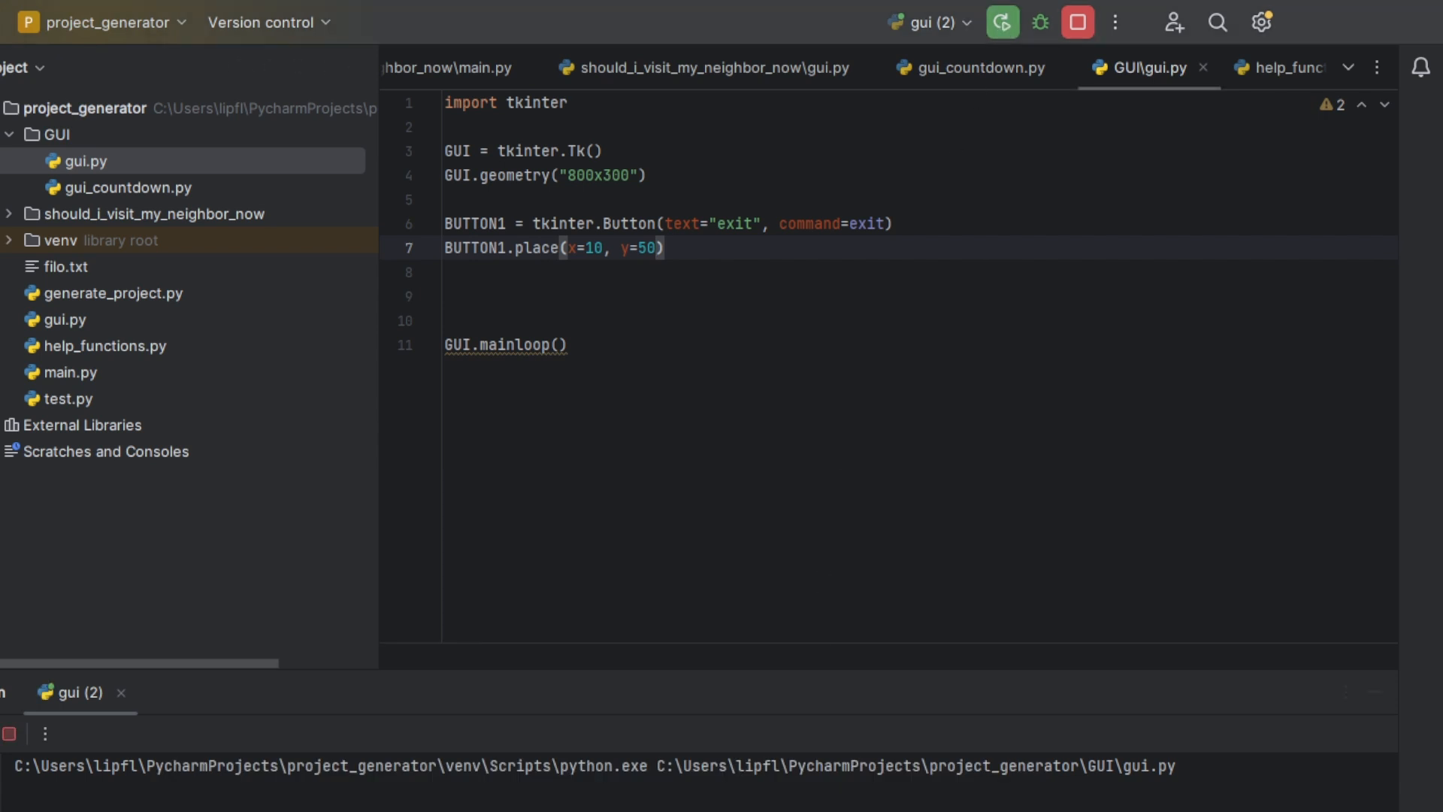
Run gui.py, drag the window into view, and click its exit button
left_click(1001, 21)
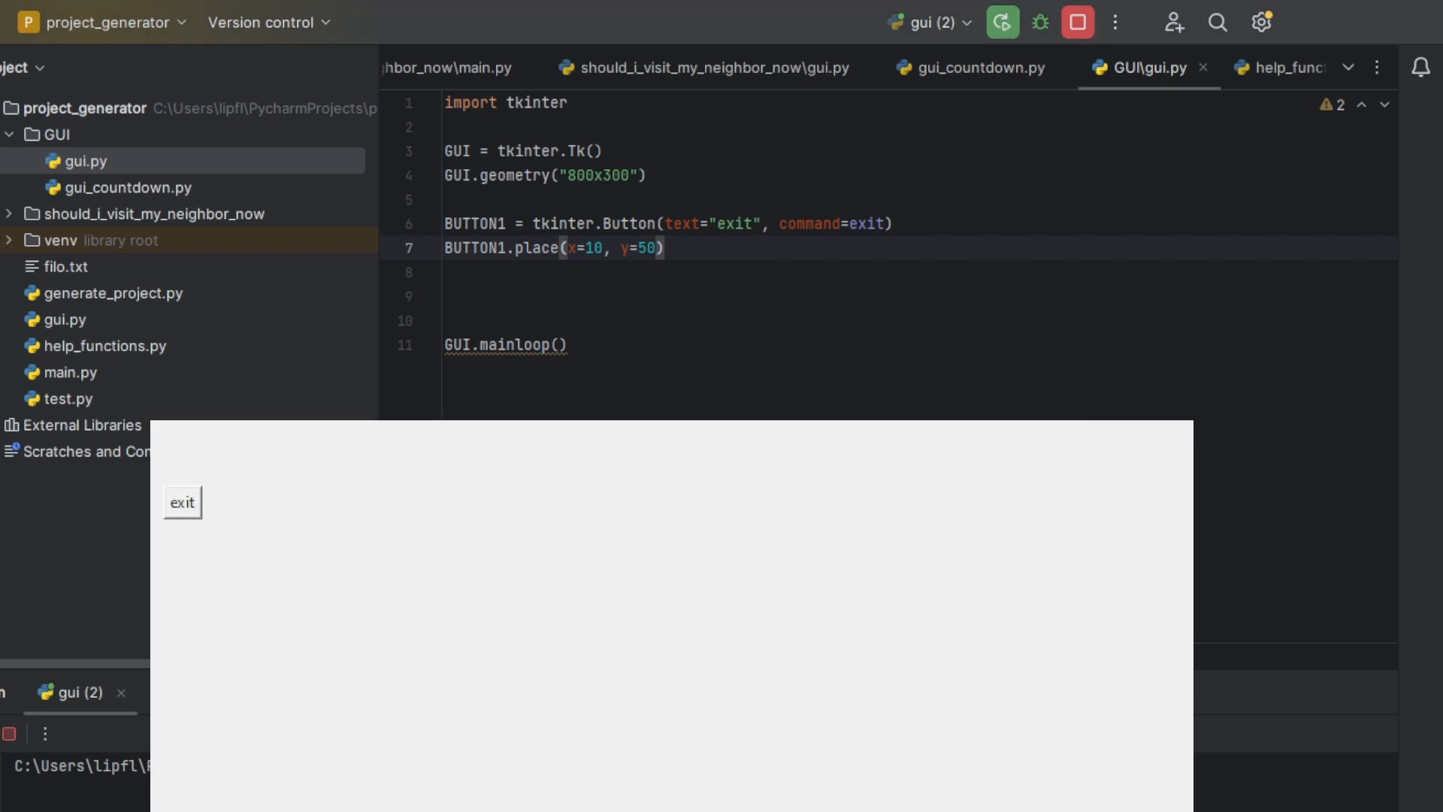
left_click_drag(671, 419, 746, 541)
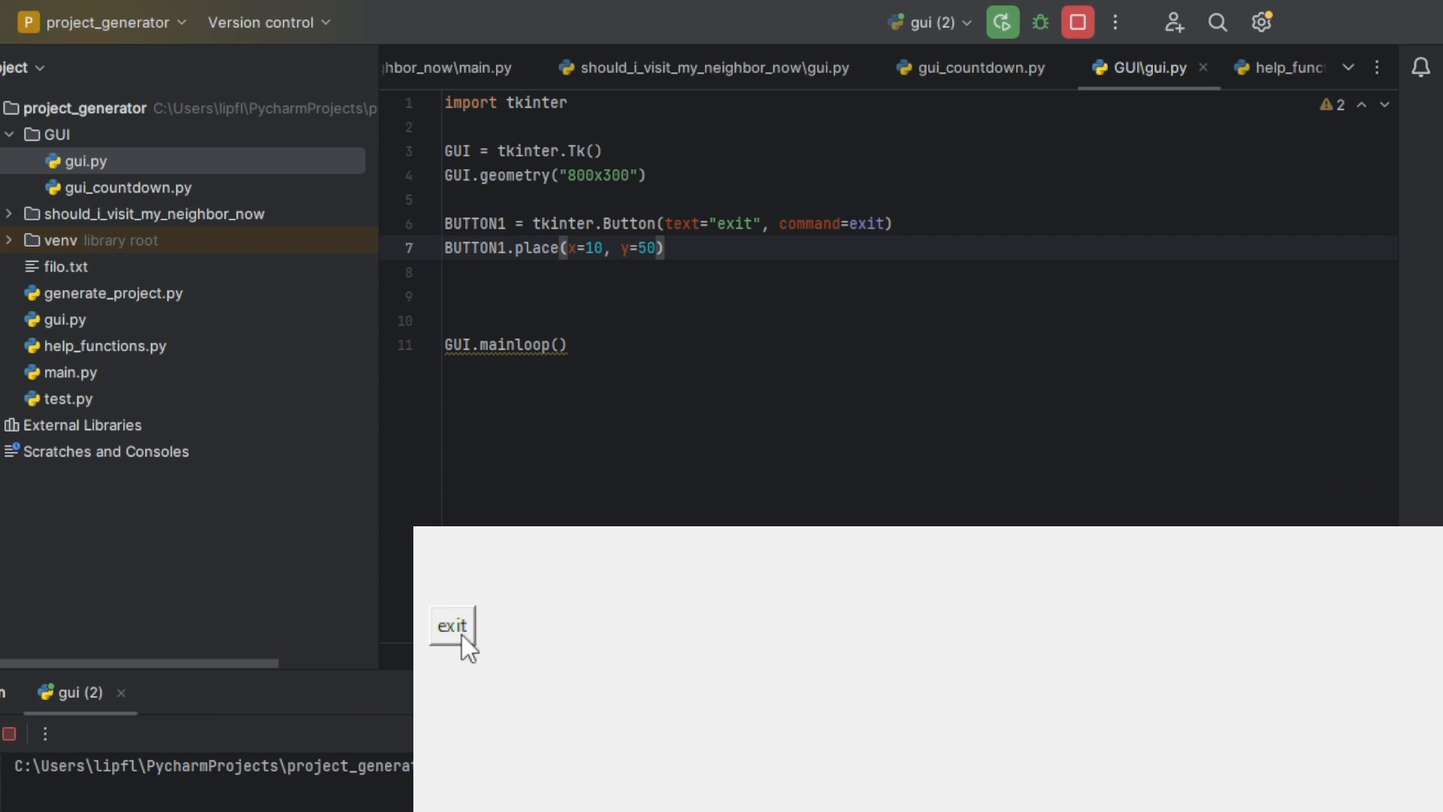
left_click(452, 626)
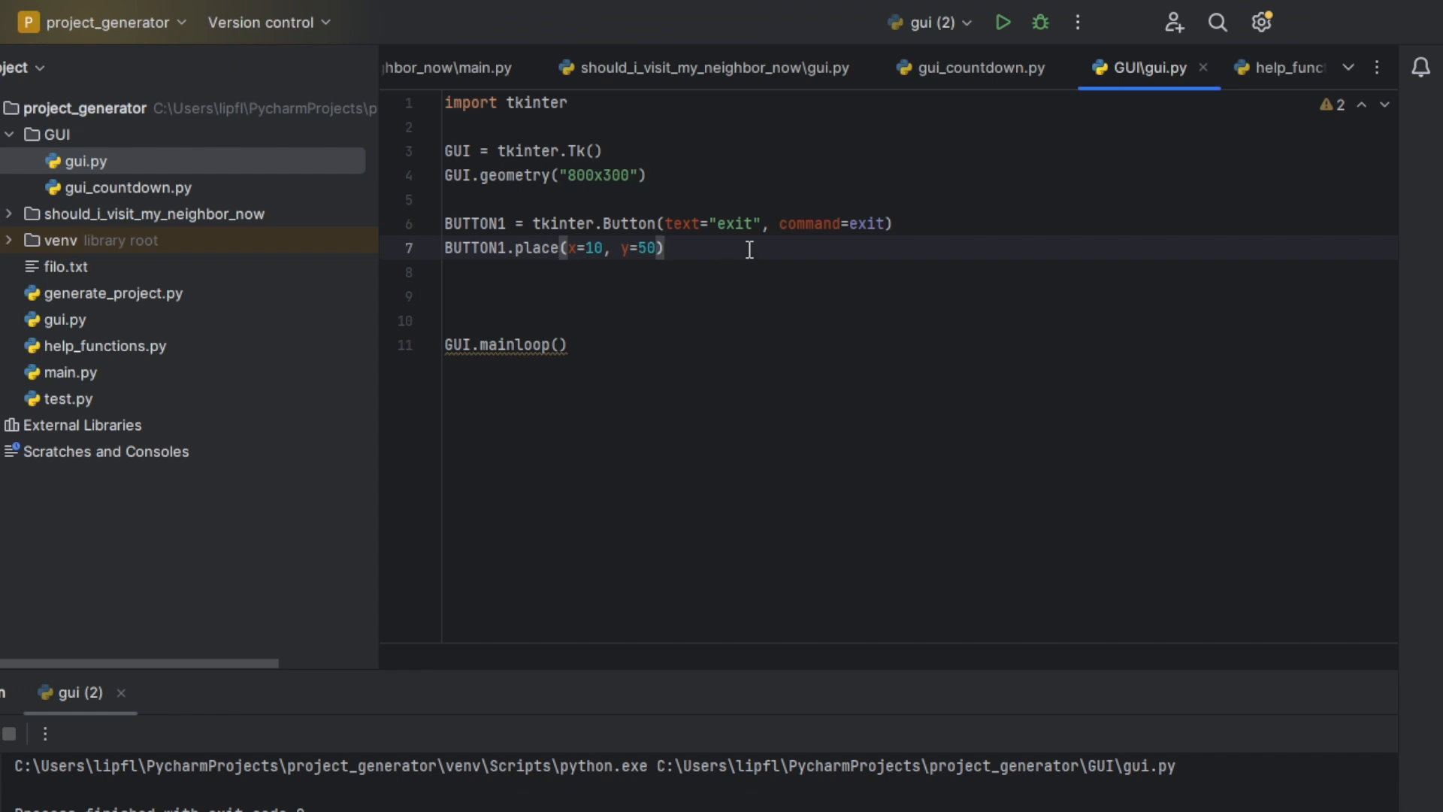
Add bg="red" to the exit Button call and run the script
type(",")
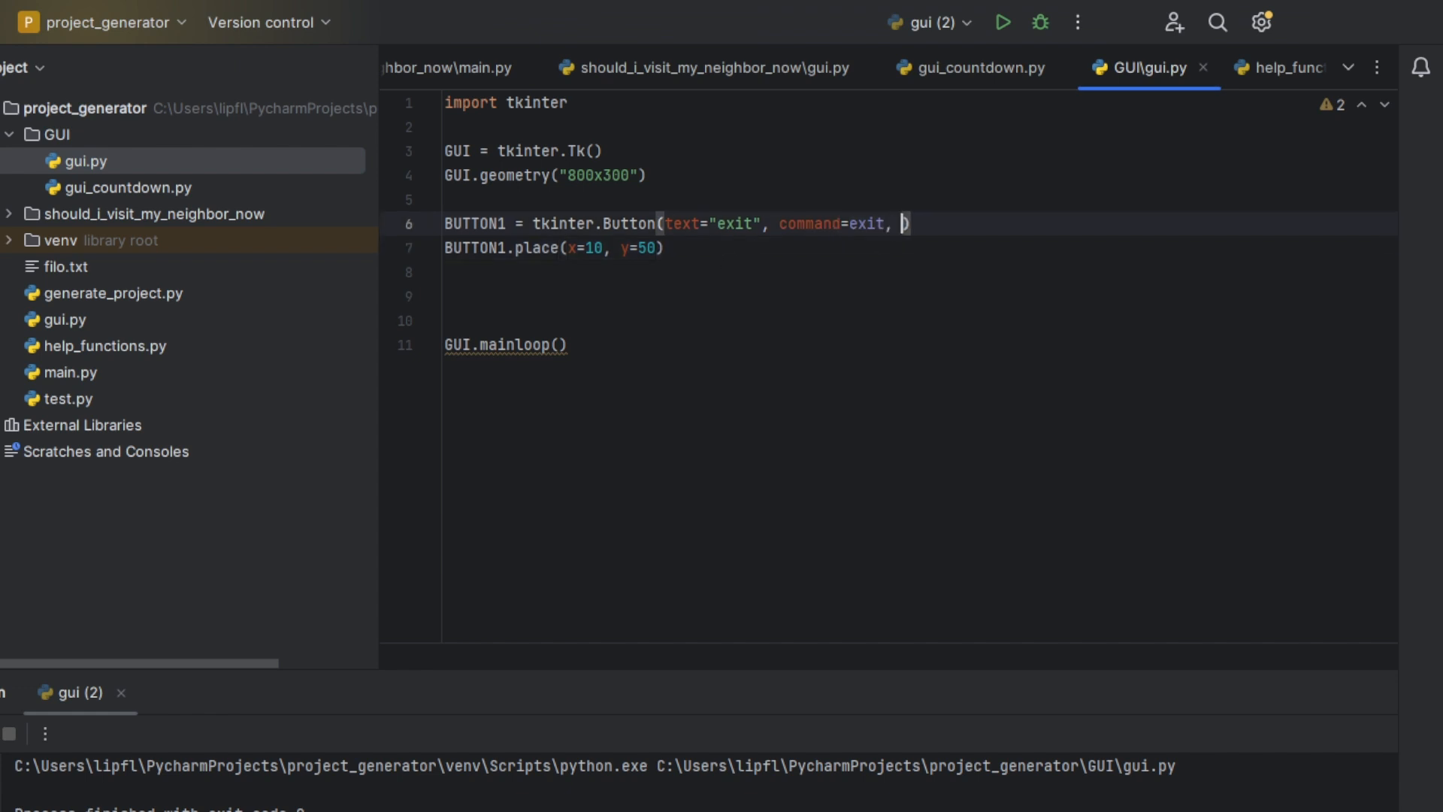
type("bg=\"r\"")
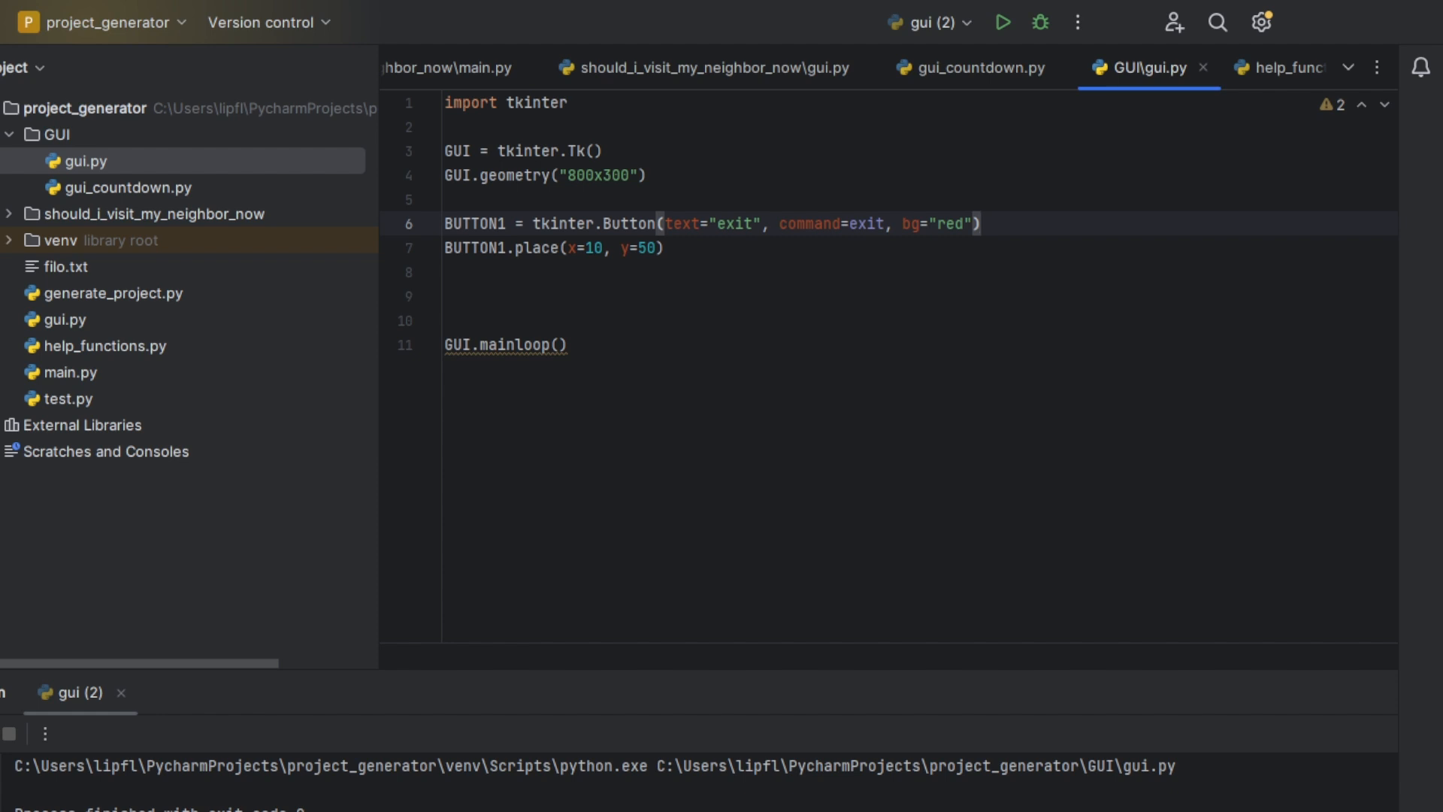
mouse_move(693, 244)
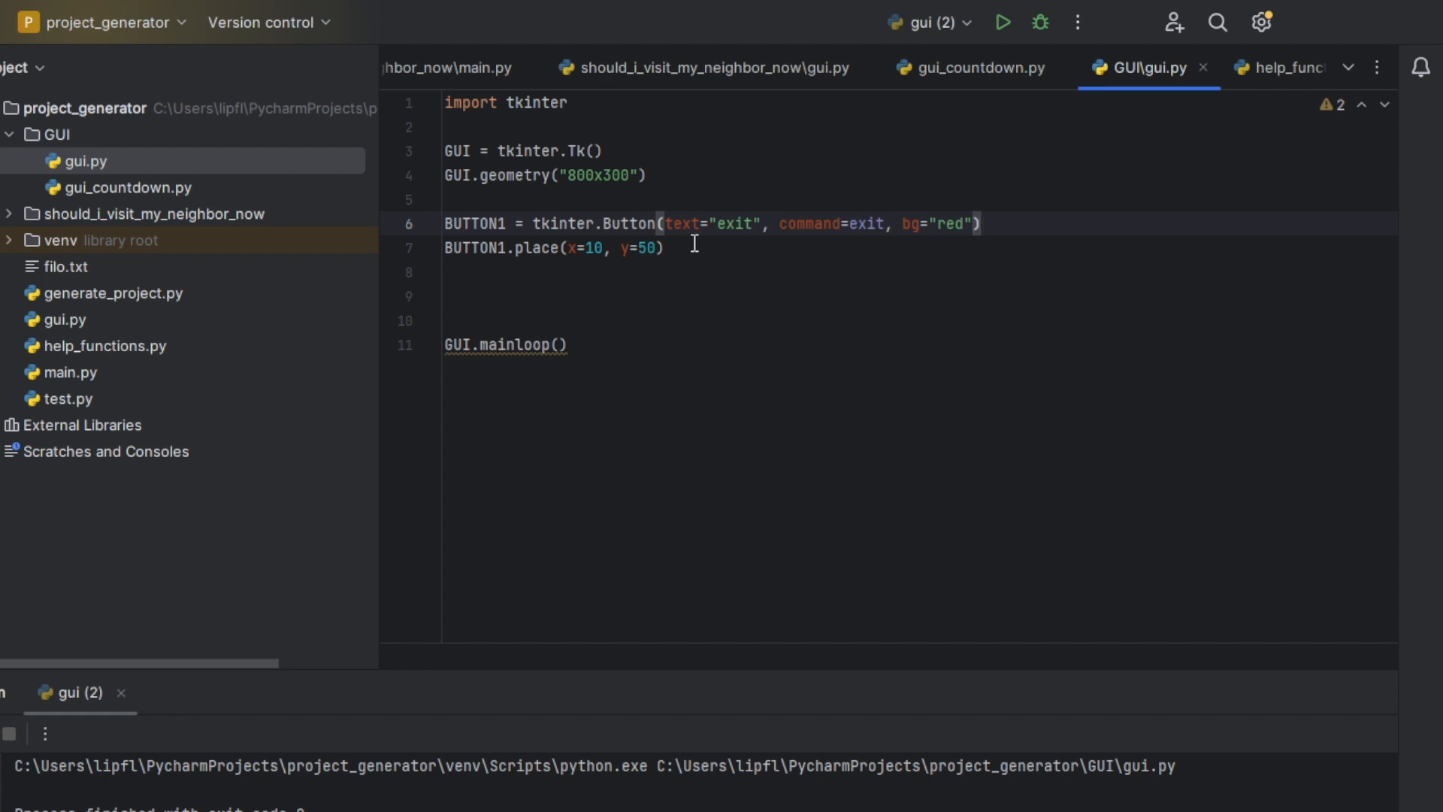
left_click(1002, 21)
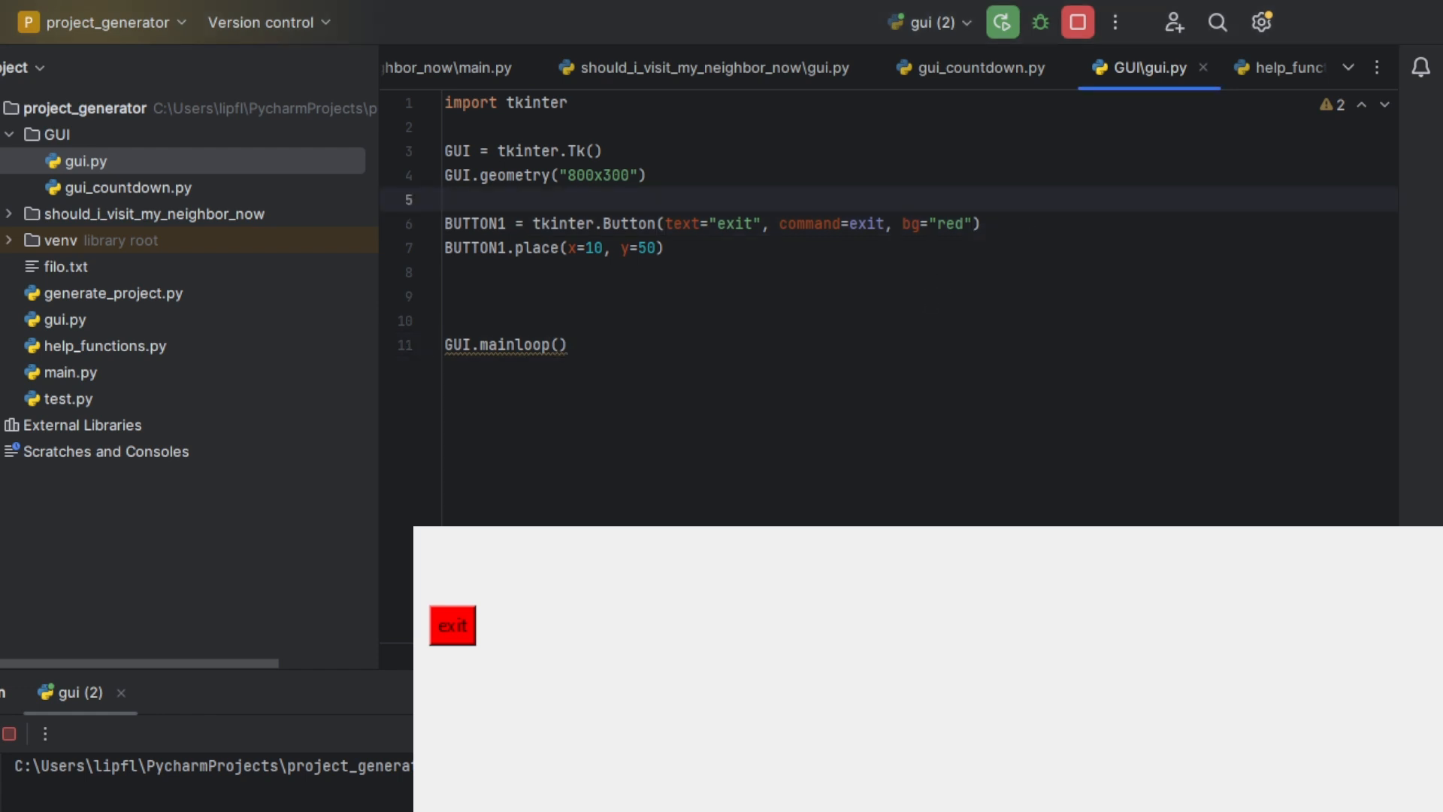
mouse_move(901, 484)
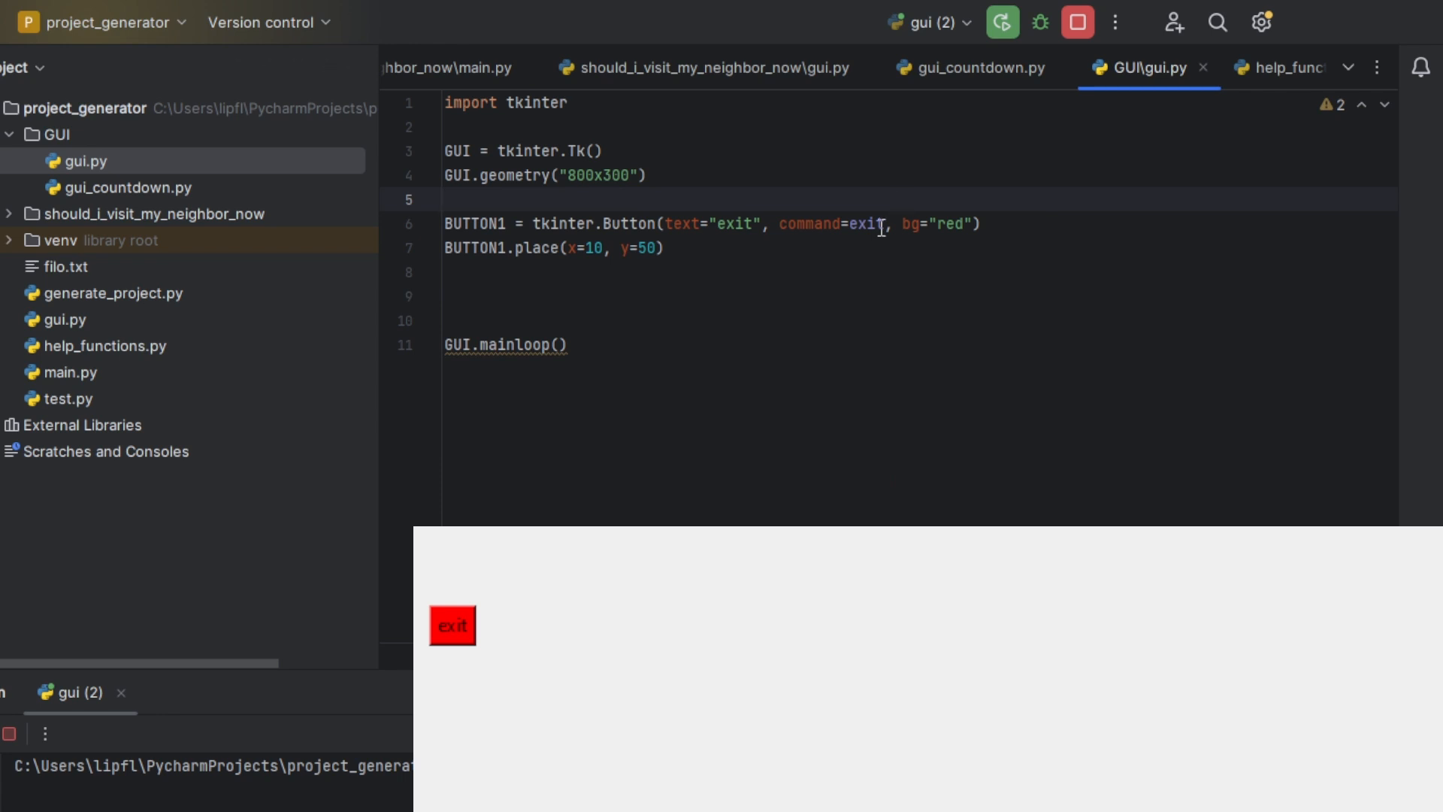
Define LABEL1 = tkinter.Label(text="9 more clicks to go") and begin the next LABEL1 line
key("enter")
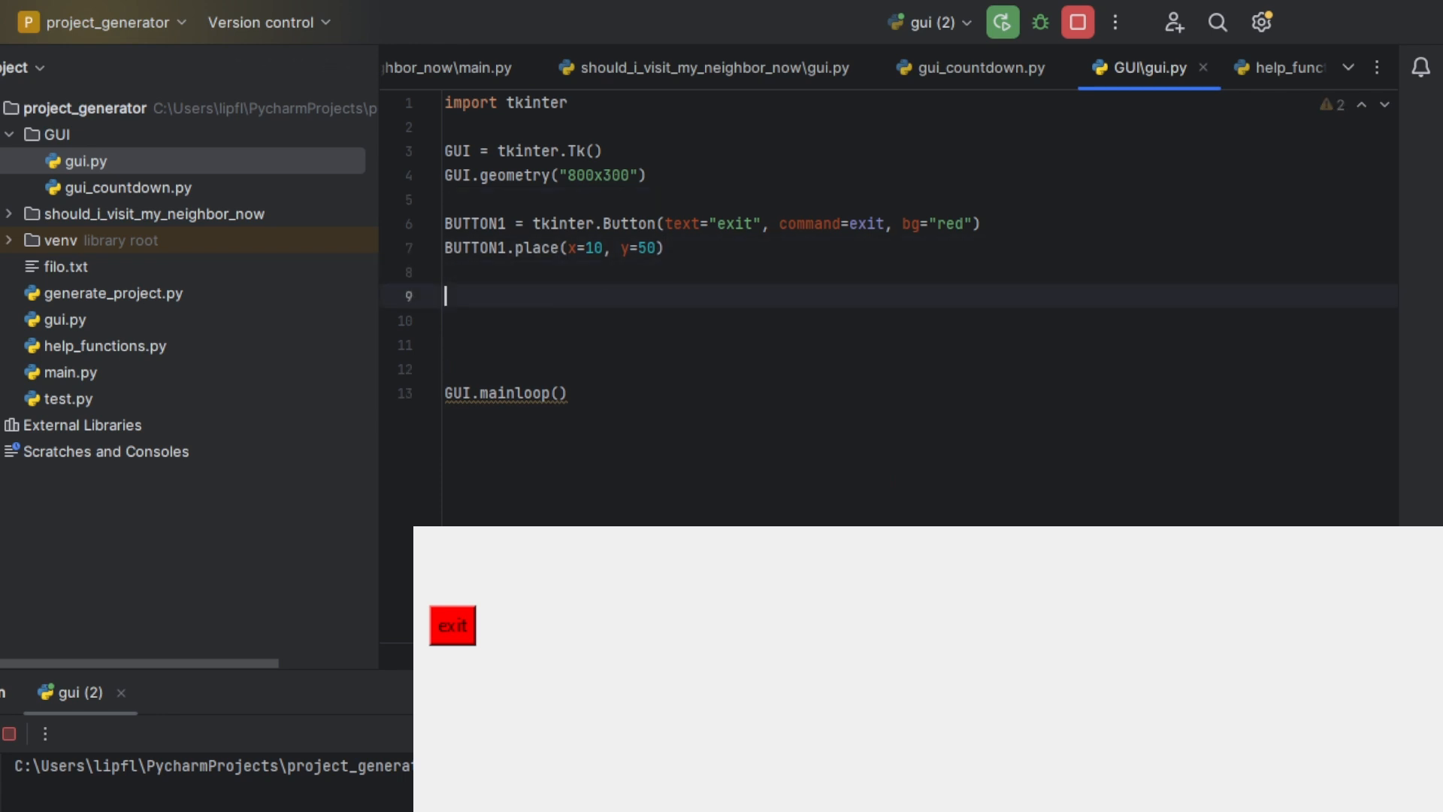
type("LABEL1=")
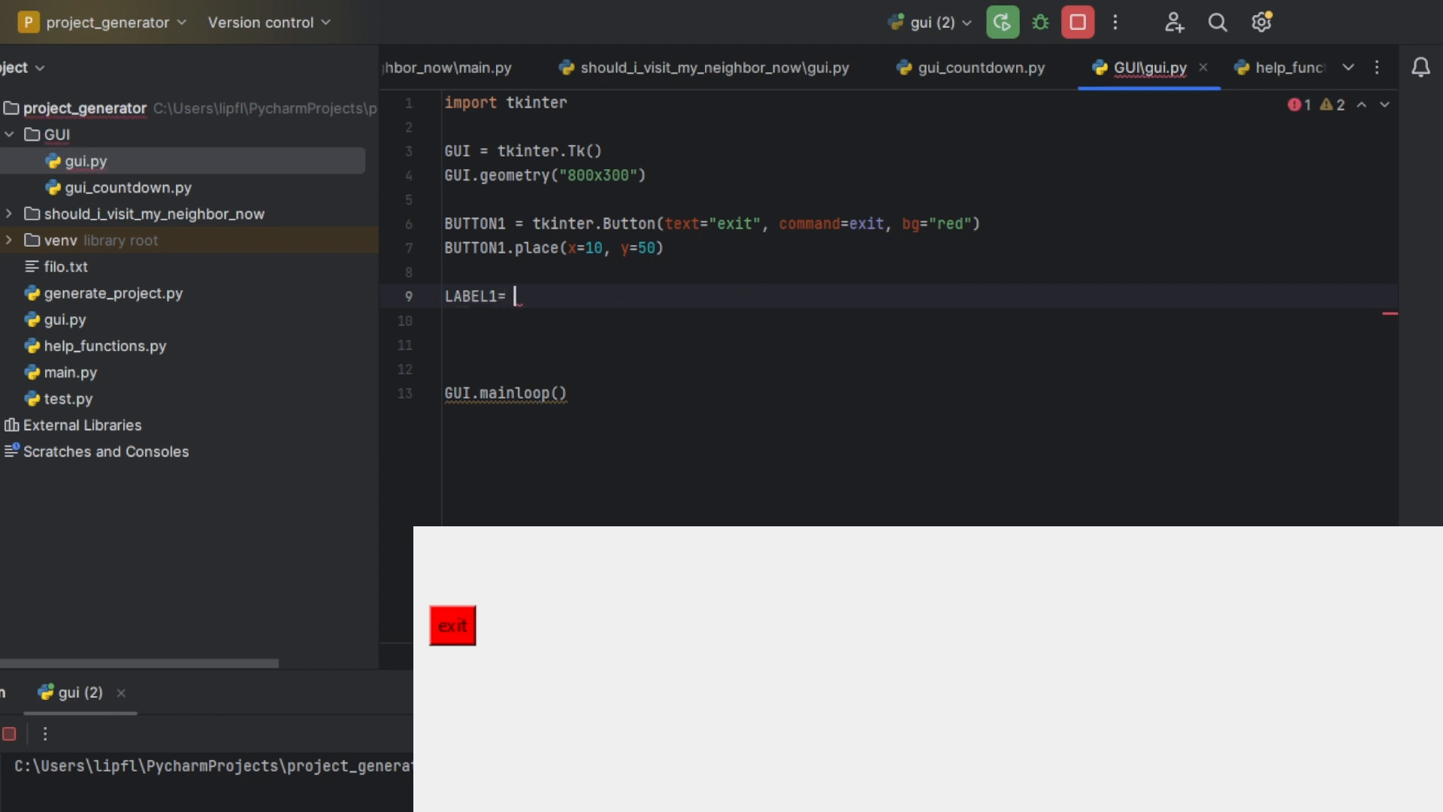
type("tkinter.")
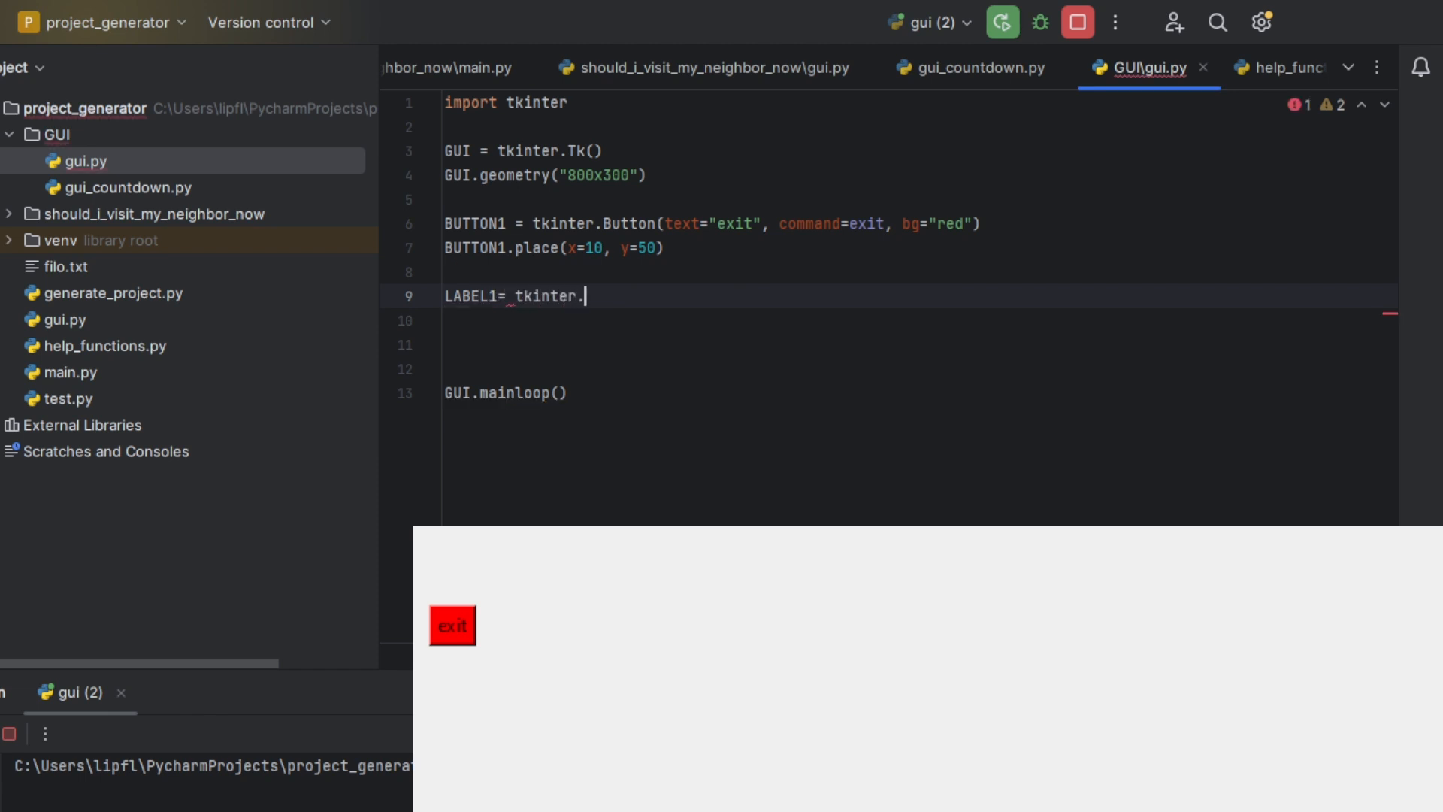
type("Label()")
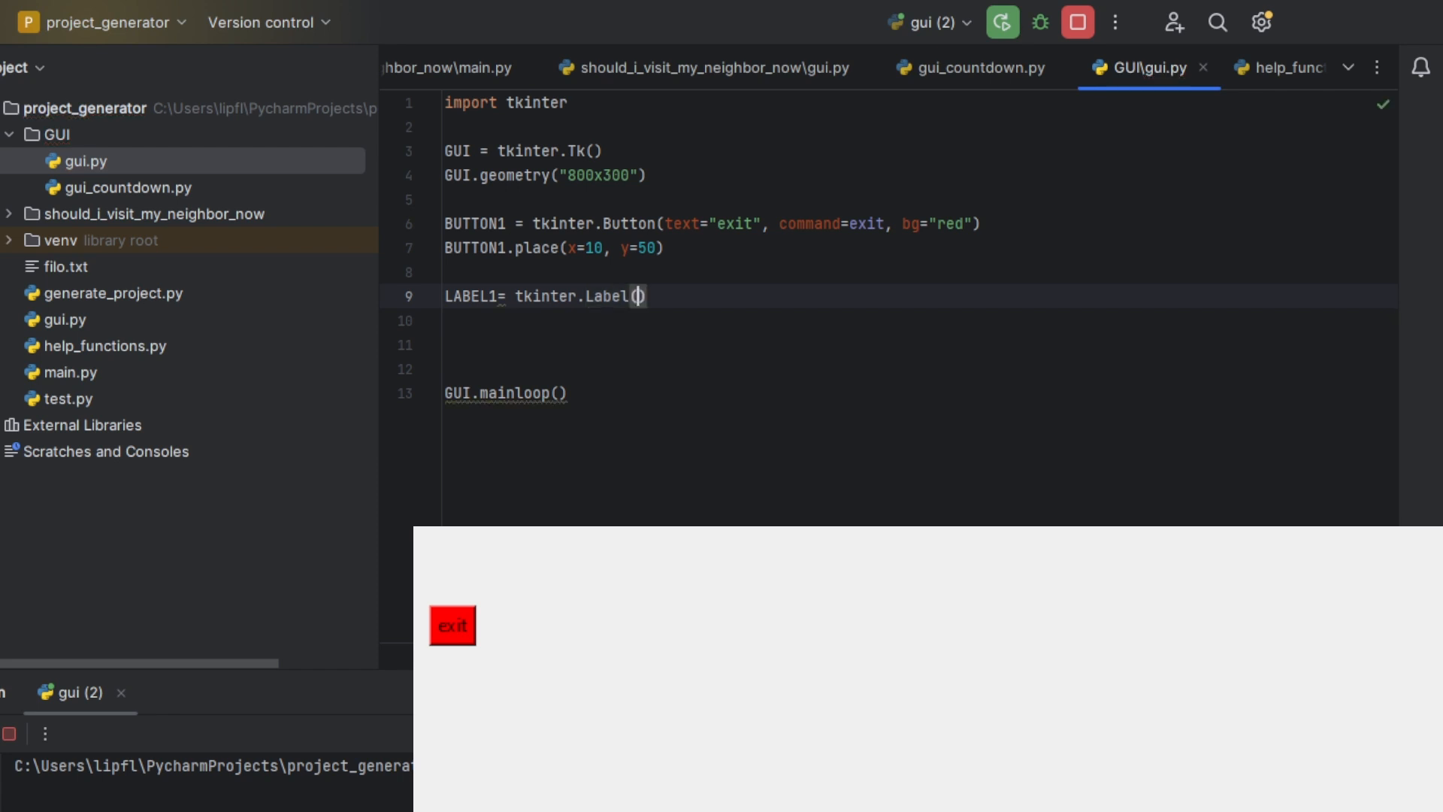
type("text=\"9 more")
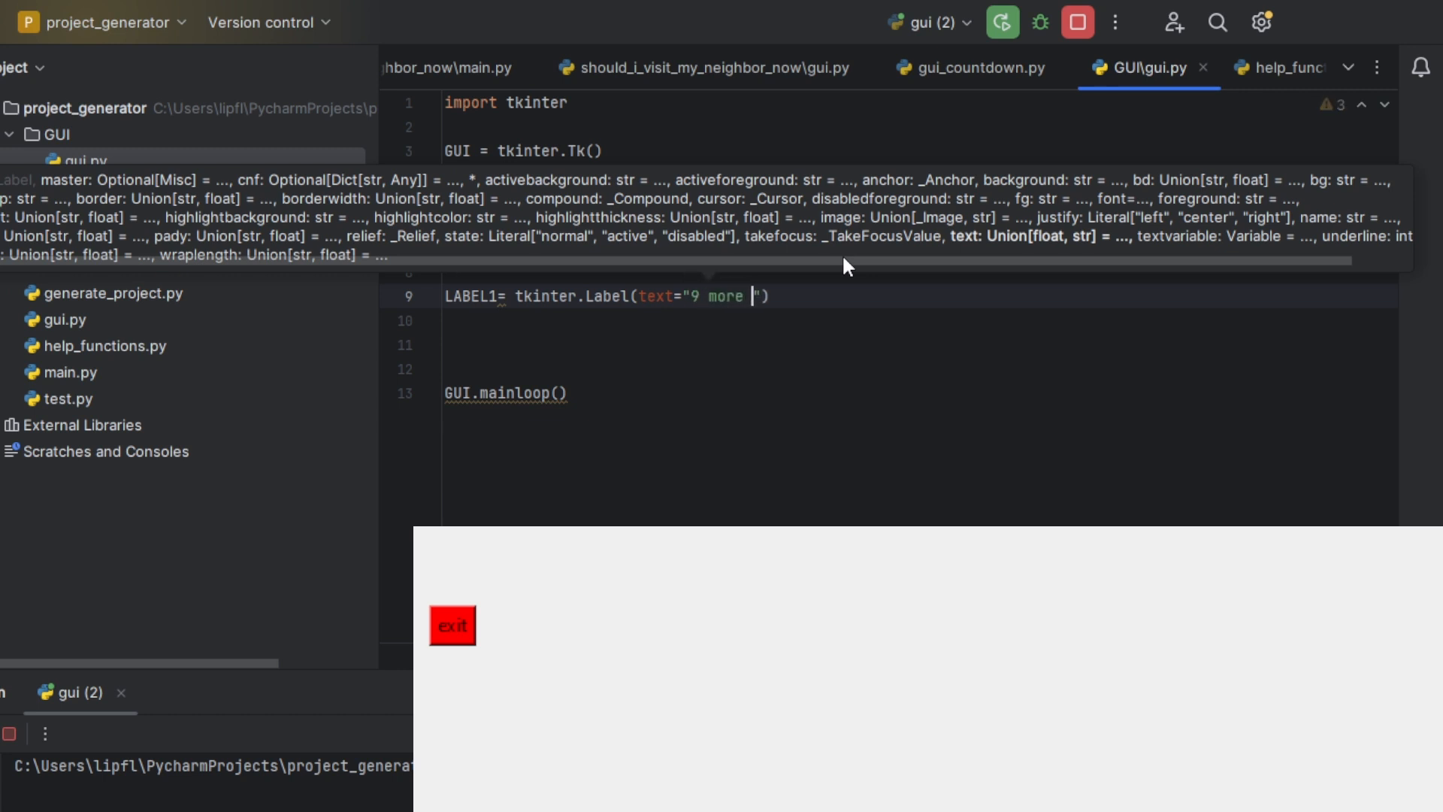
type("clicks to g")
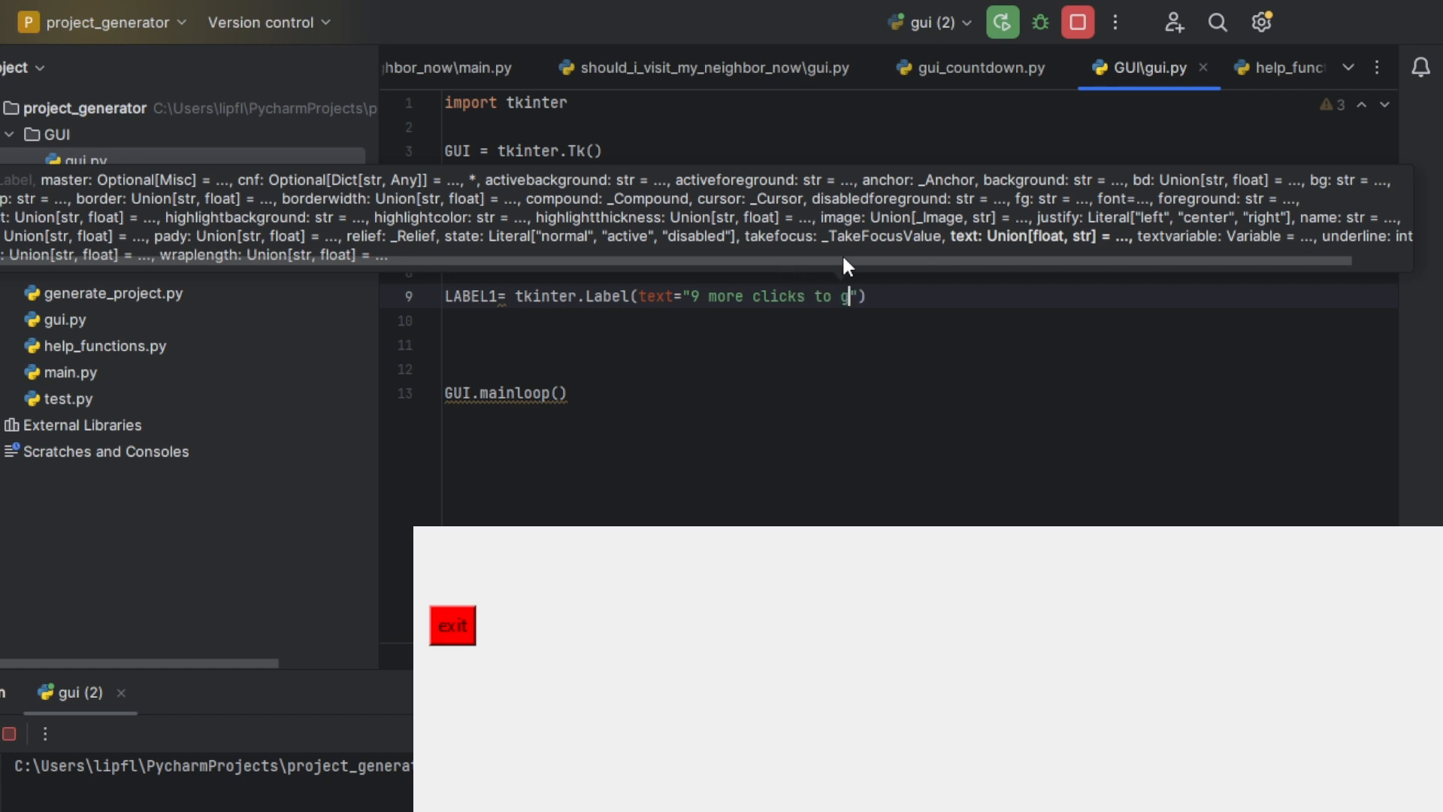
type(", b")
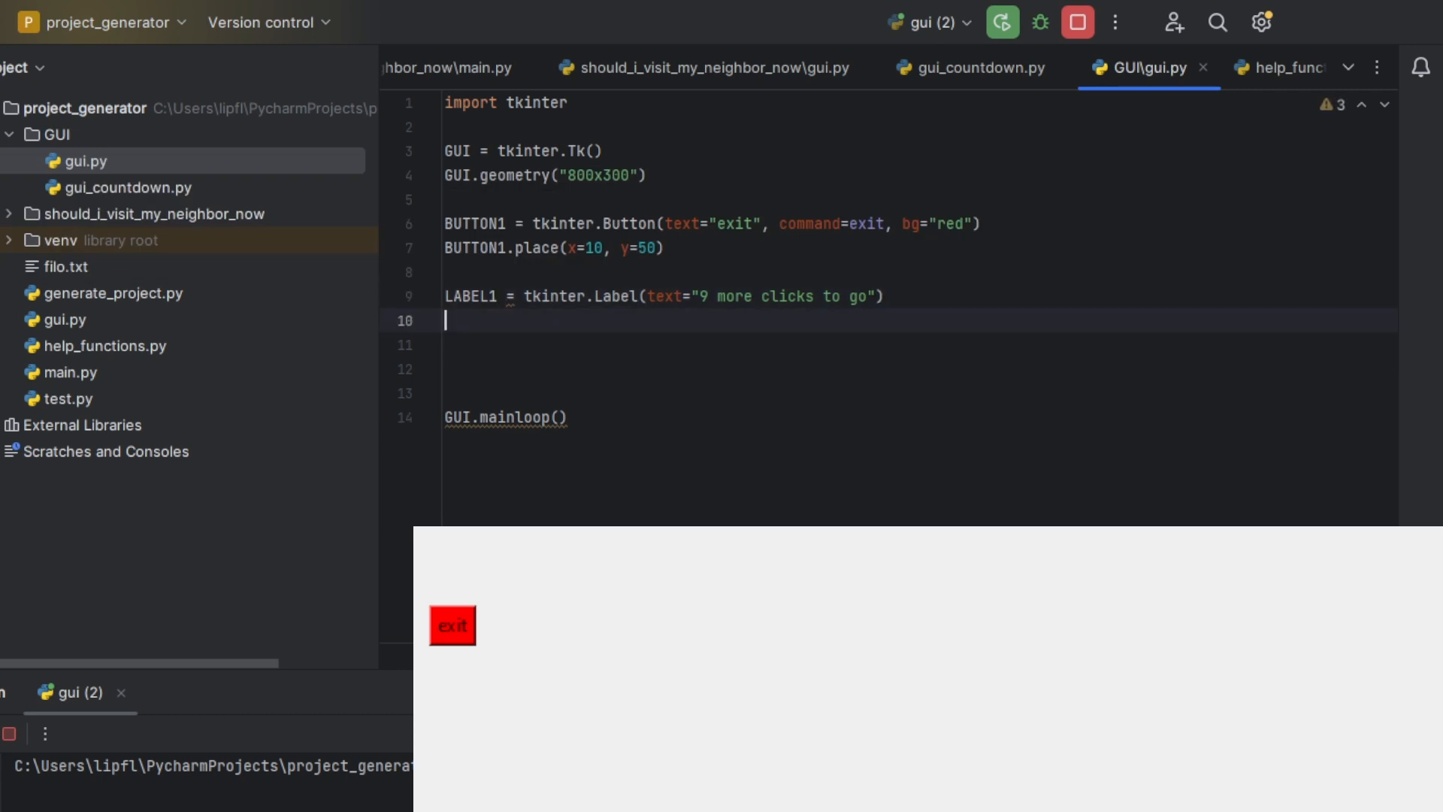
type("LABEL1")
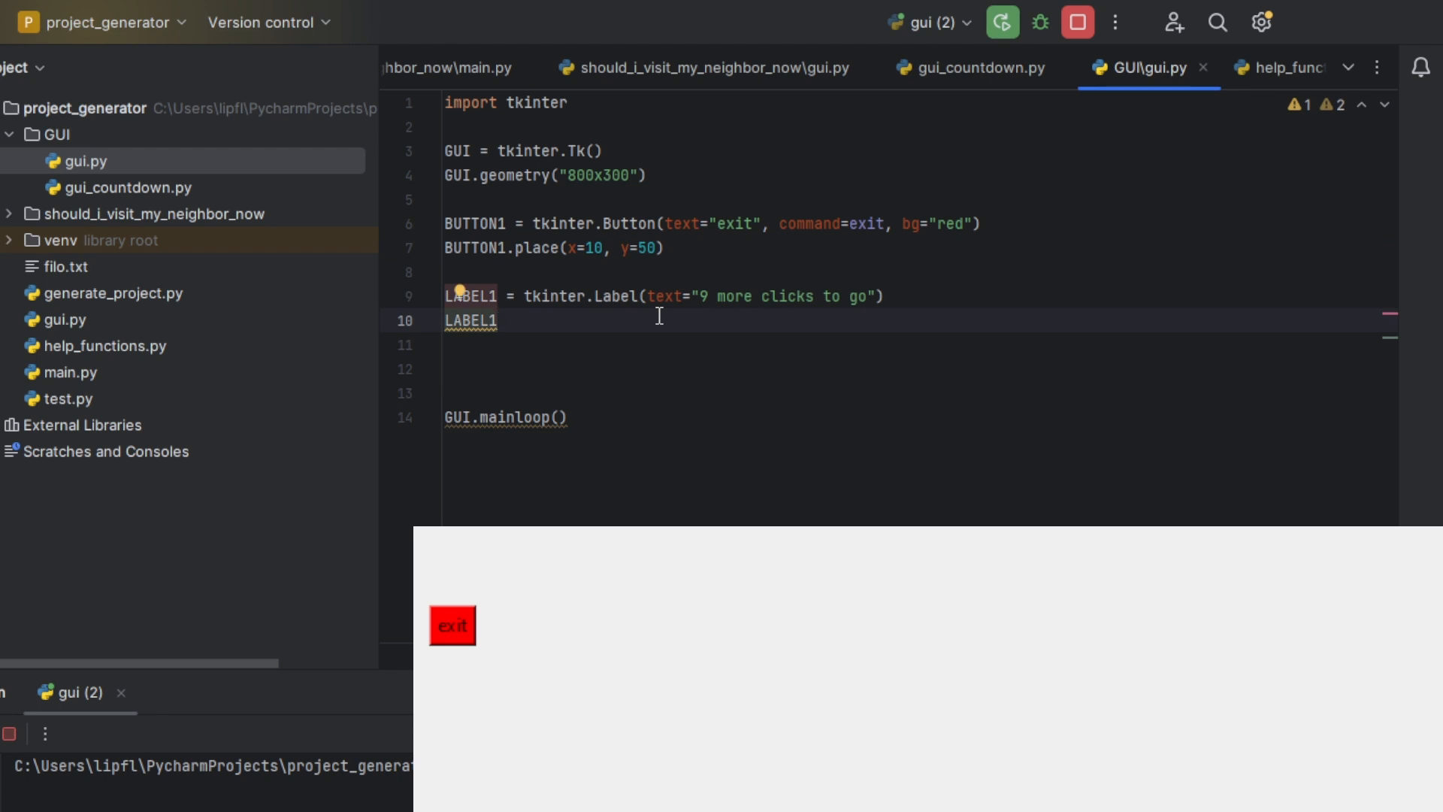
Place LABEL1 at x=10, y=100, then close the running tkinter window
type(".")
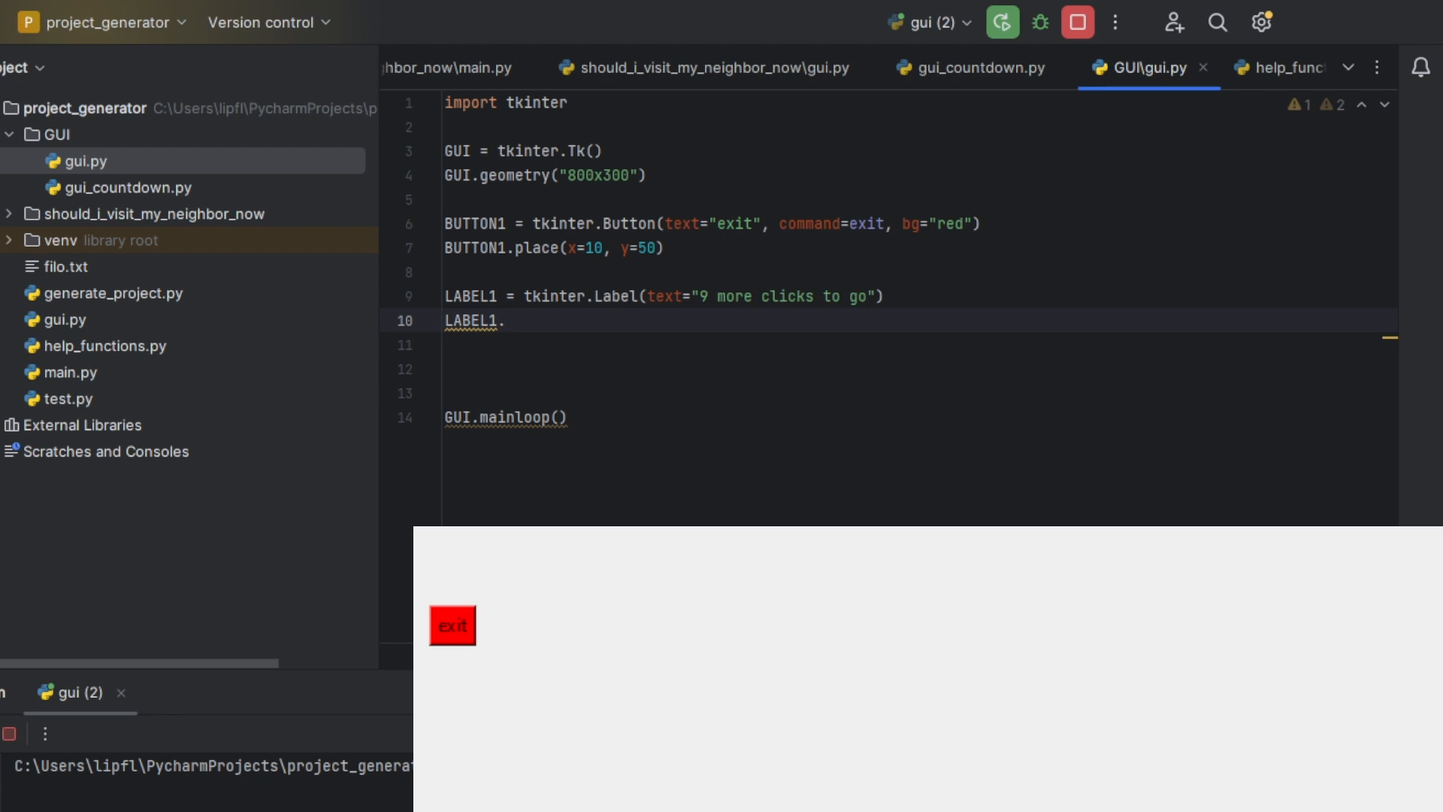
type("pl")
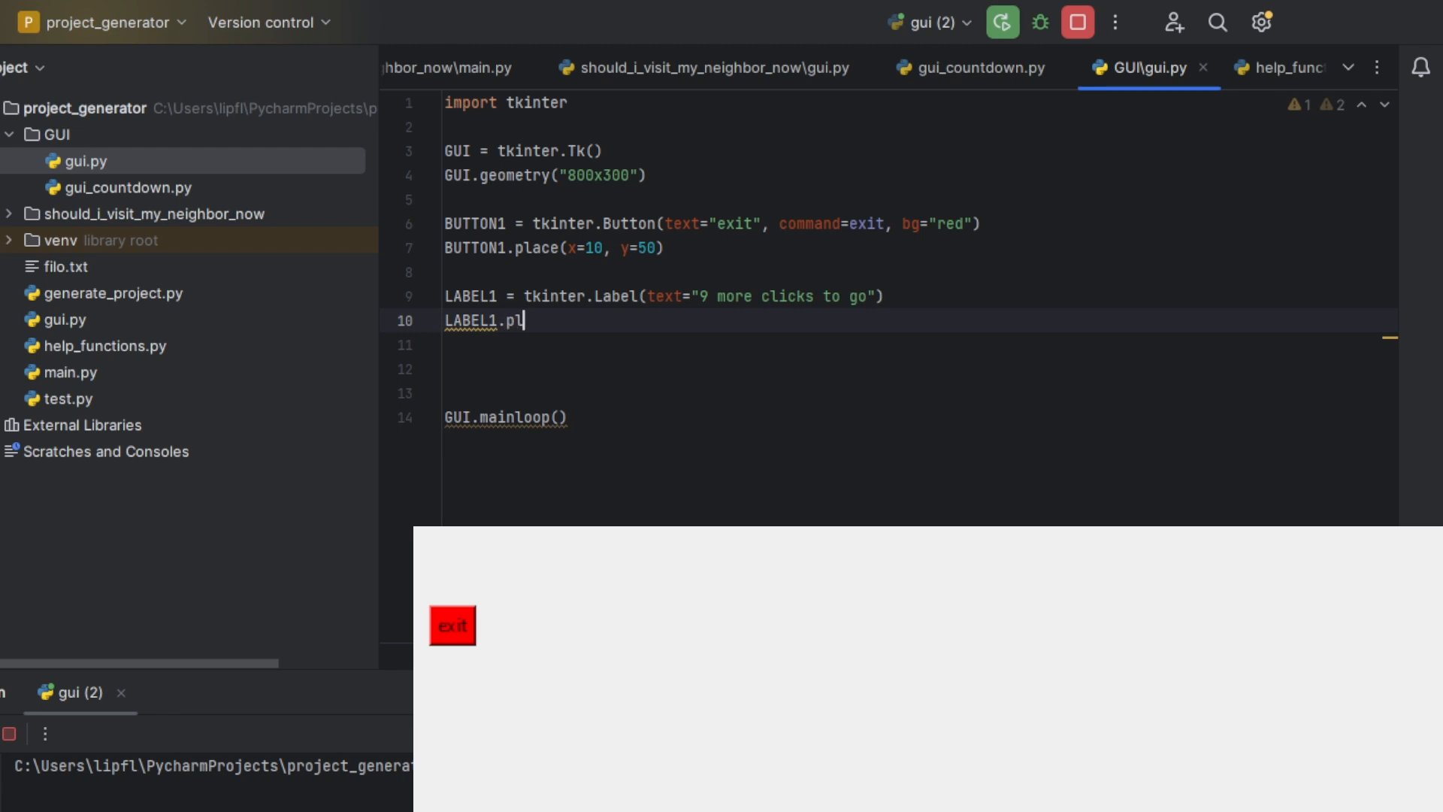
type("ace(")
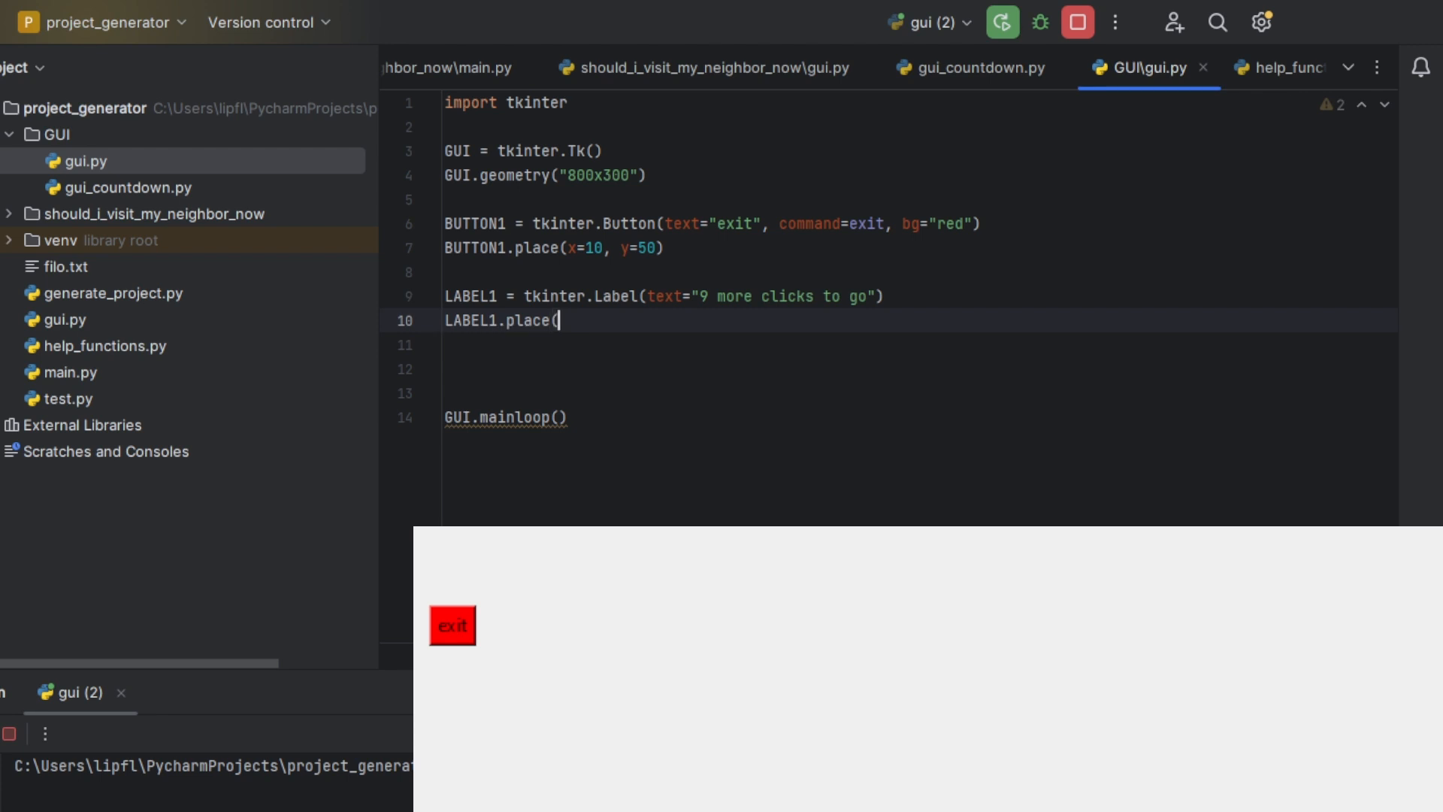
type("x=")
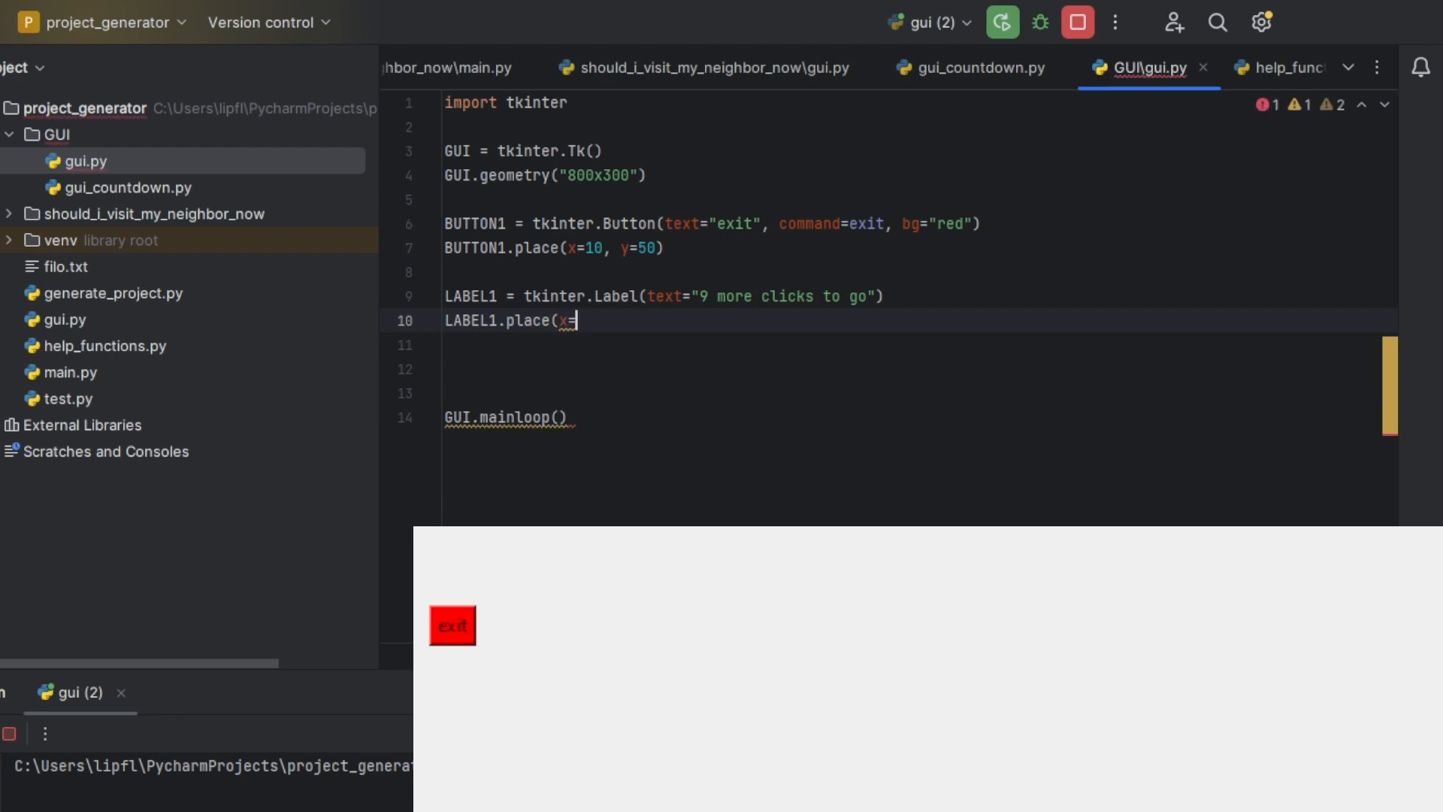
type("2")
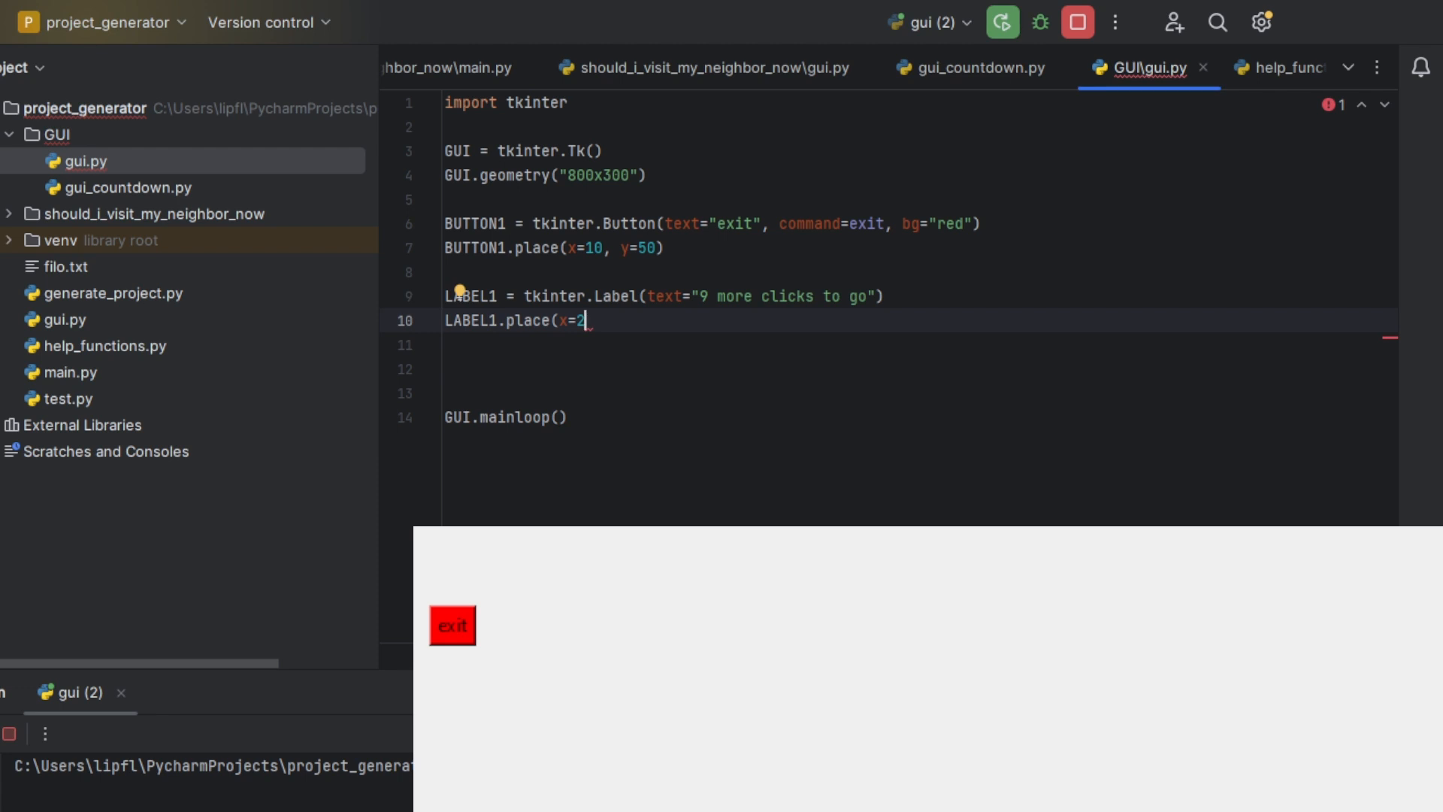
type("0")
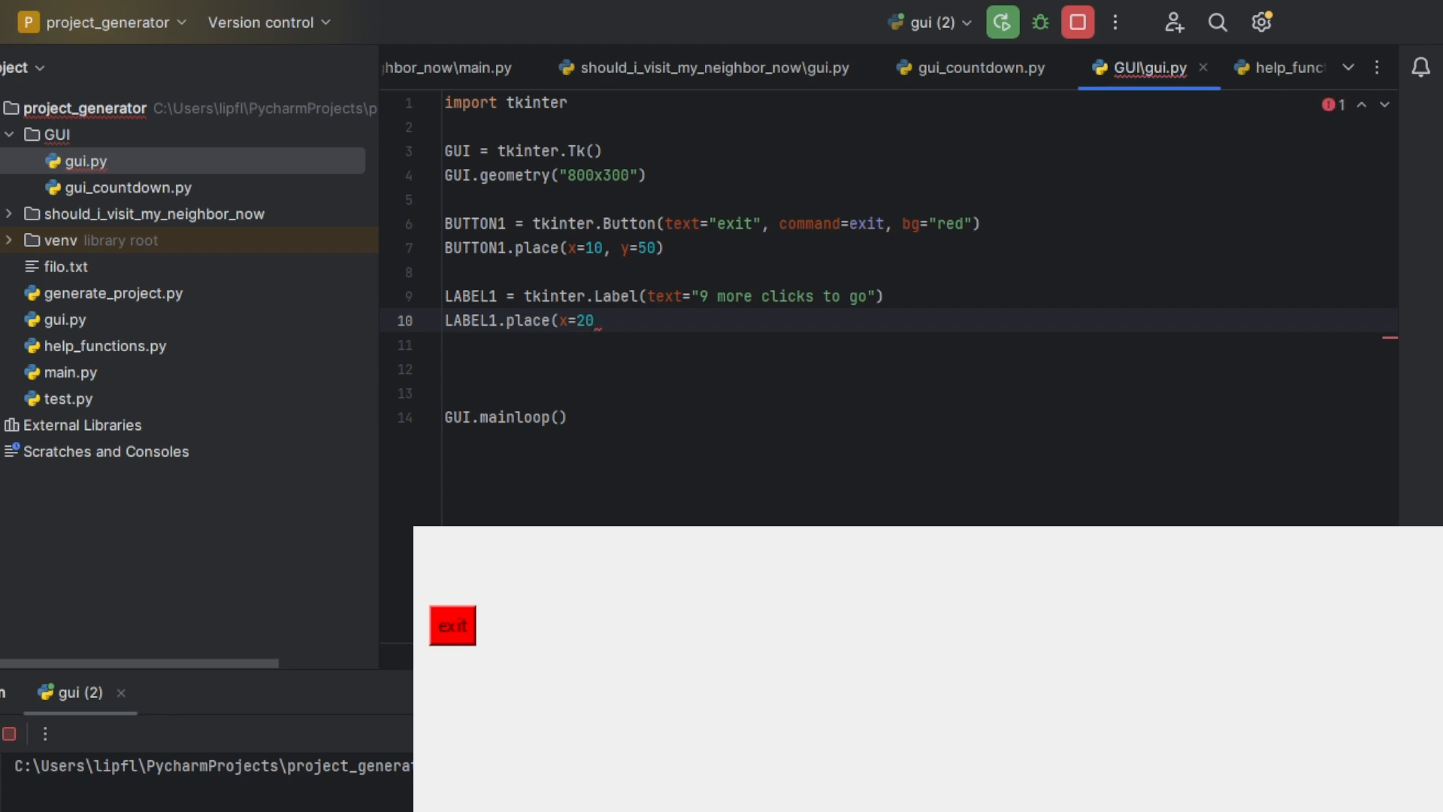
key("Backspace")
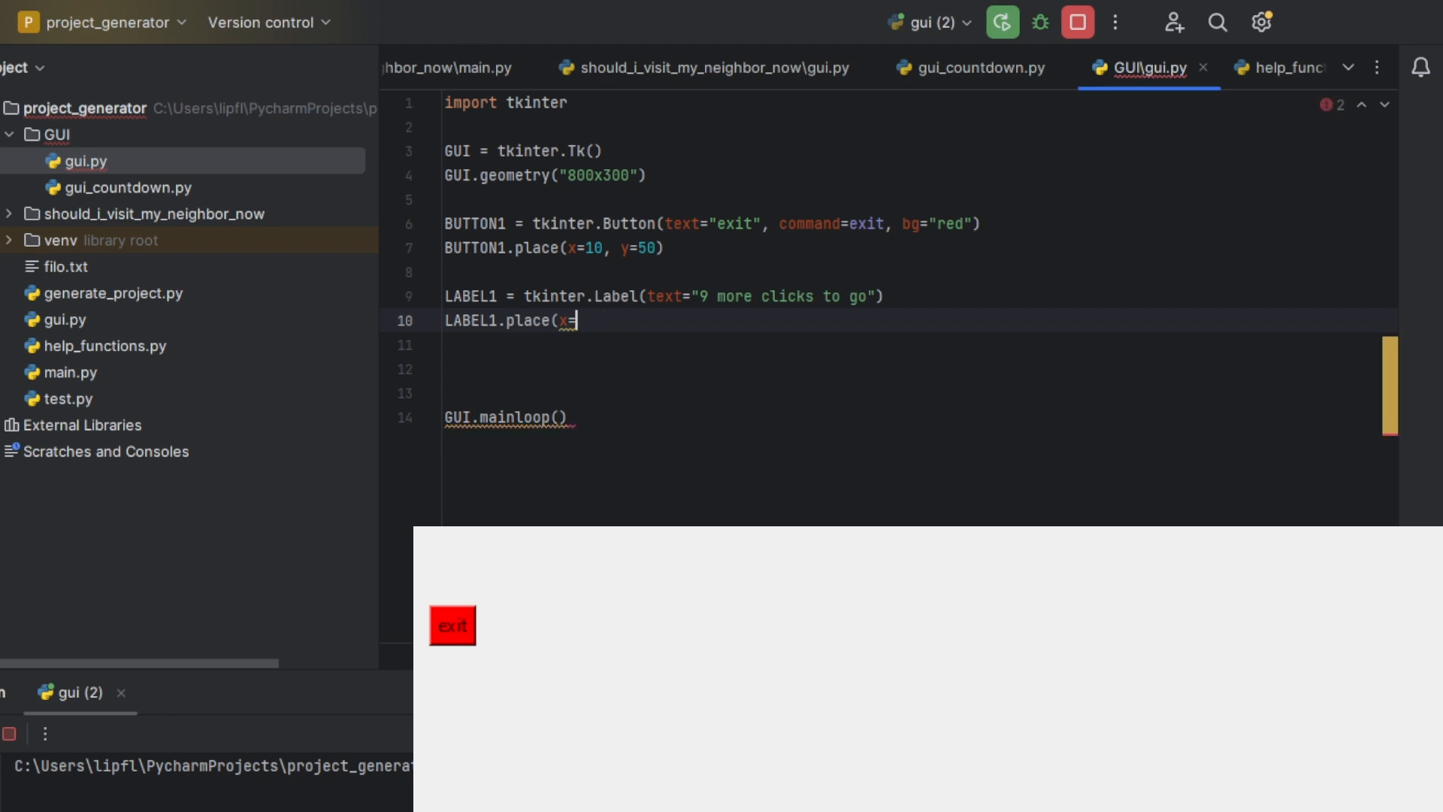
type("10, y=")
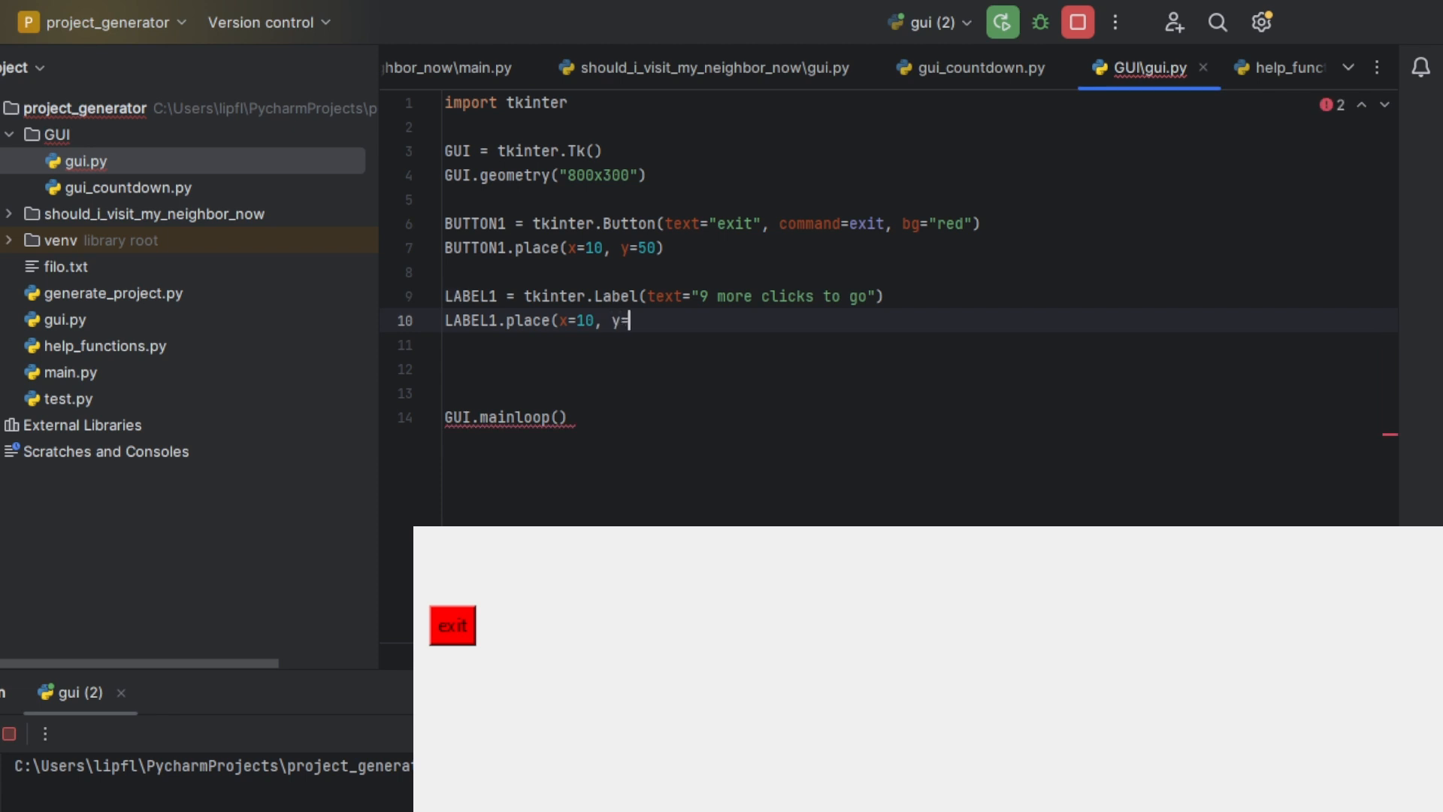
type("100)")
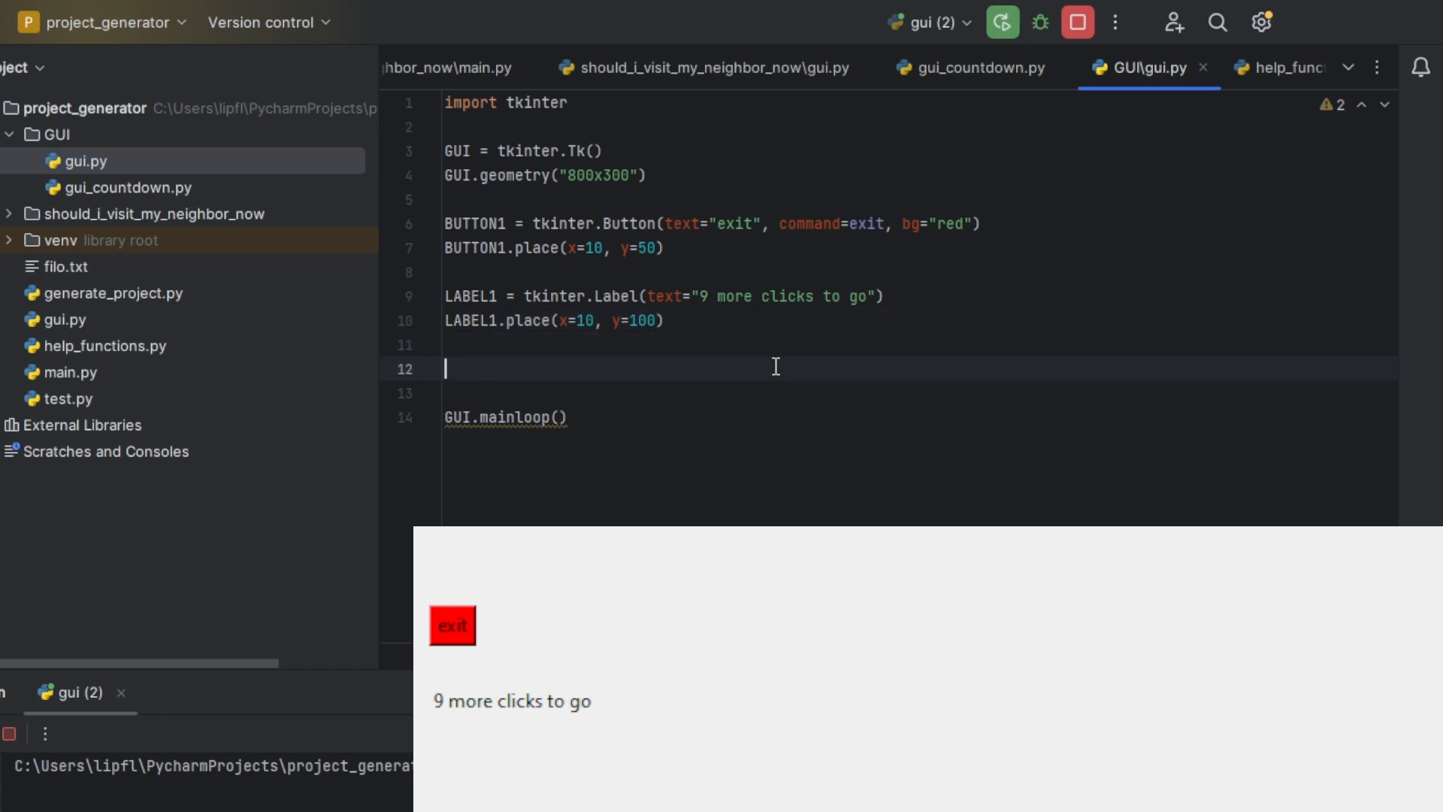
left_click(451, 624)
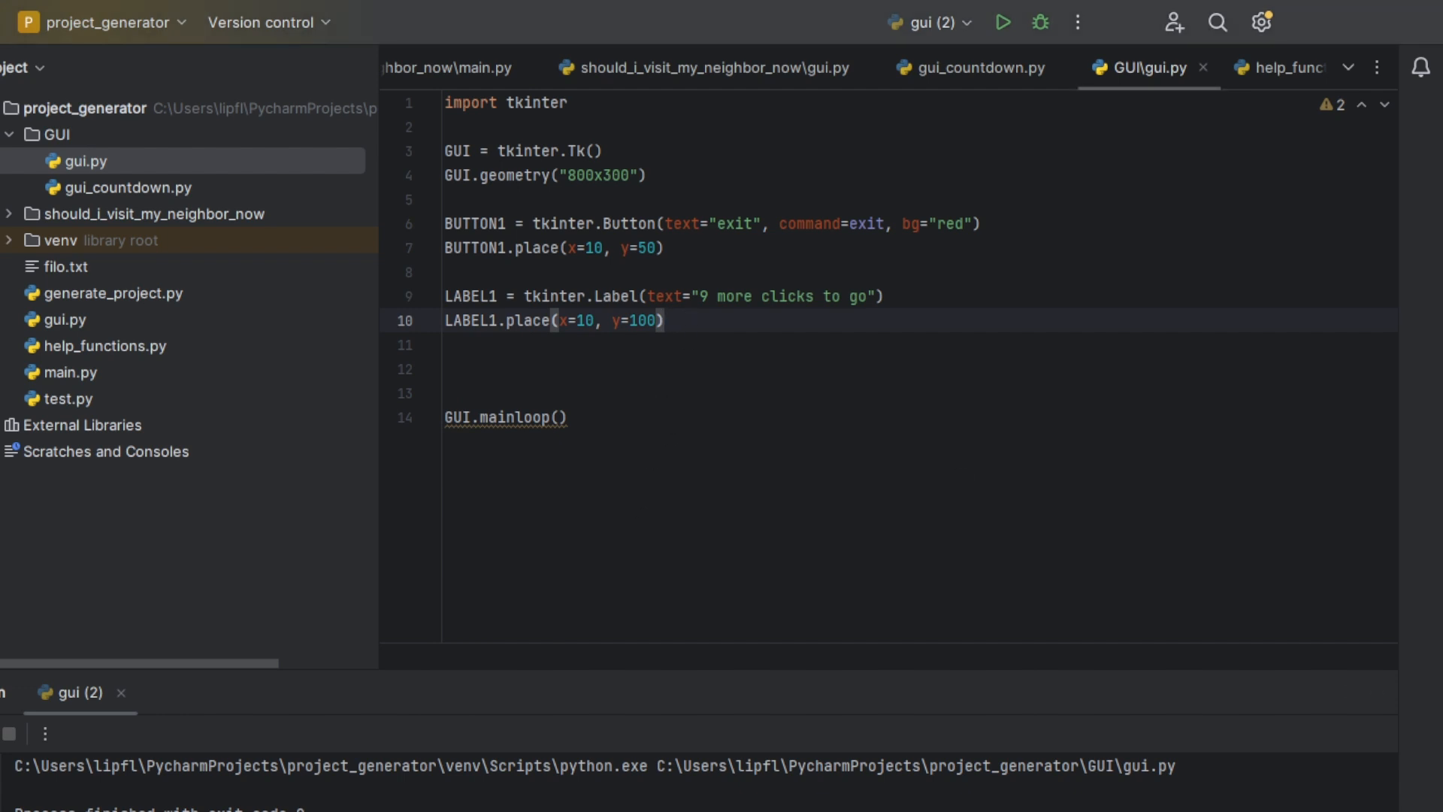
Add blank lines below import tkinter and insert bg="green" into the Label call
left_click(661, 320)
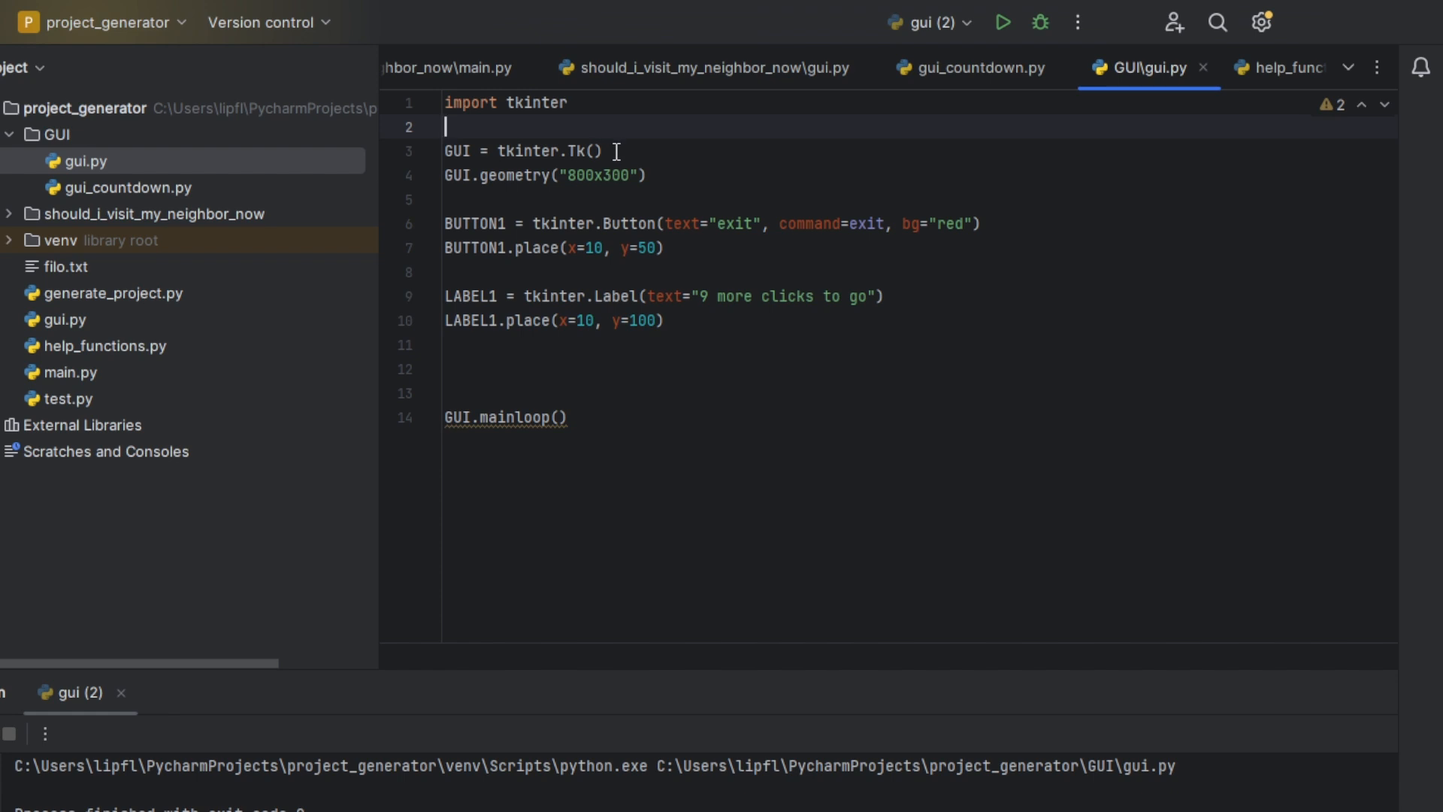
key("enter")
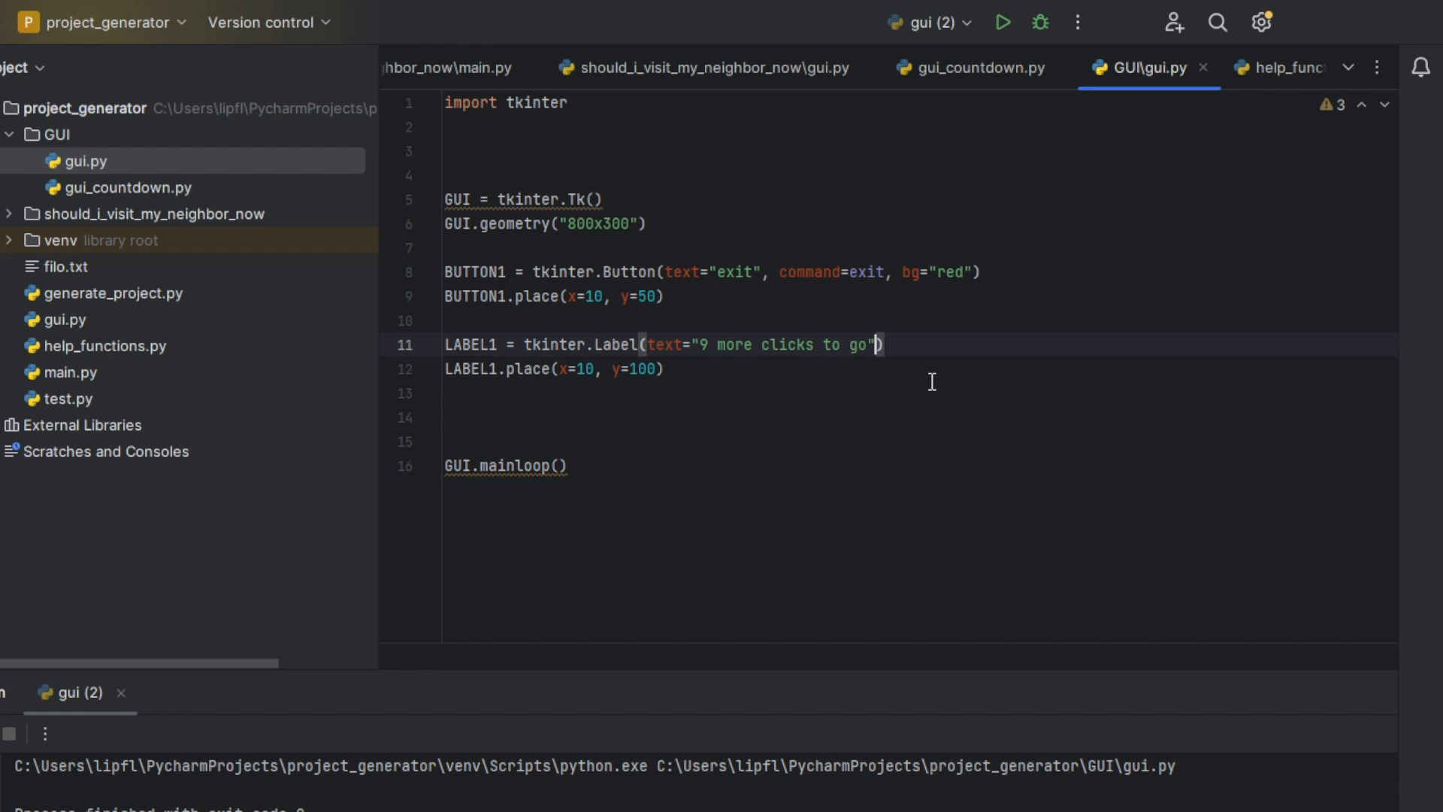
type(", gb")
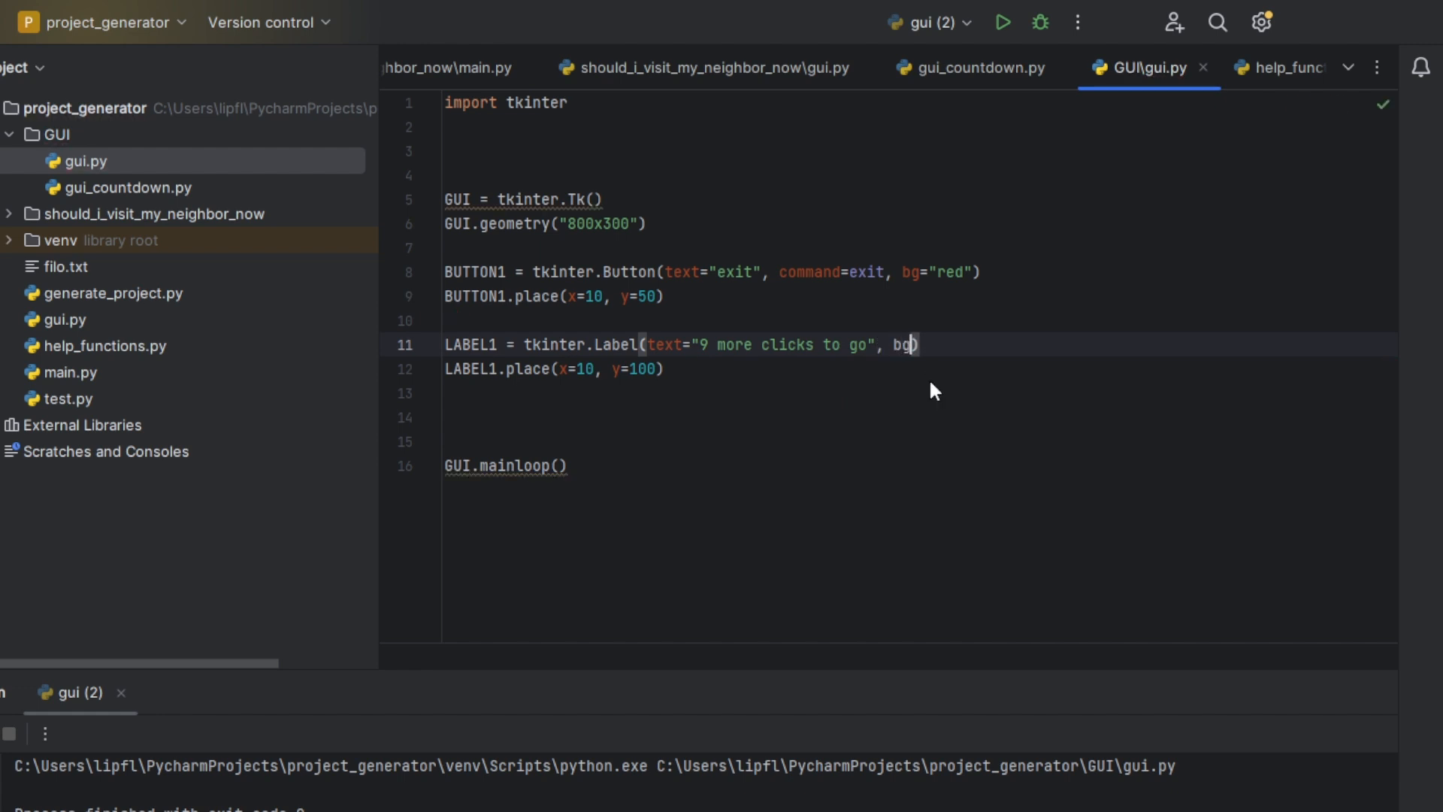
type("=\"green")
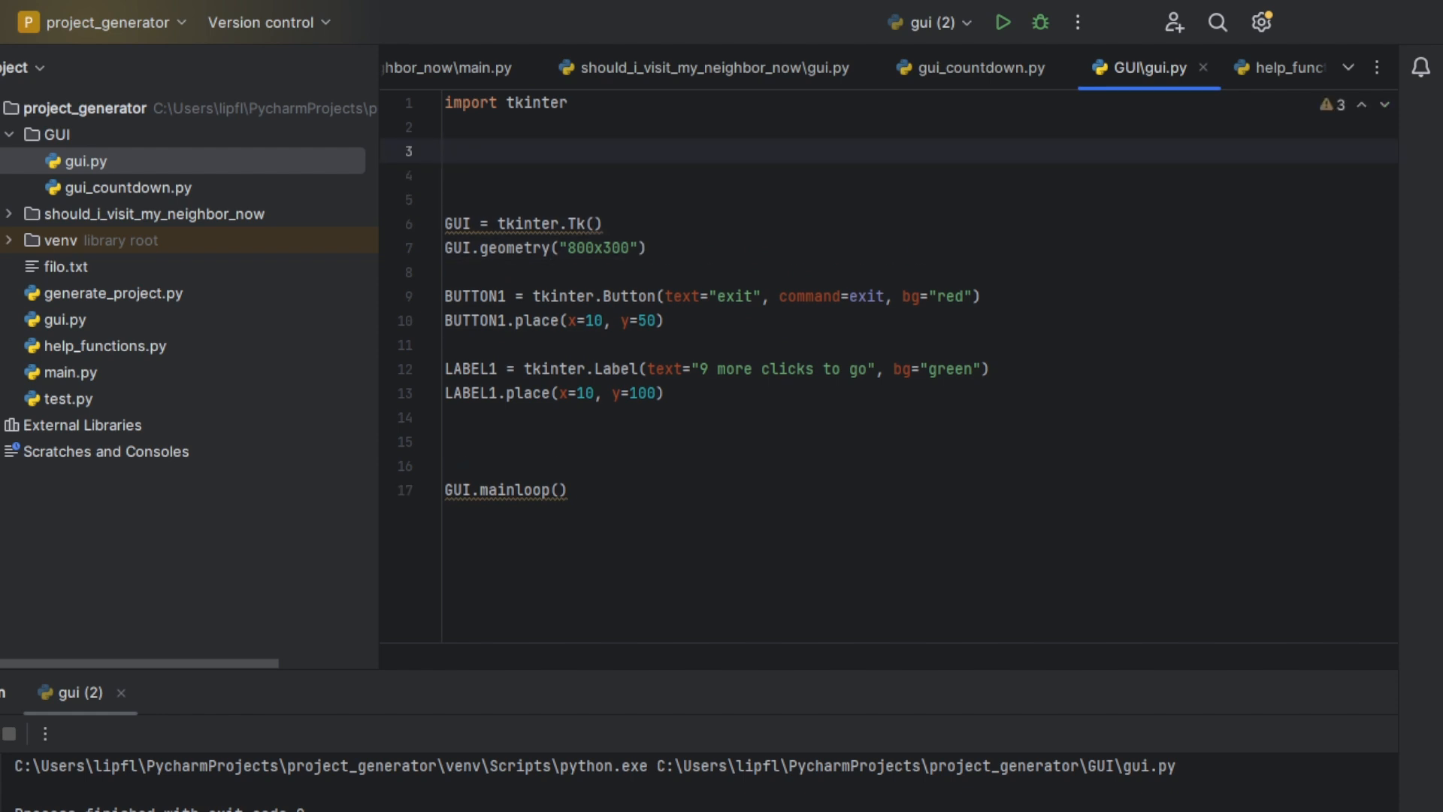
Write def delayed_exit(): with count = int(LABEL1.cget("text")[0]) as its body
type("def d")
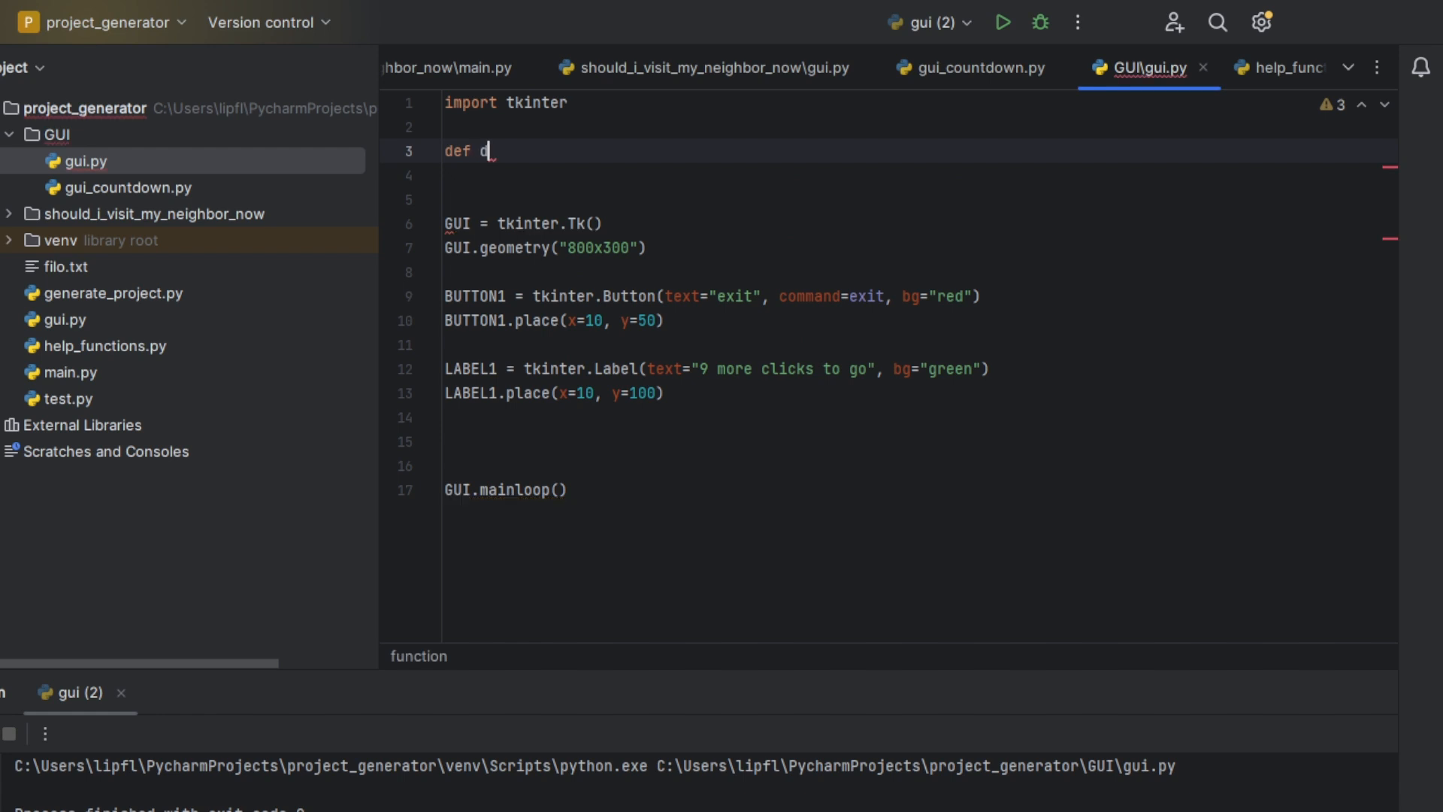
type("eleayed_")
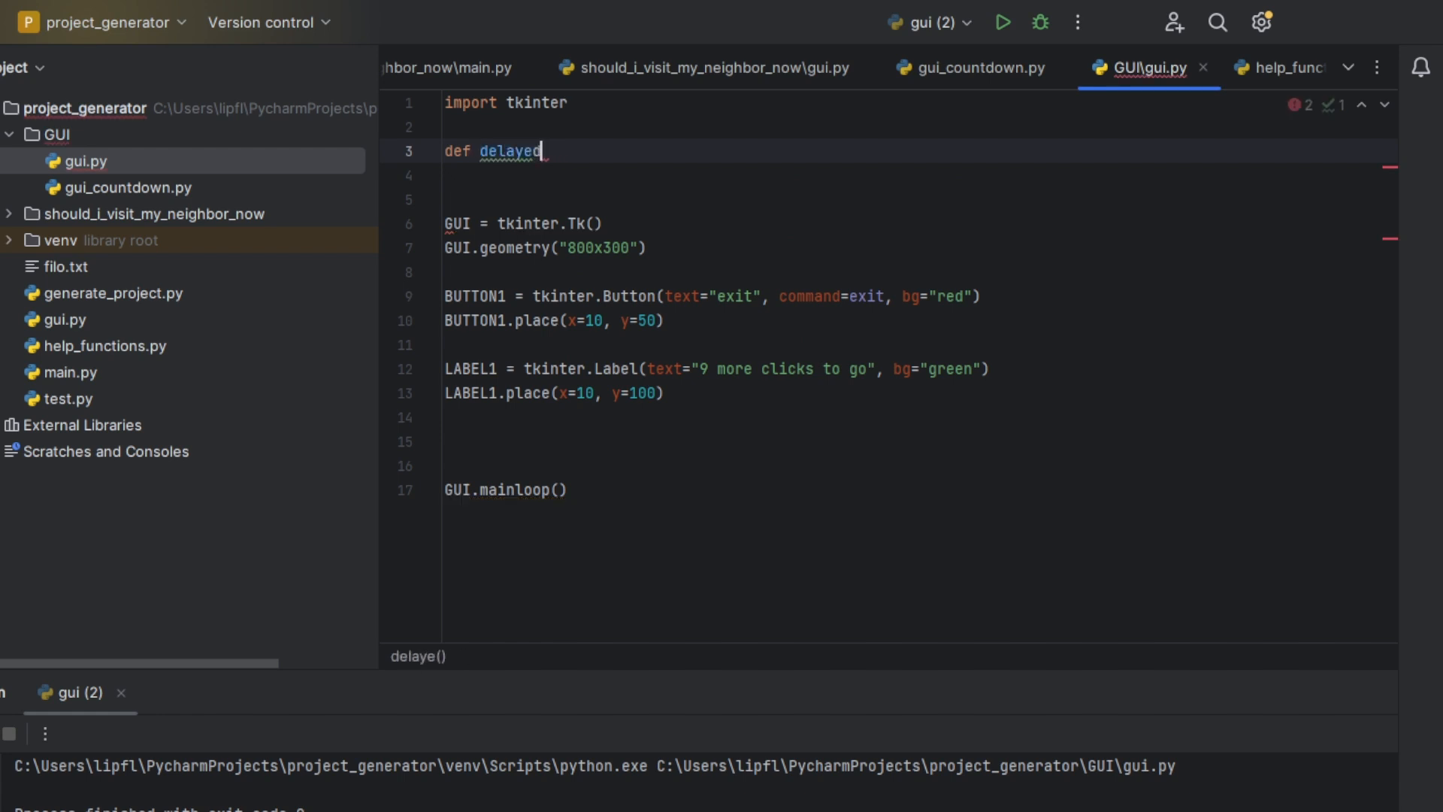
type("_exit():")
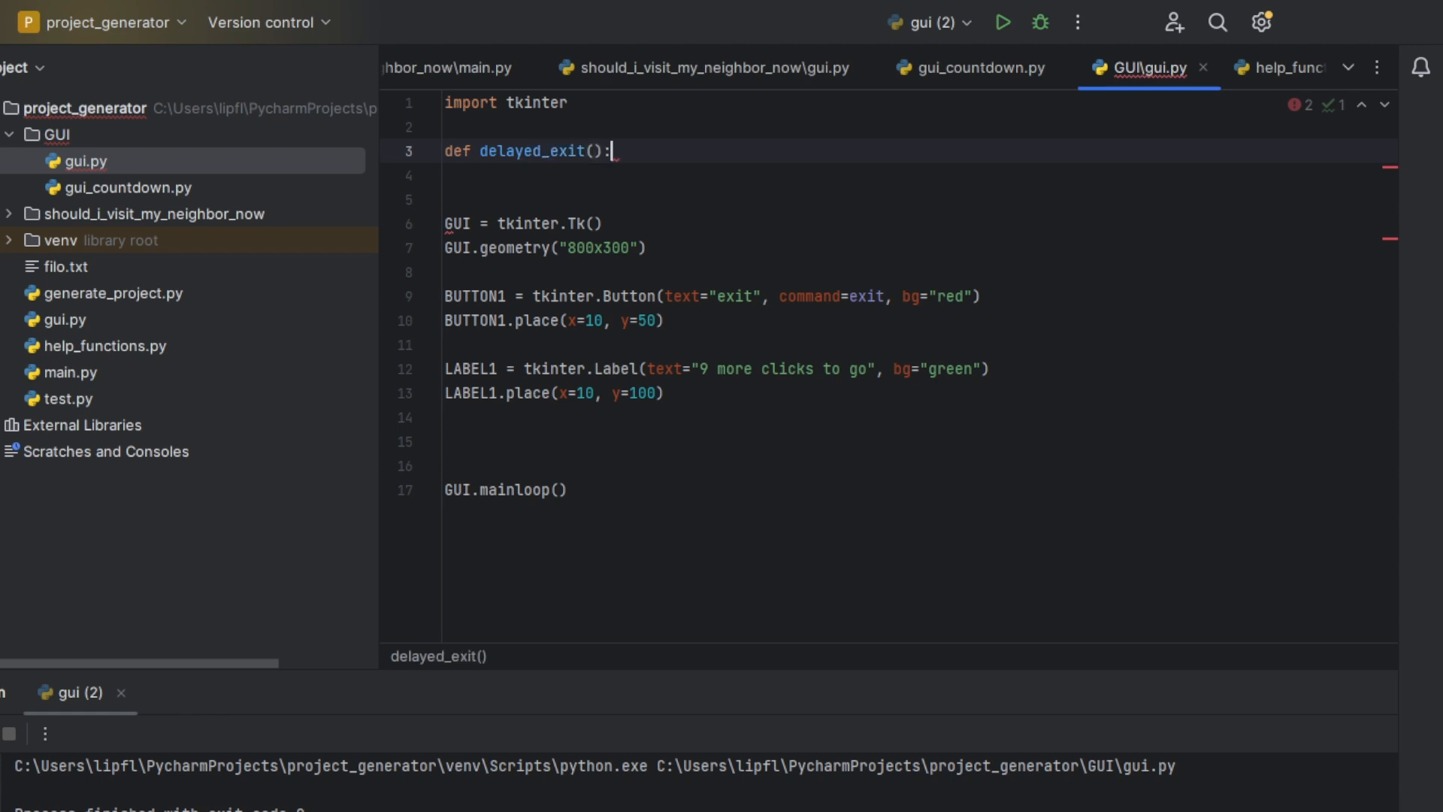
key("enter")
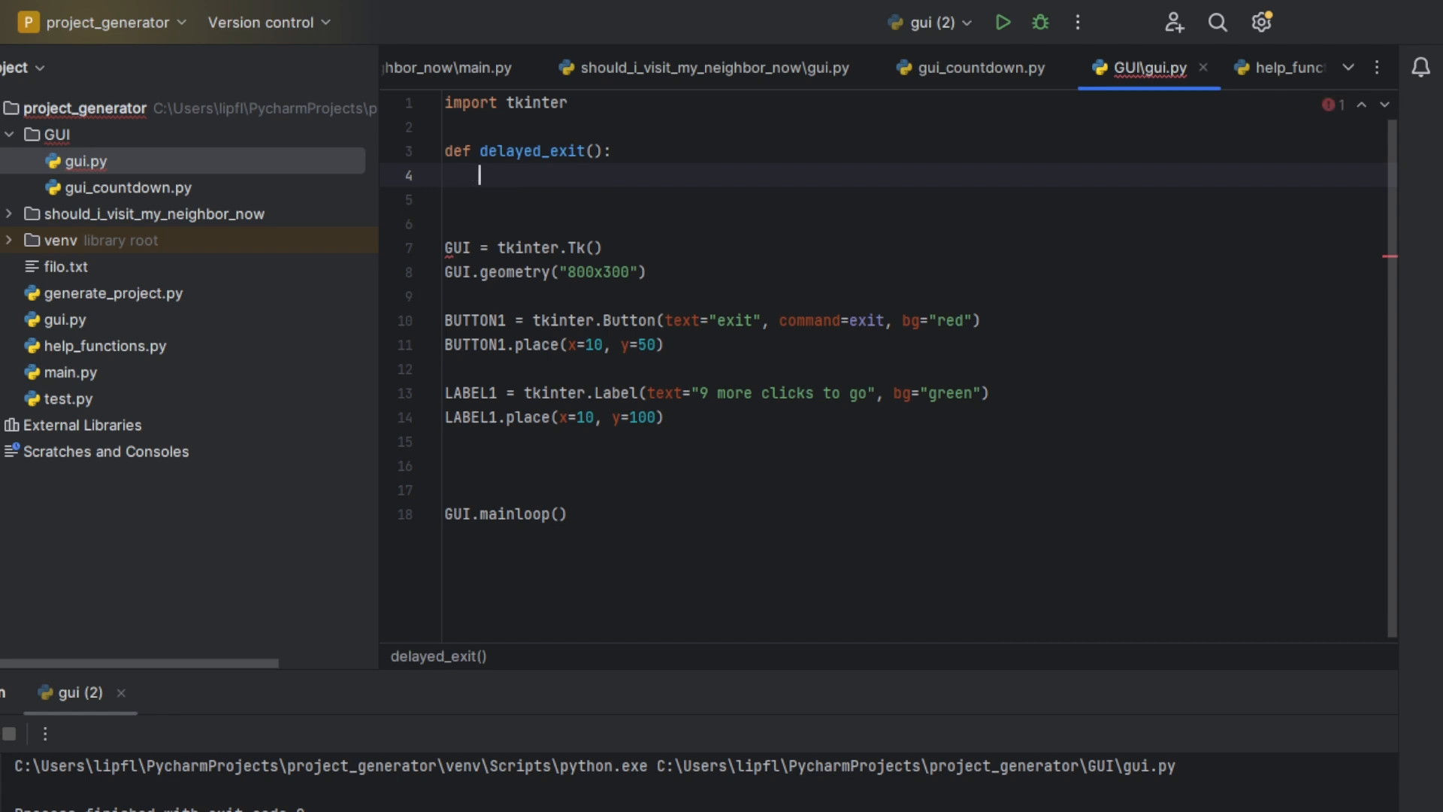
type("LABEL1.c")
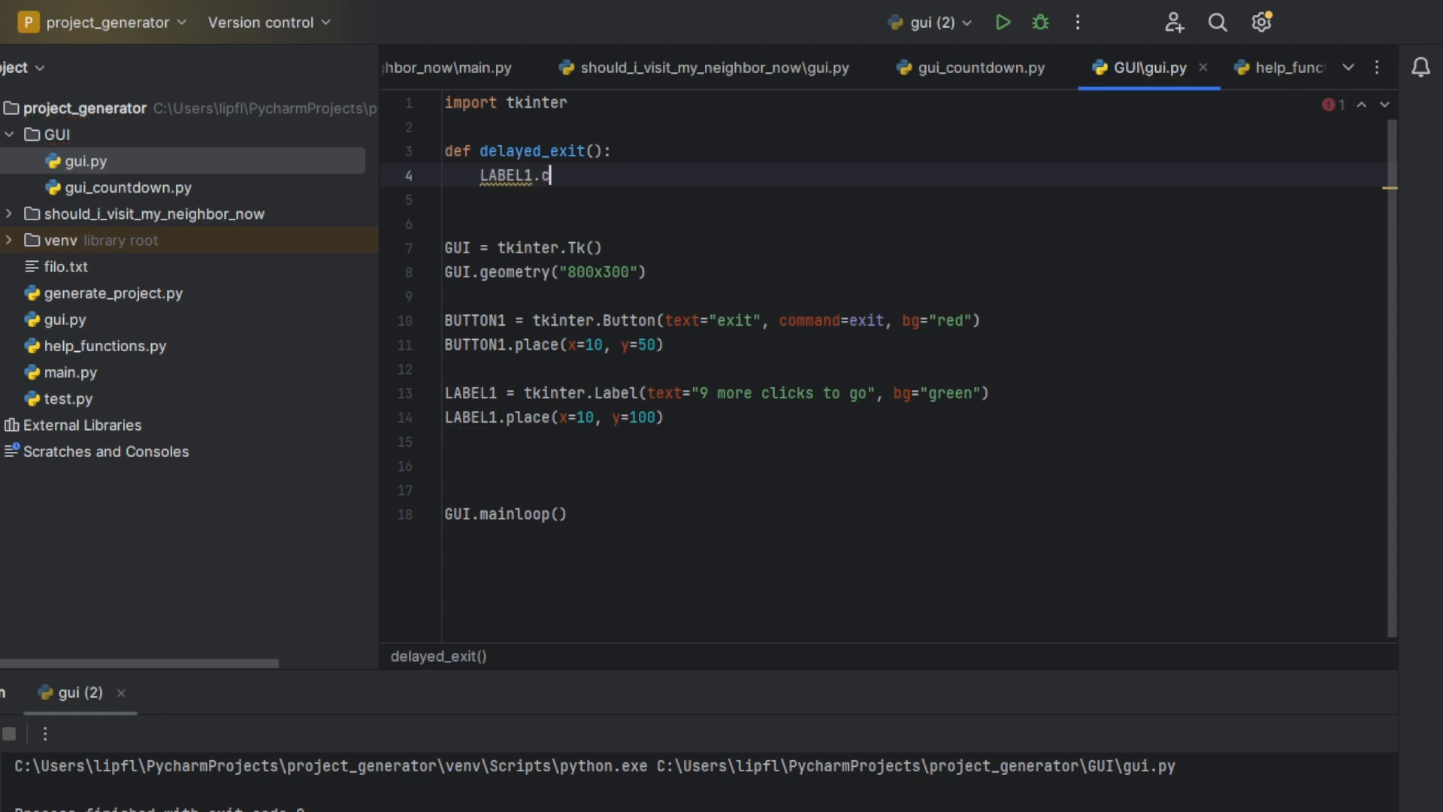
type("get()")
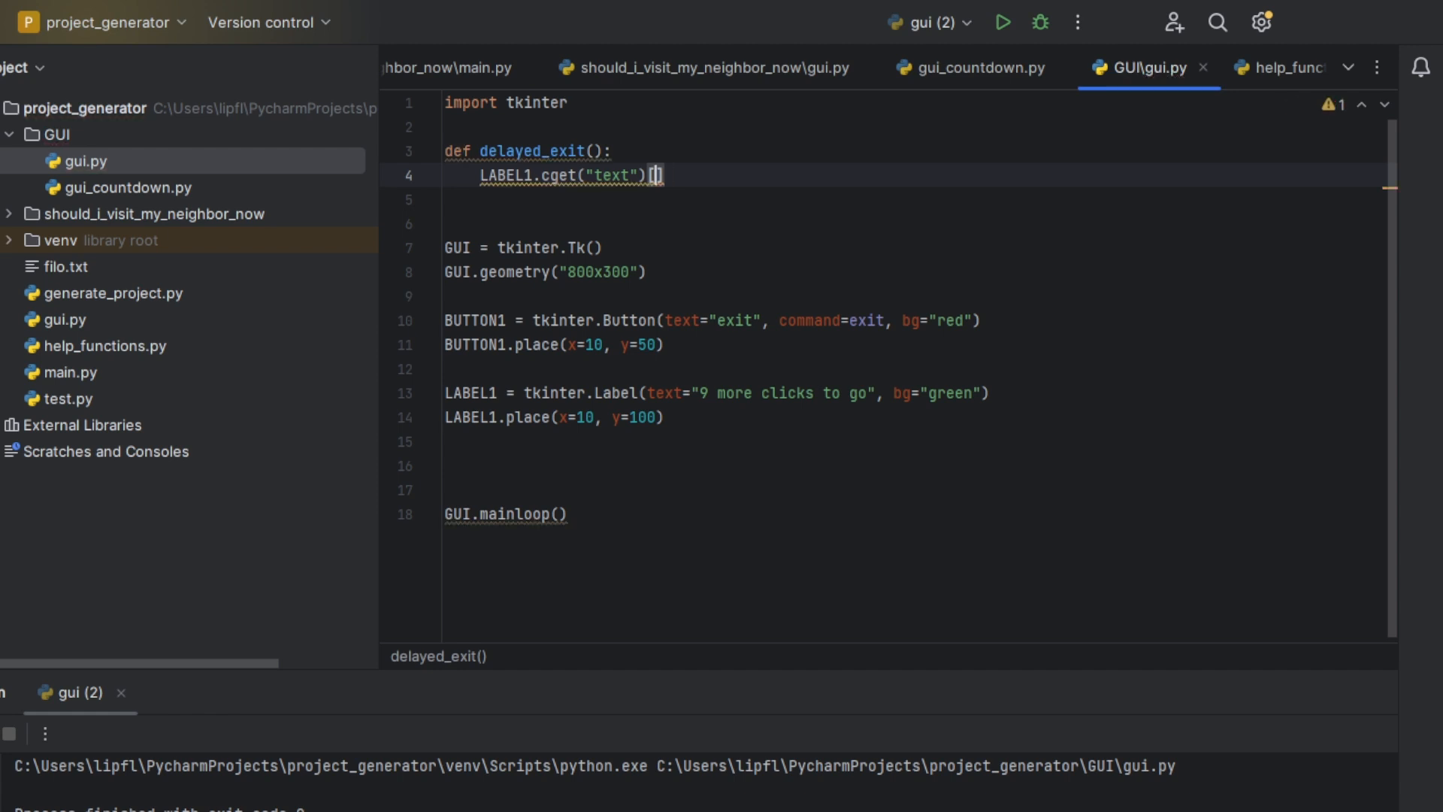
type("0")
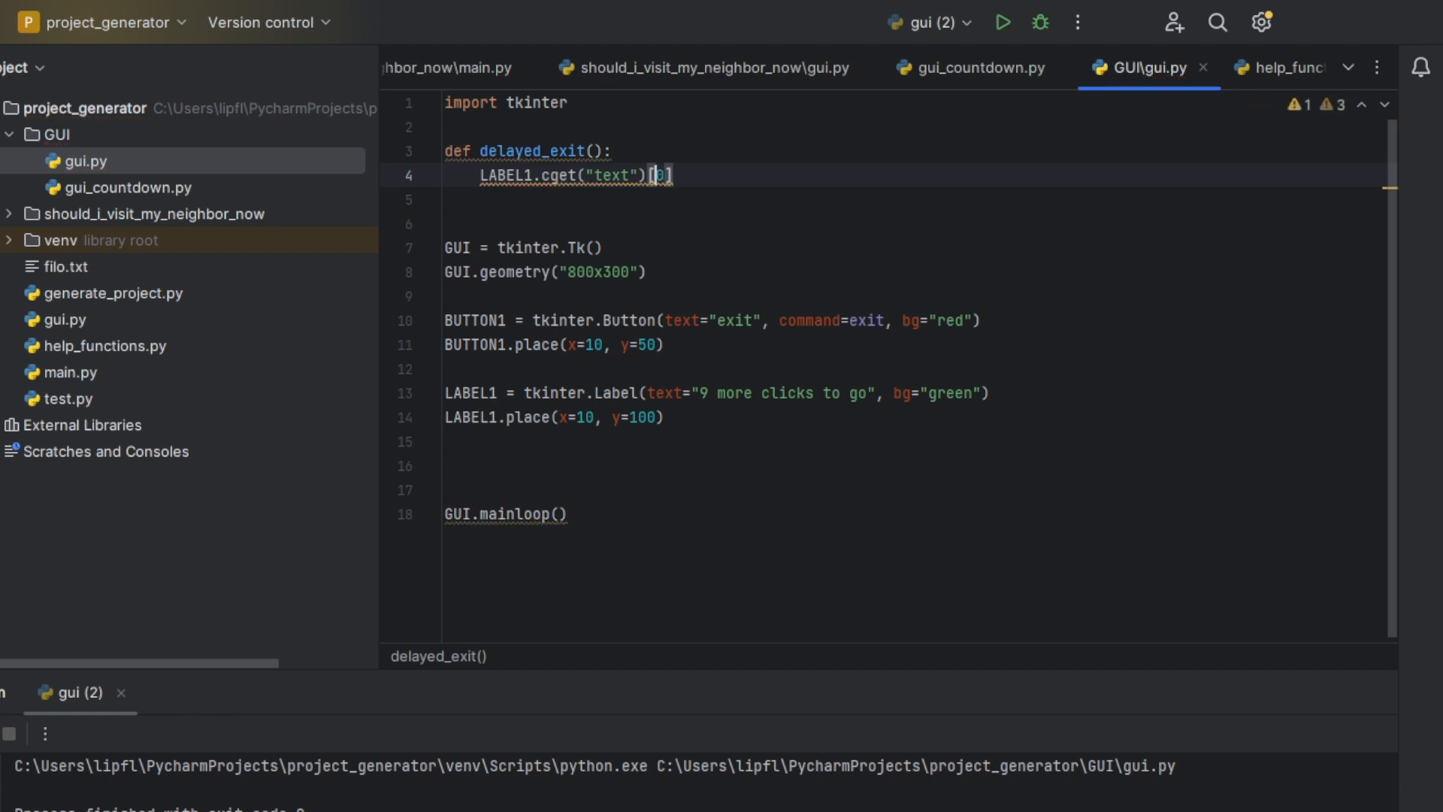
type("int")
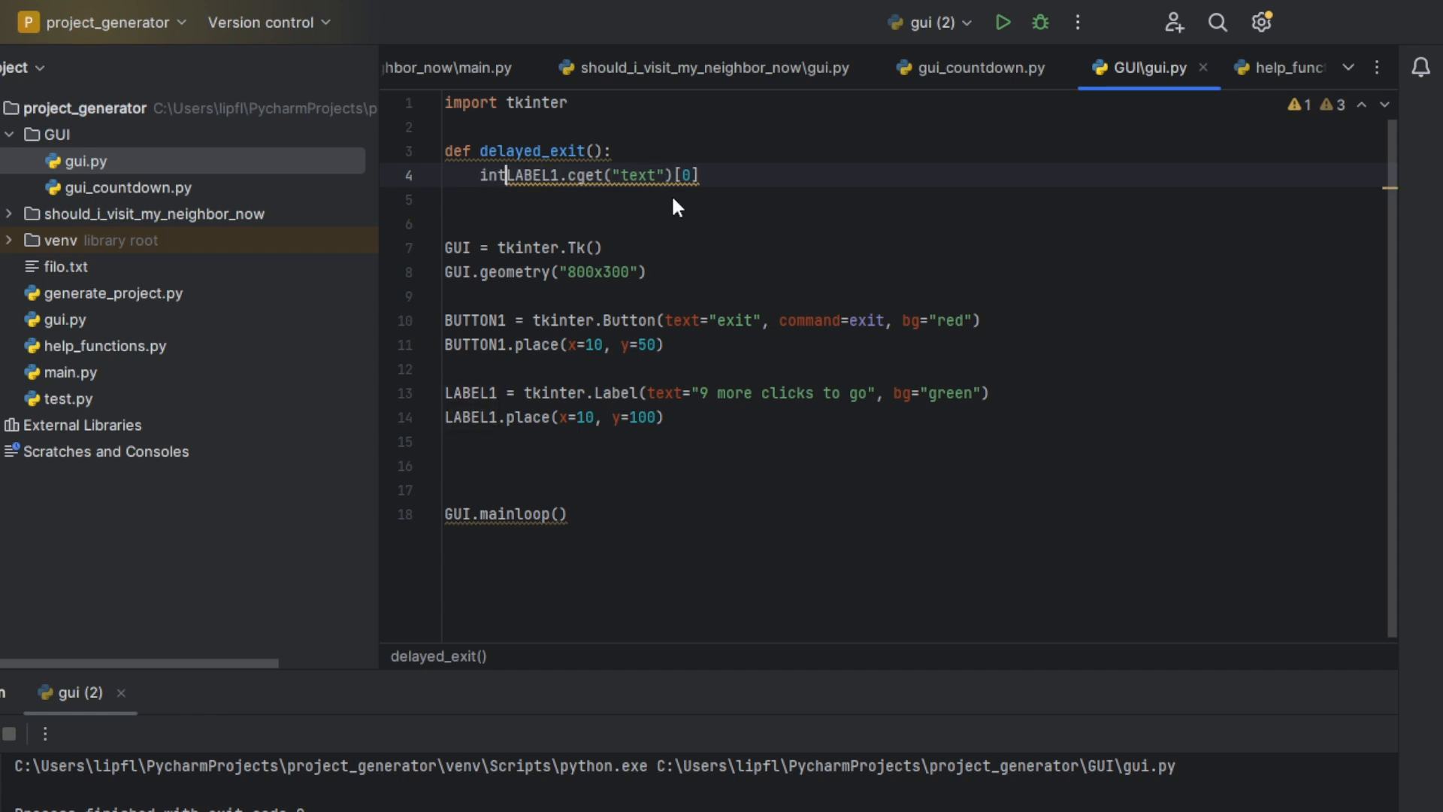
type("(")
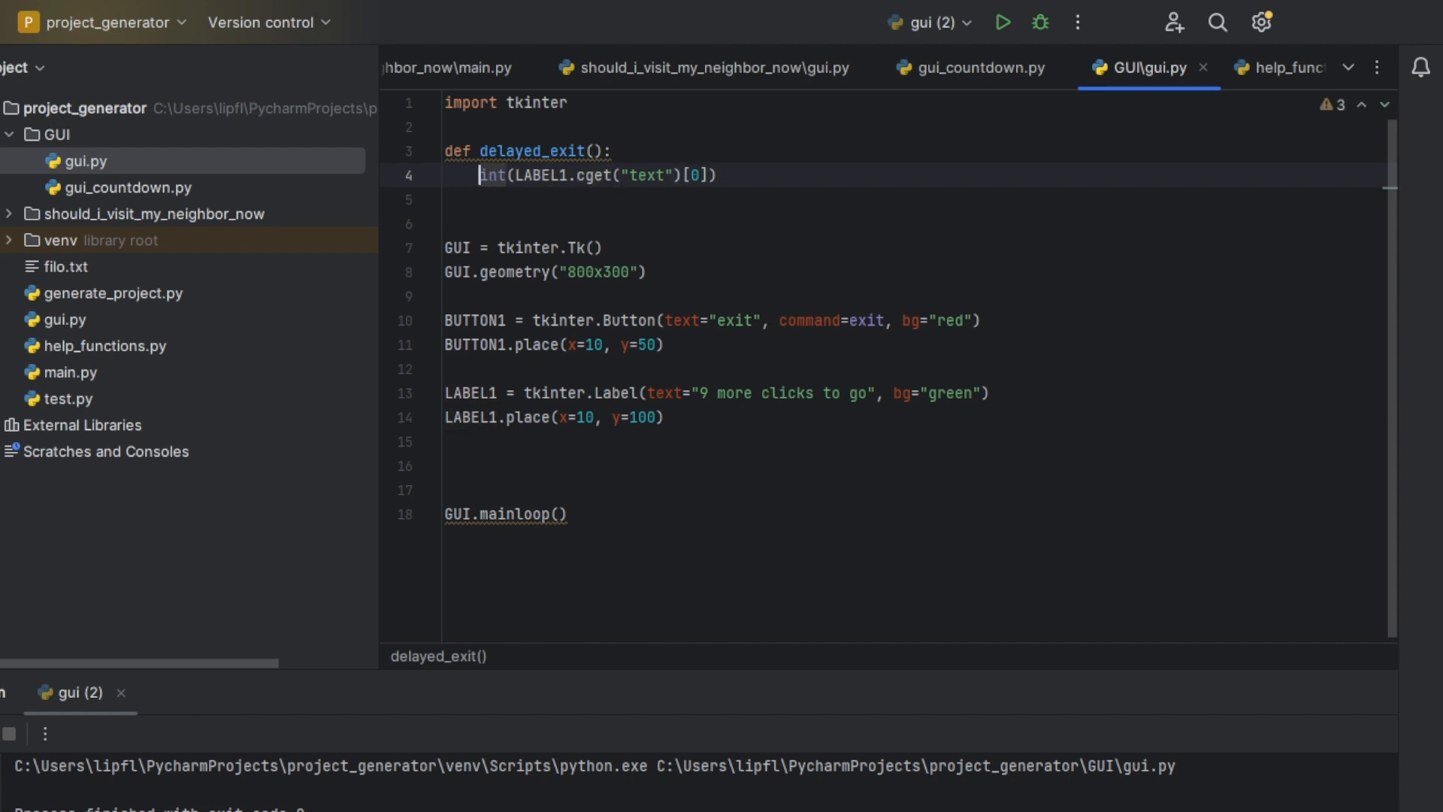
type("count =")
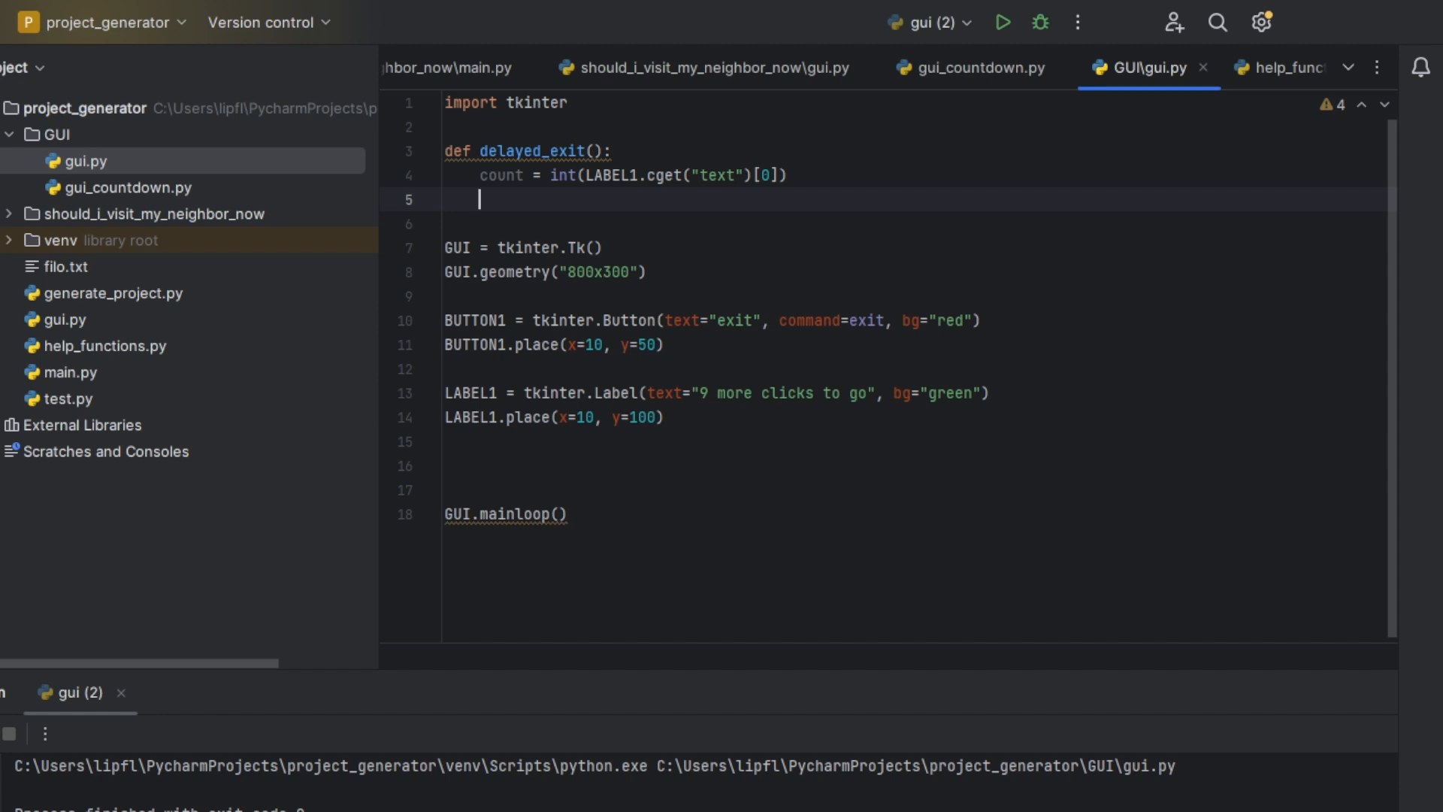
Begin a LABEL1.config(text=...) call inside delayed_exit
type("LABEL1.")
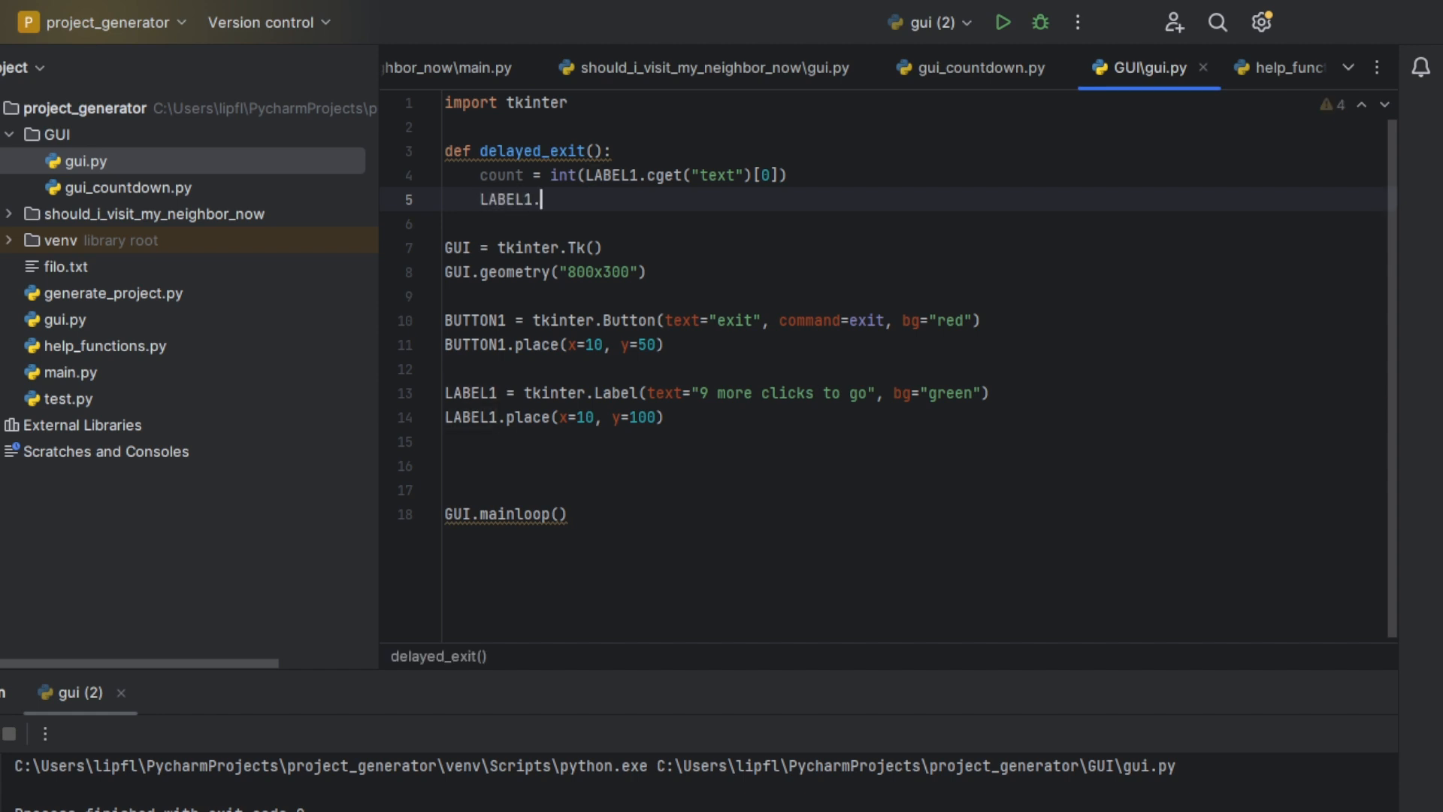
type("config")
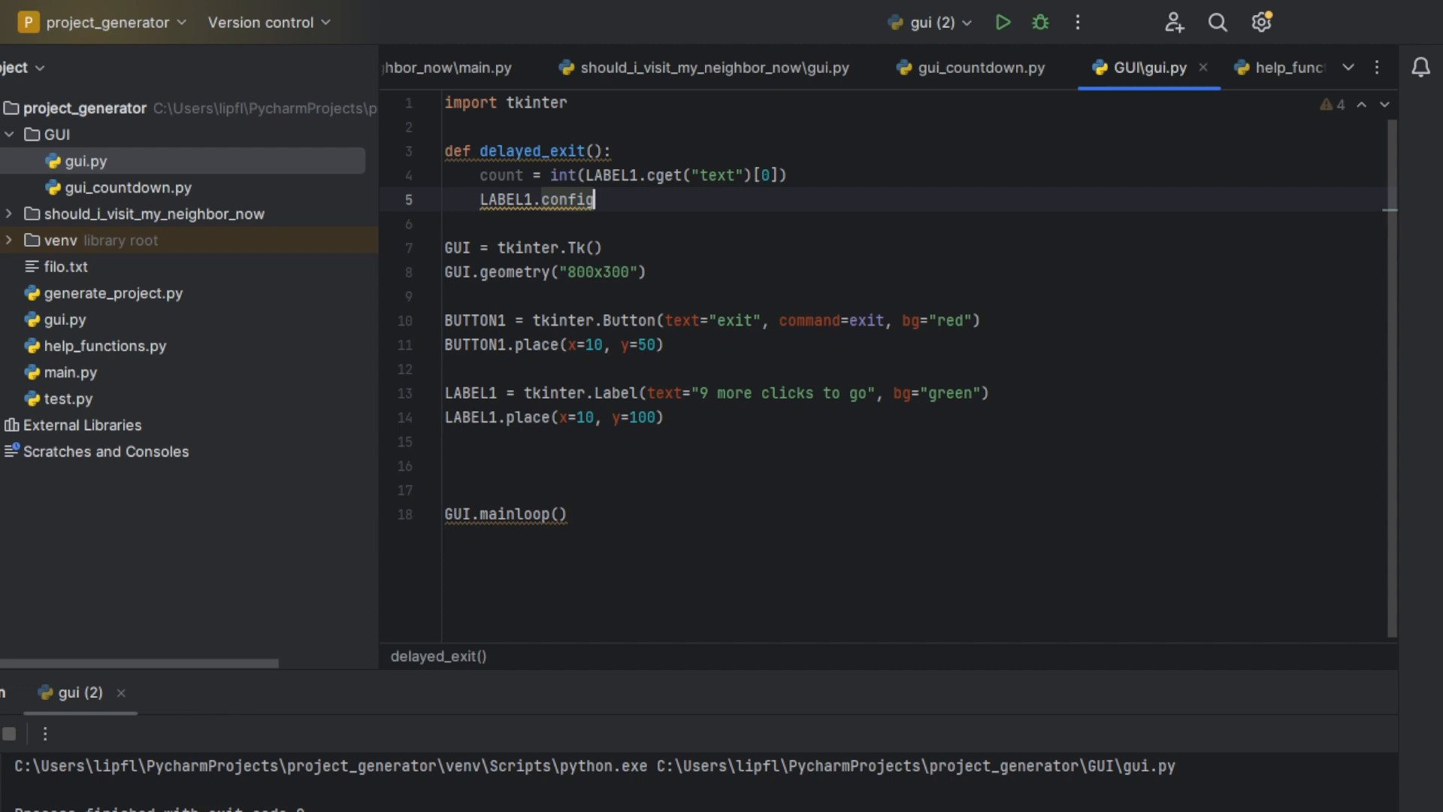
type("(t")
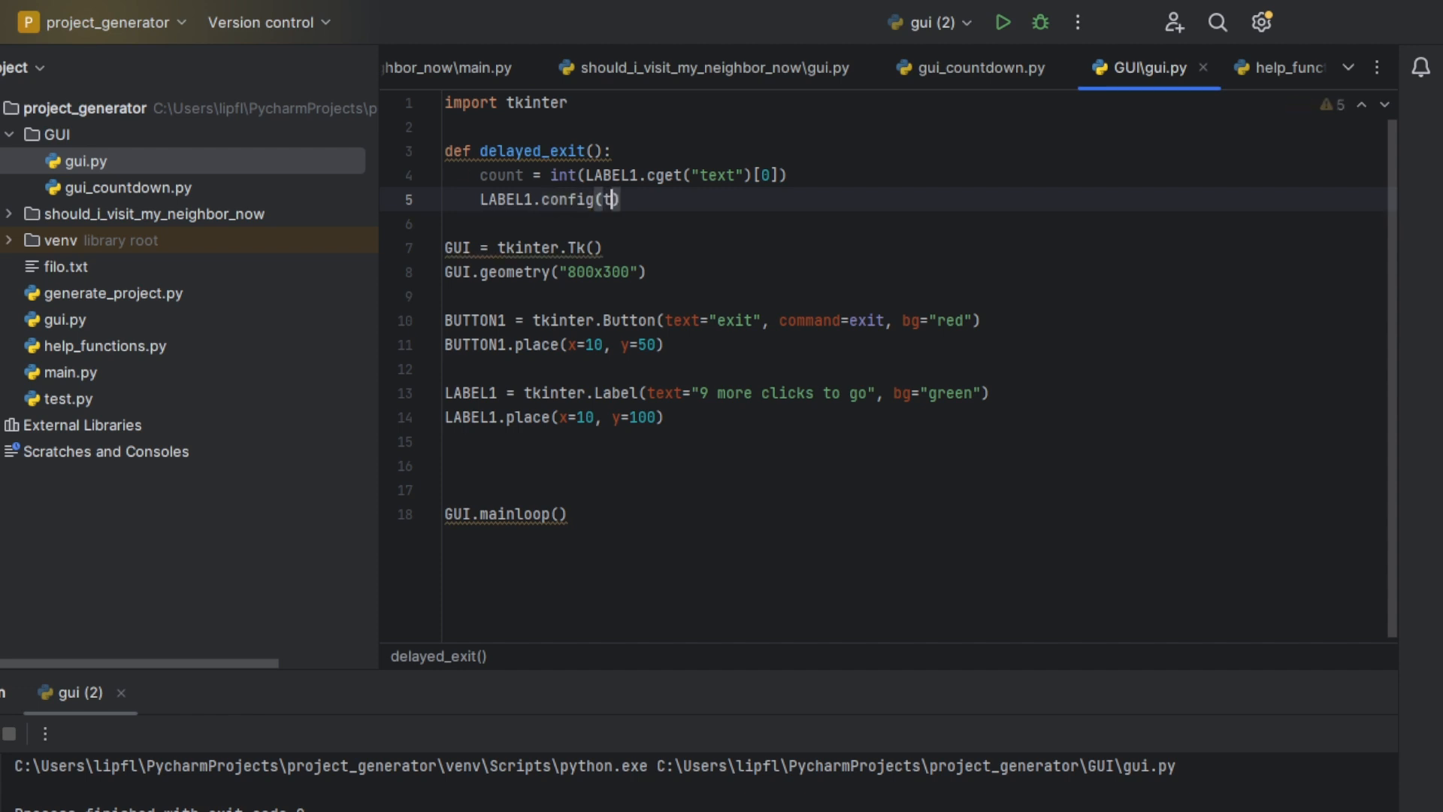
type("ext=")
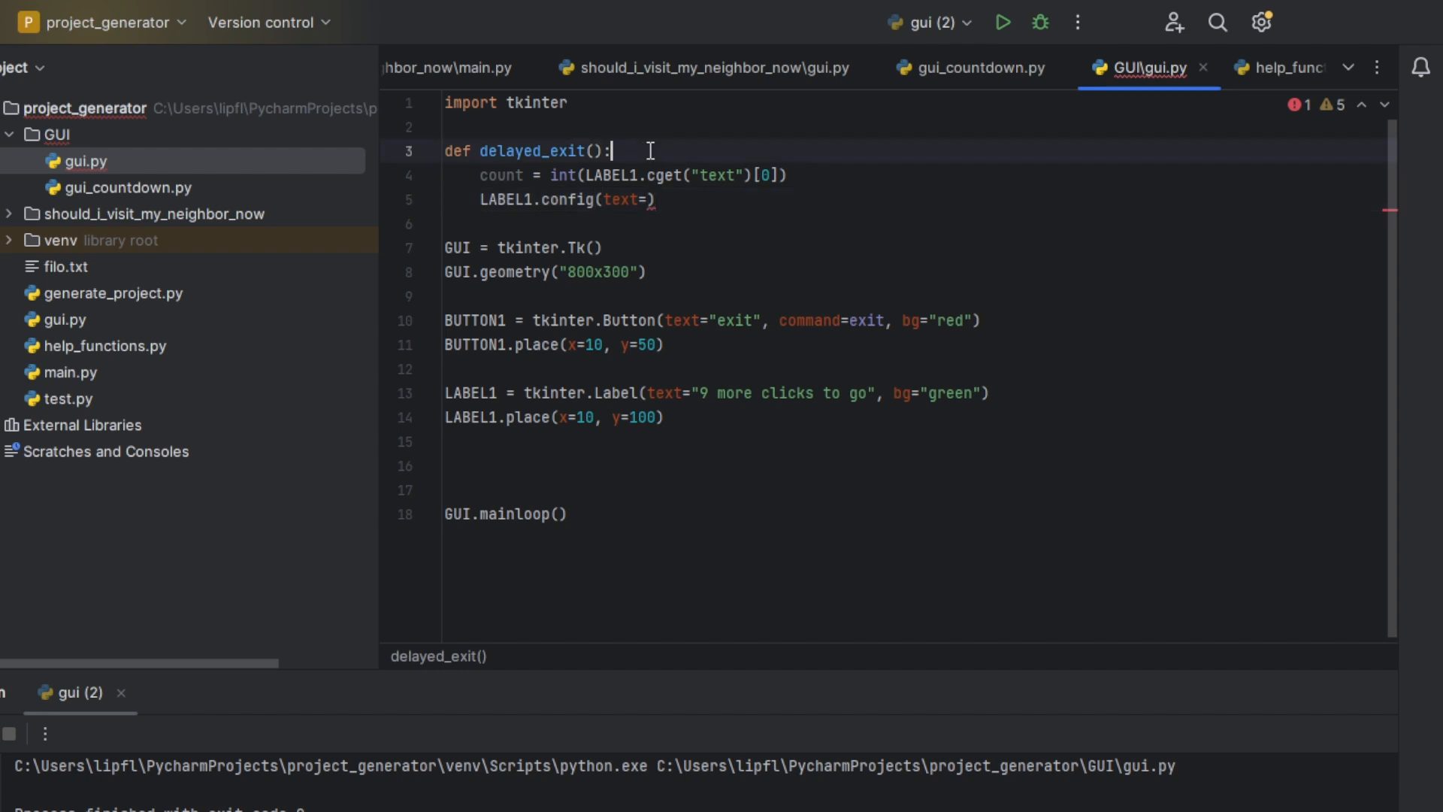
Add text = LABEL1.cget("text") as the first line of delayed_exit
key("enter")
type("text =")
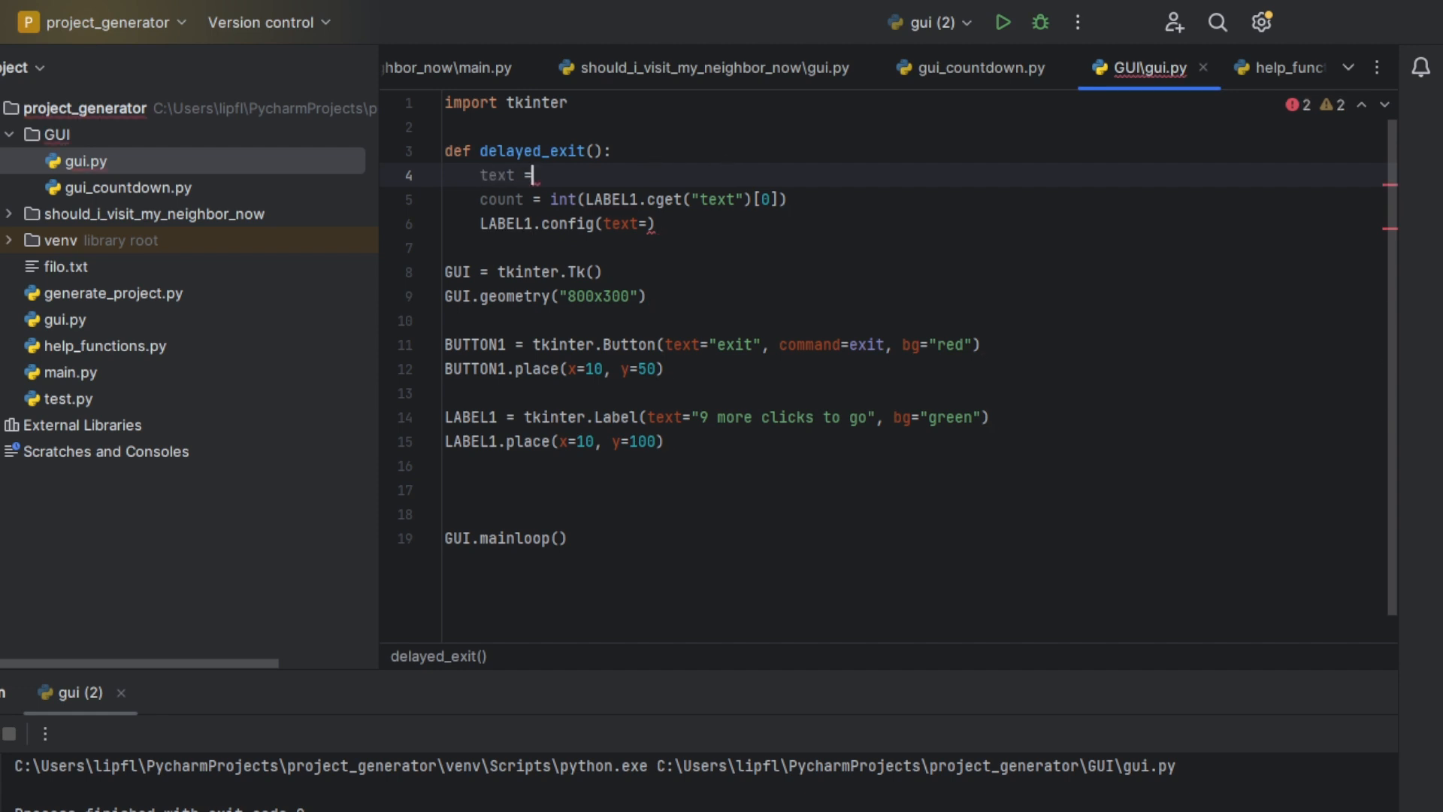
type("LABEL1.c")
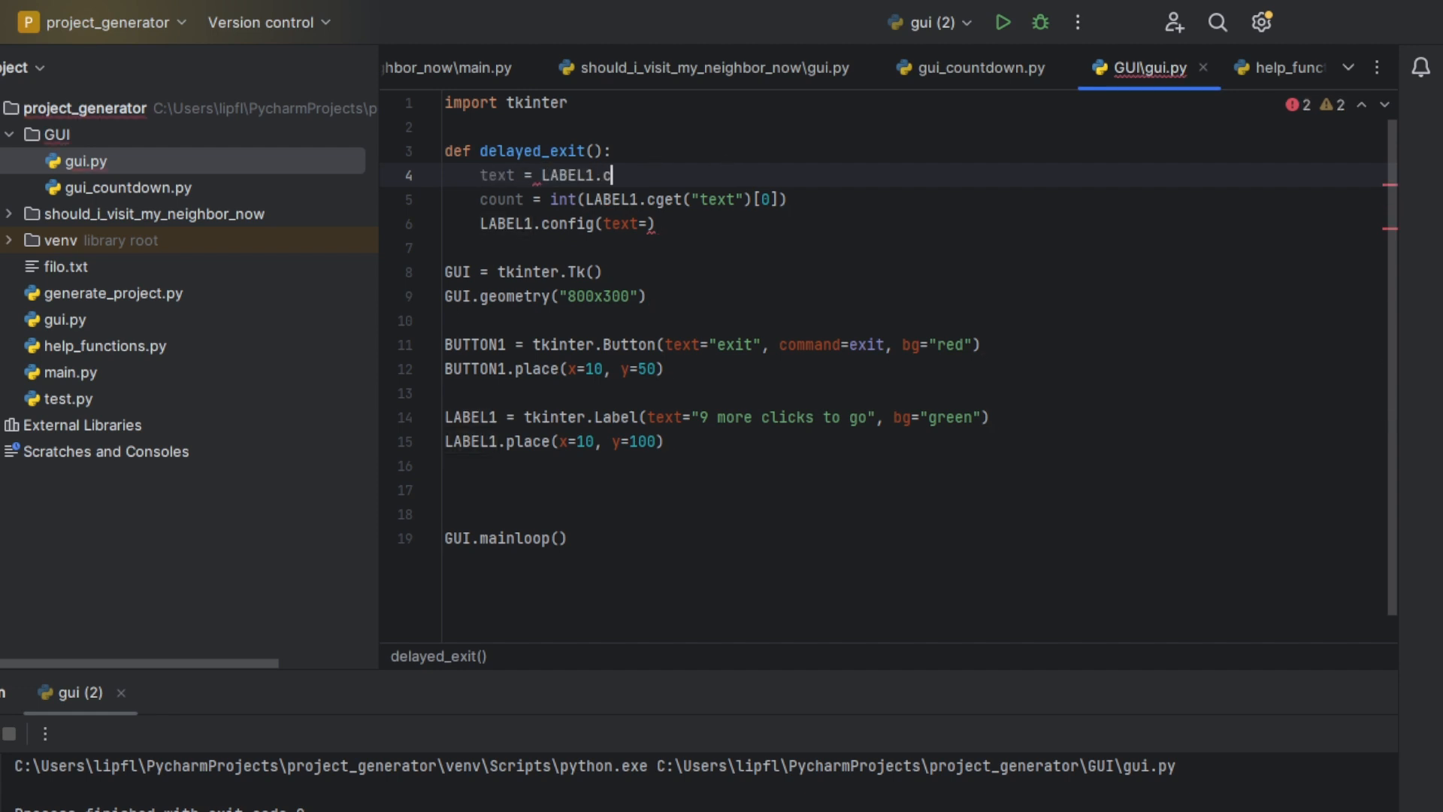
type("get(t")
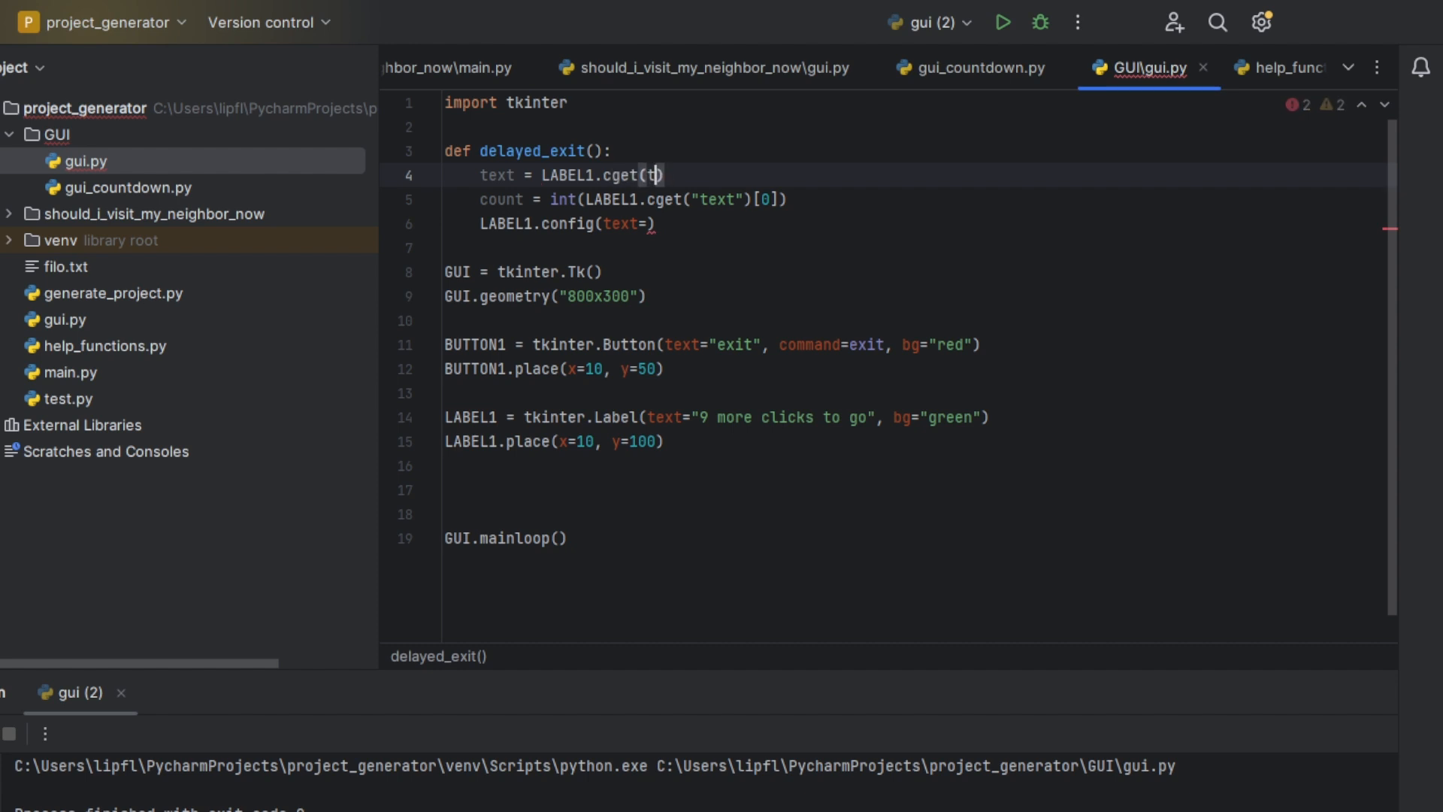
type("\"")
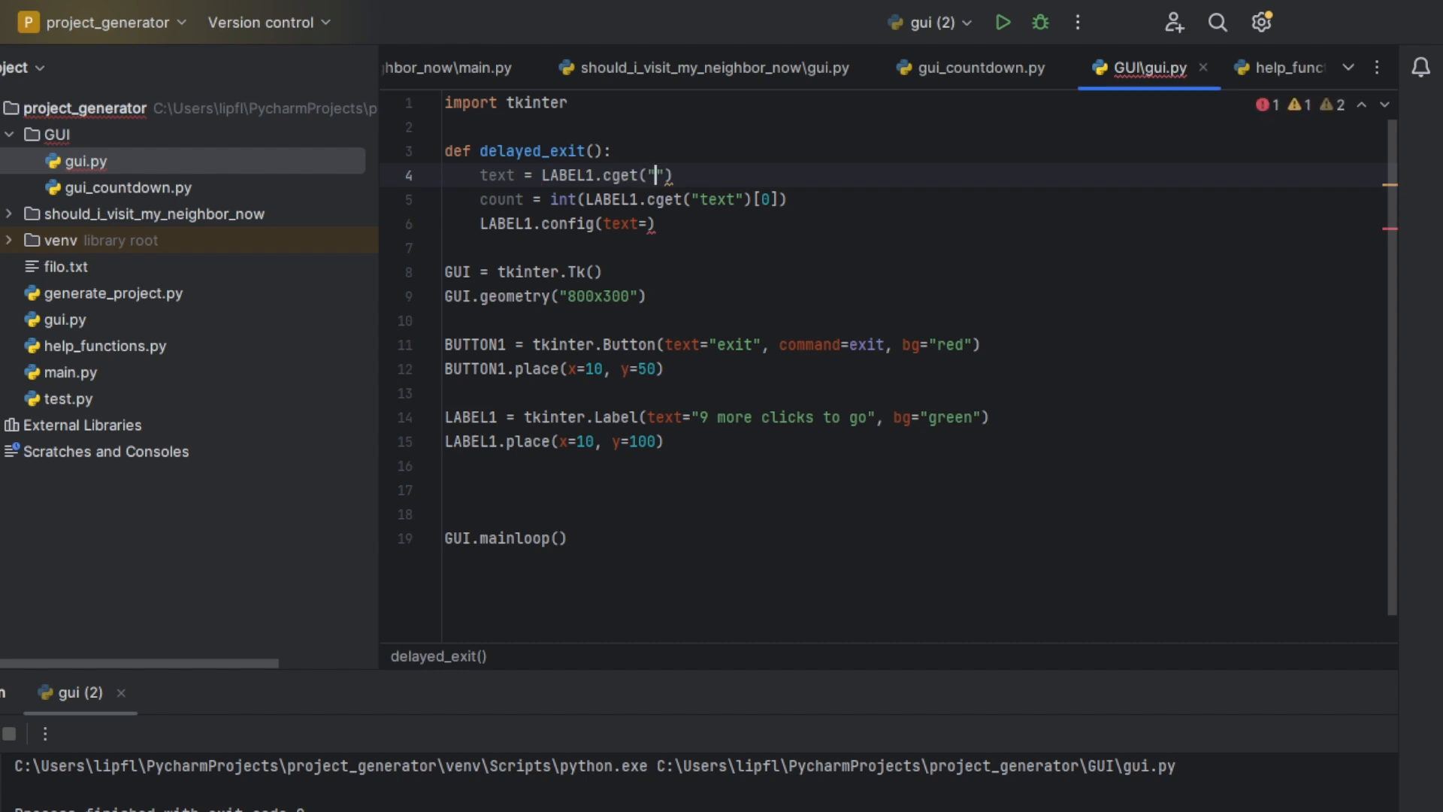
type("text")
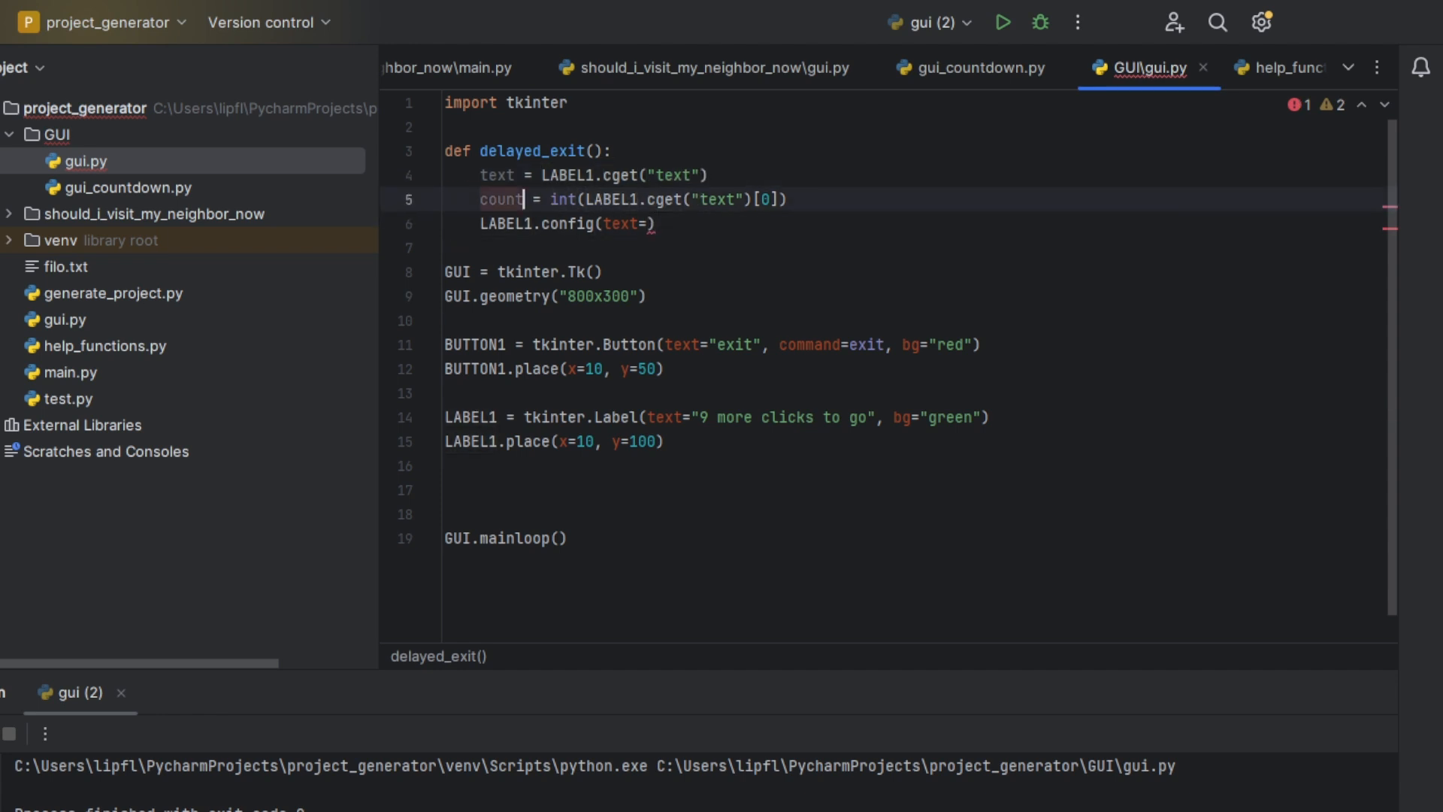
Set count = int(text[0]) and write LABEL1.config(text=f"{count -1}{text[1:]}")
left_click(706, 198)
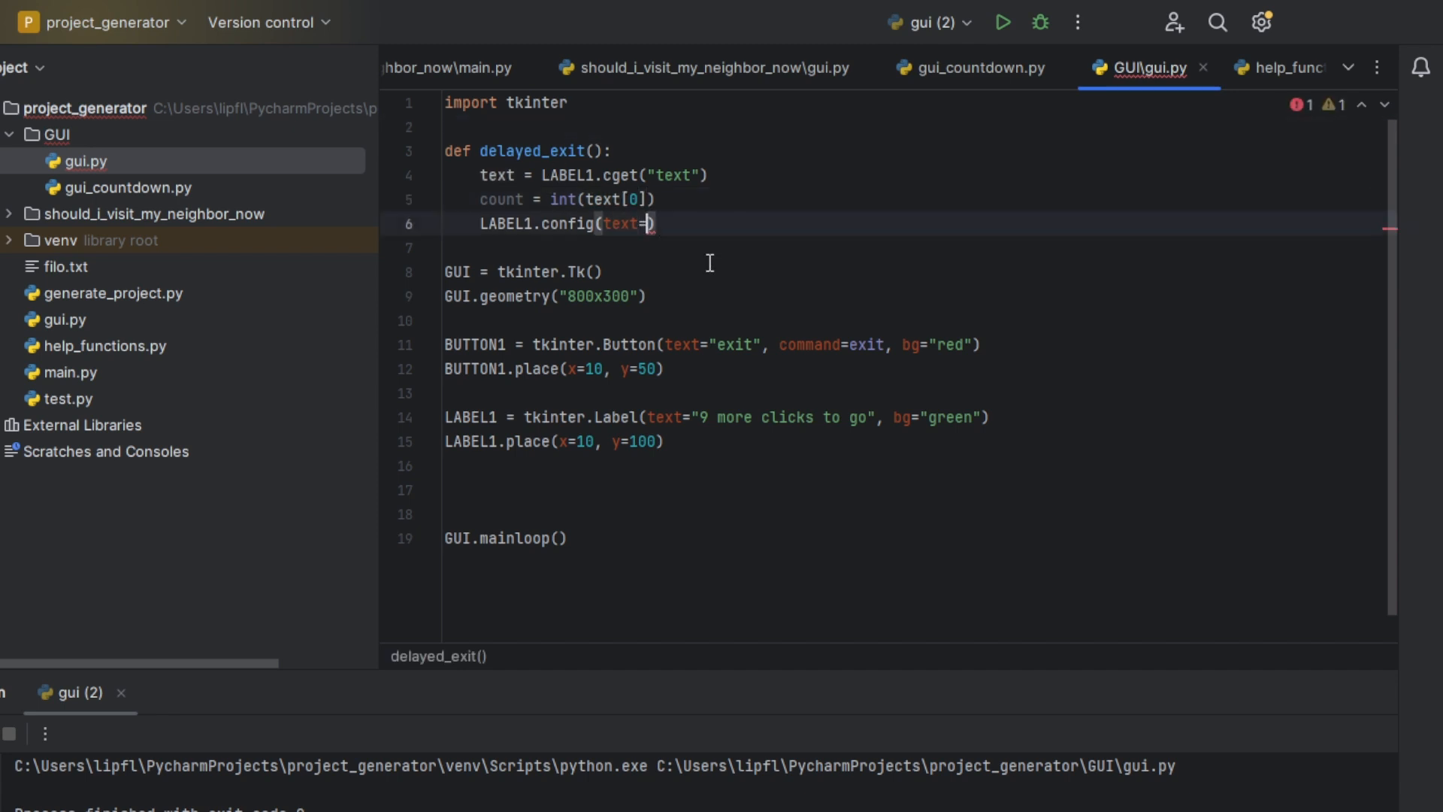
type("f\"\"")
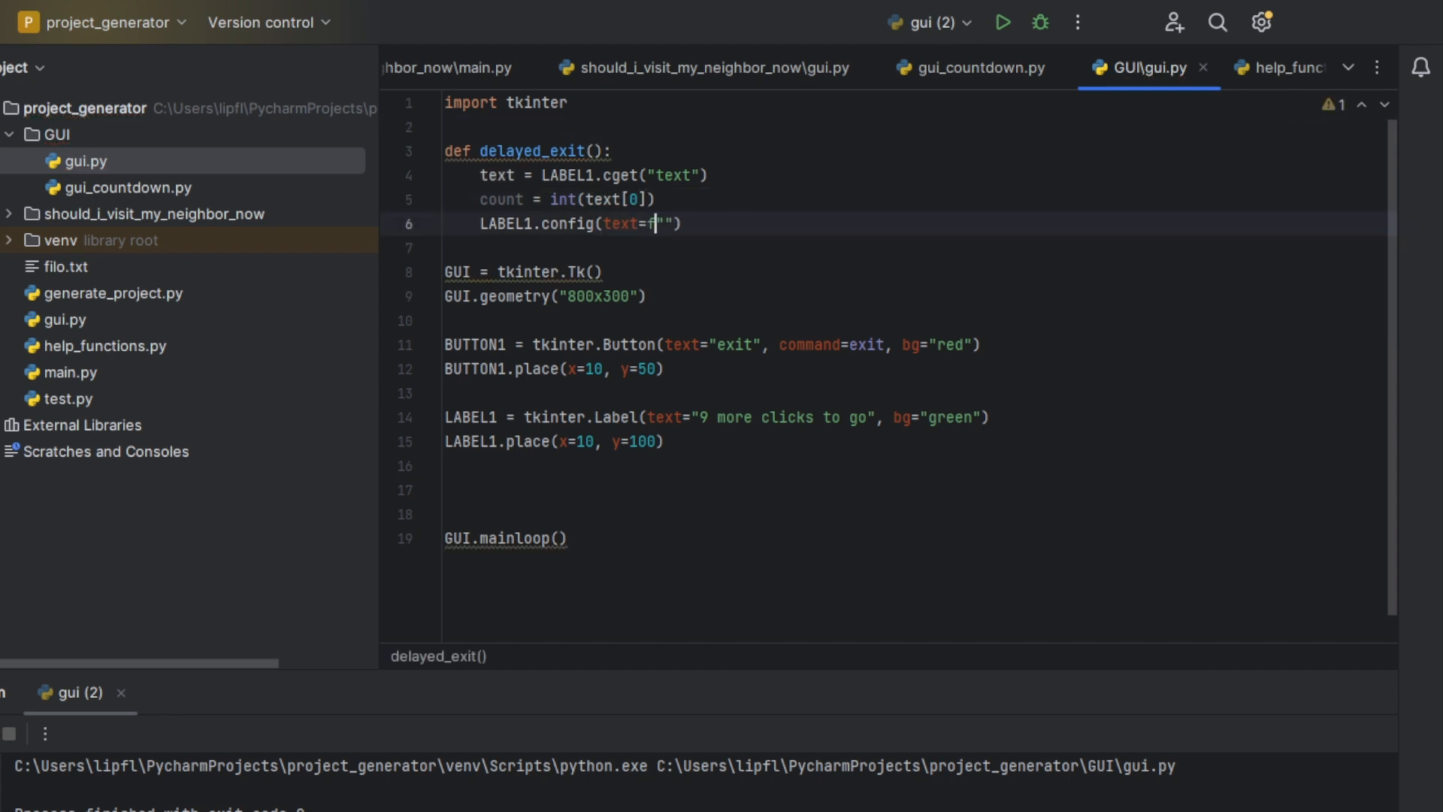
type("[")
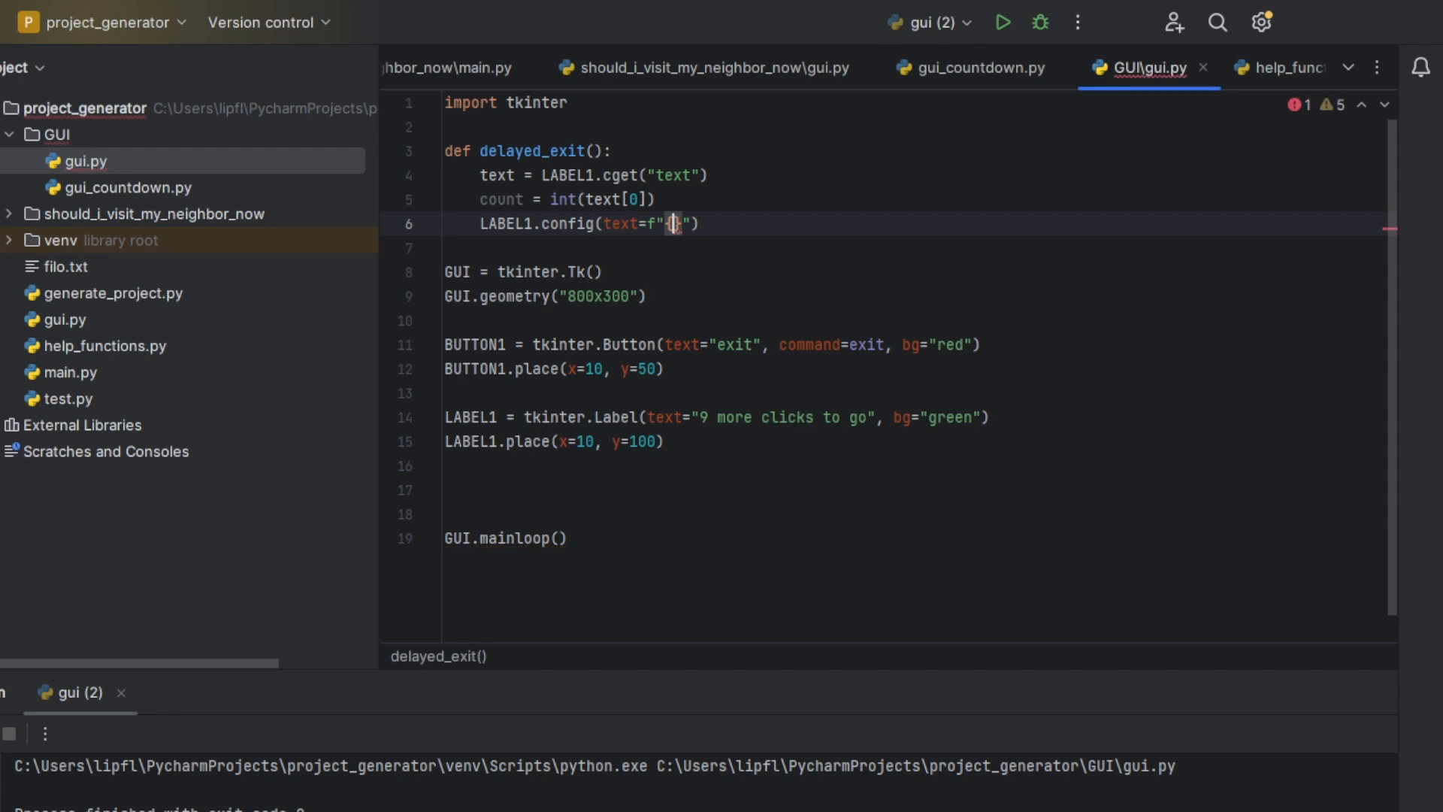
type("count")
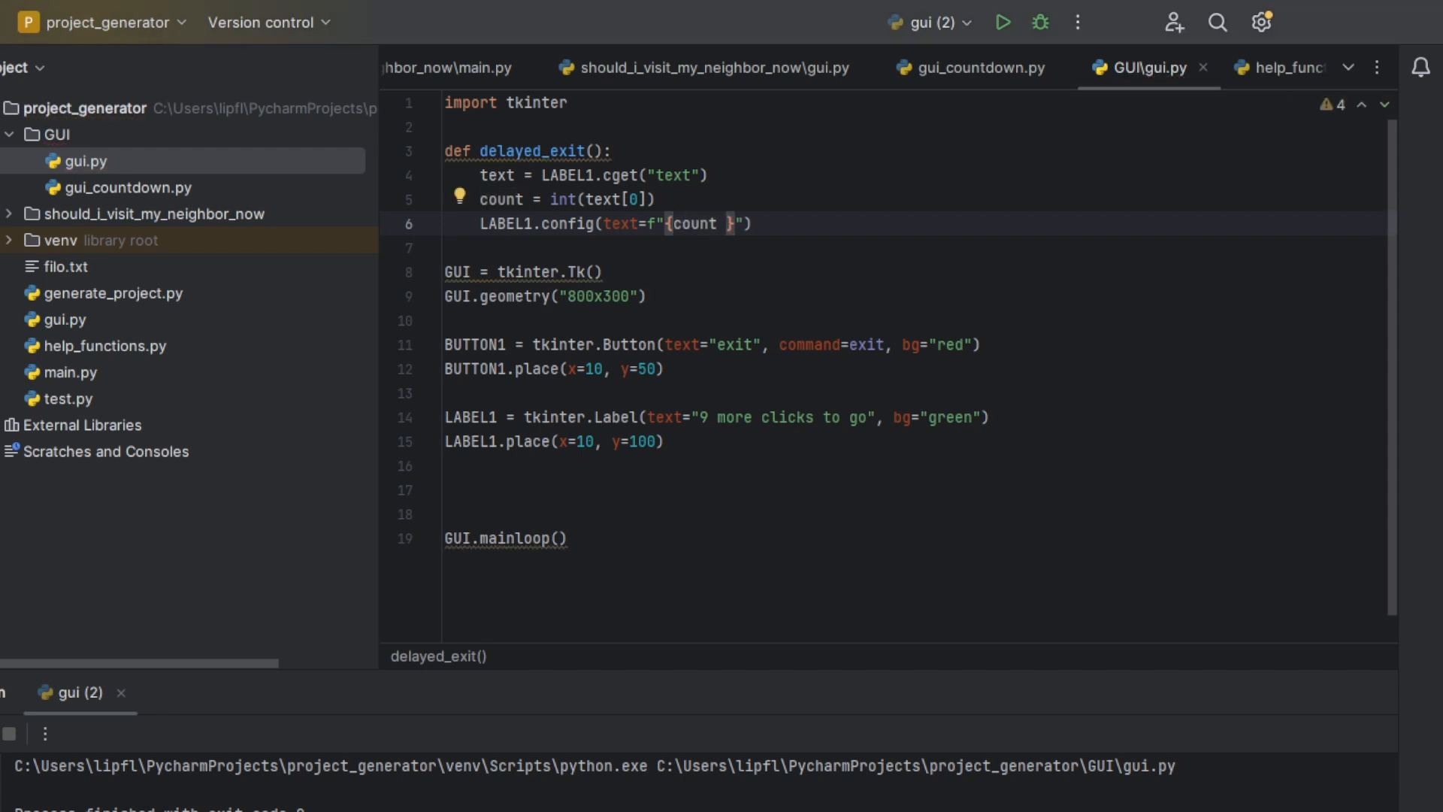
type("-")
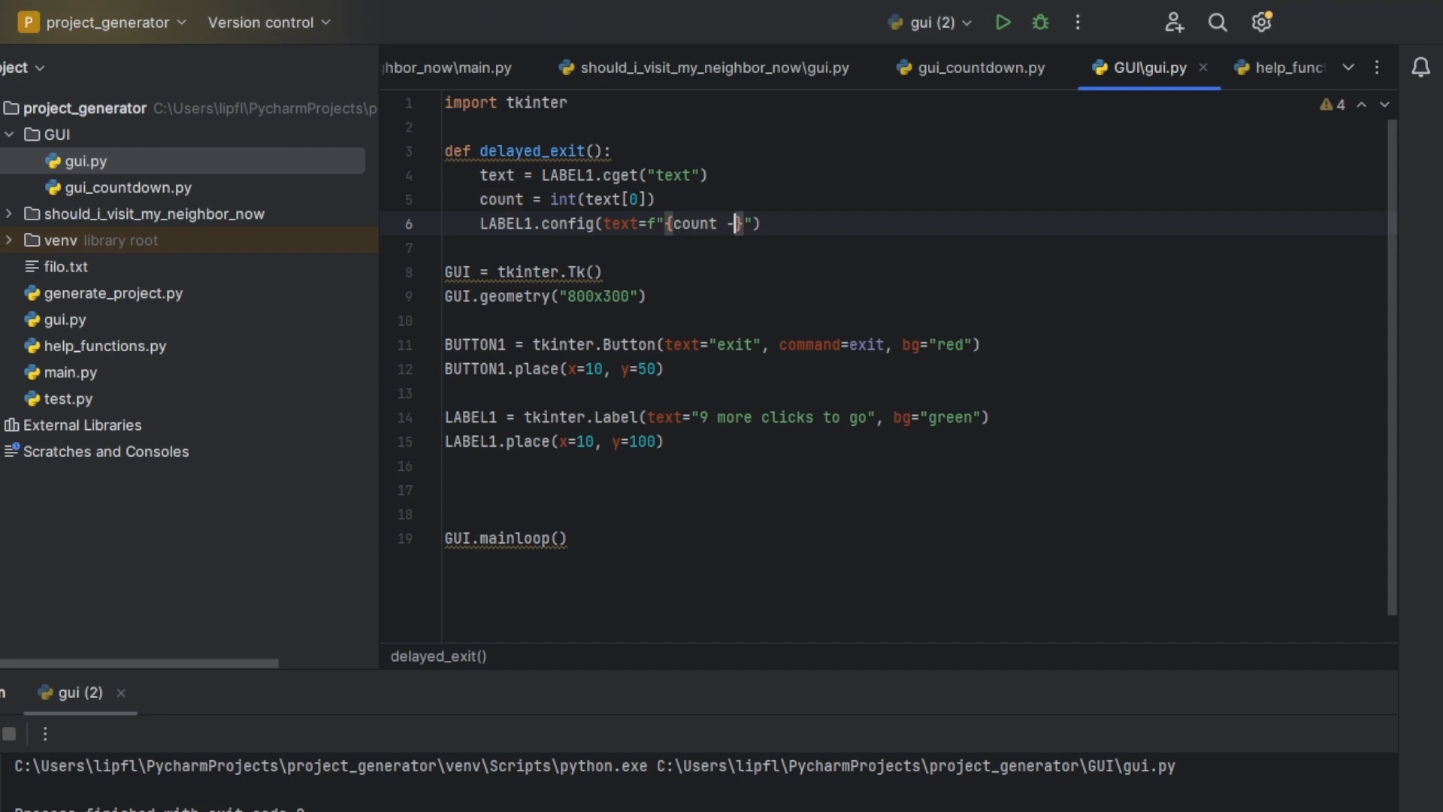
type("1}{text[")
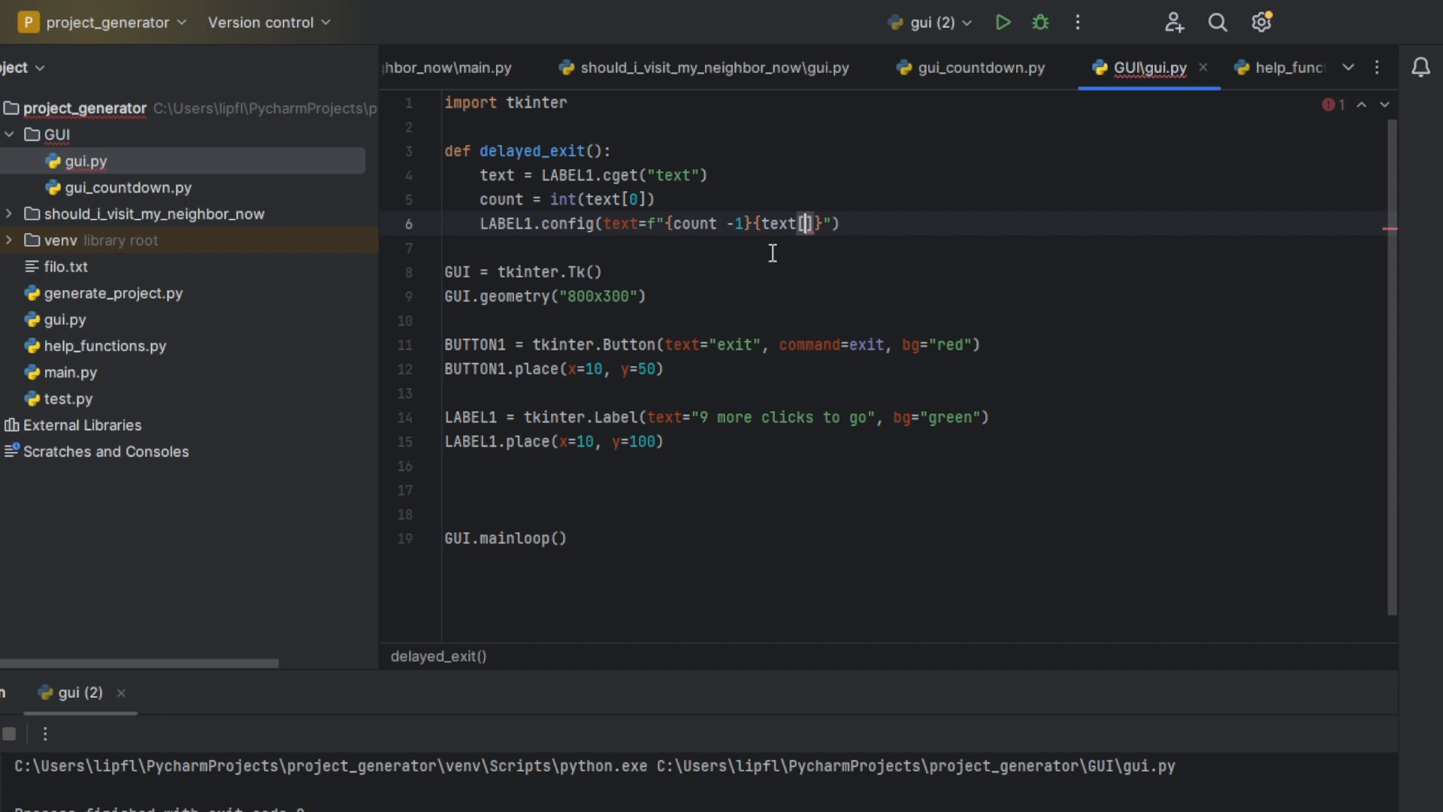
type("1:")
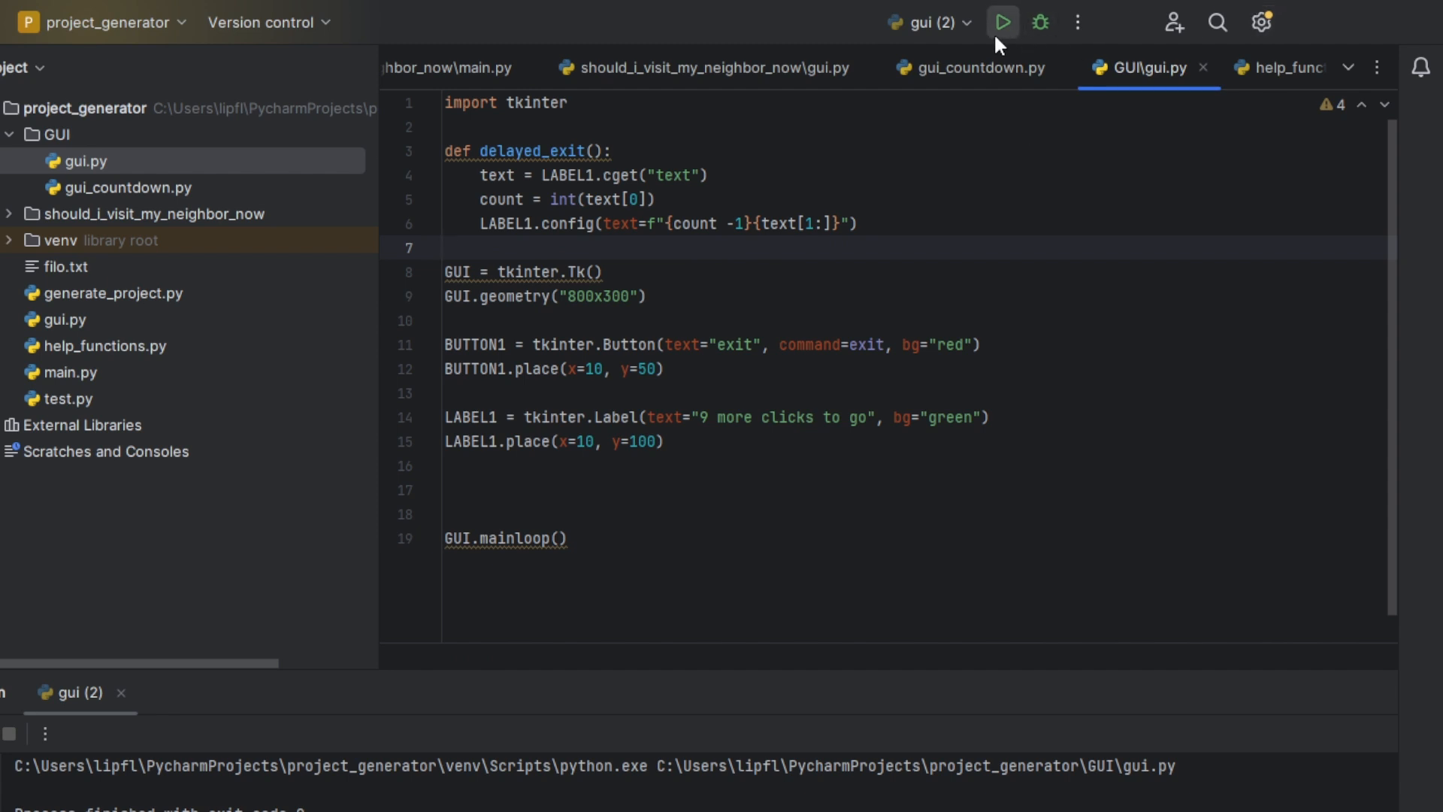
Replace the exit button's command=exit with delayed_exit()
left_click(1001, 22)
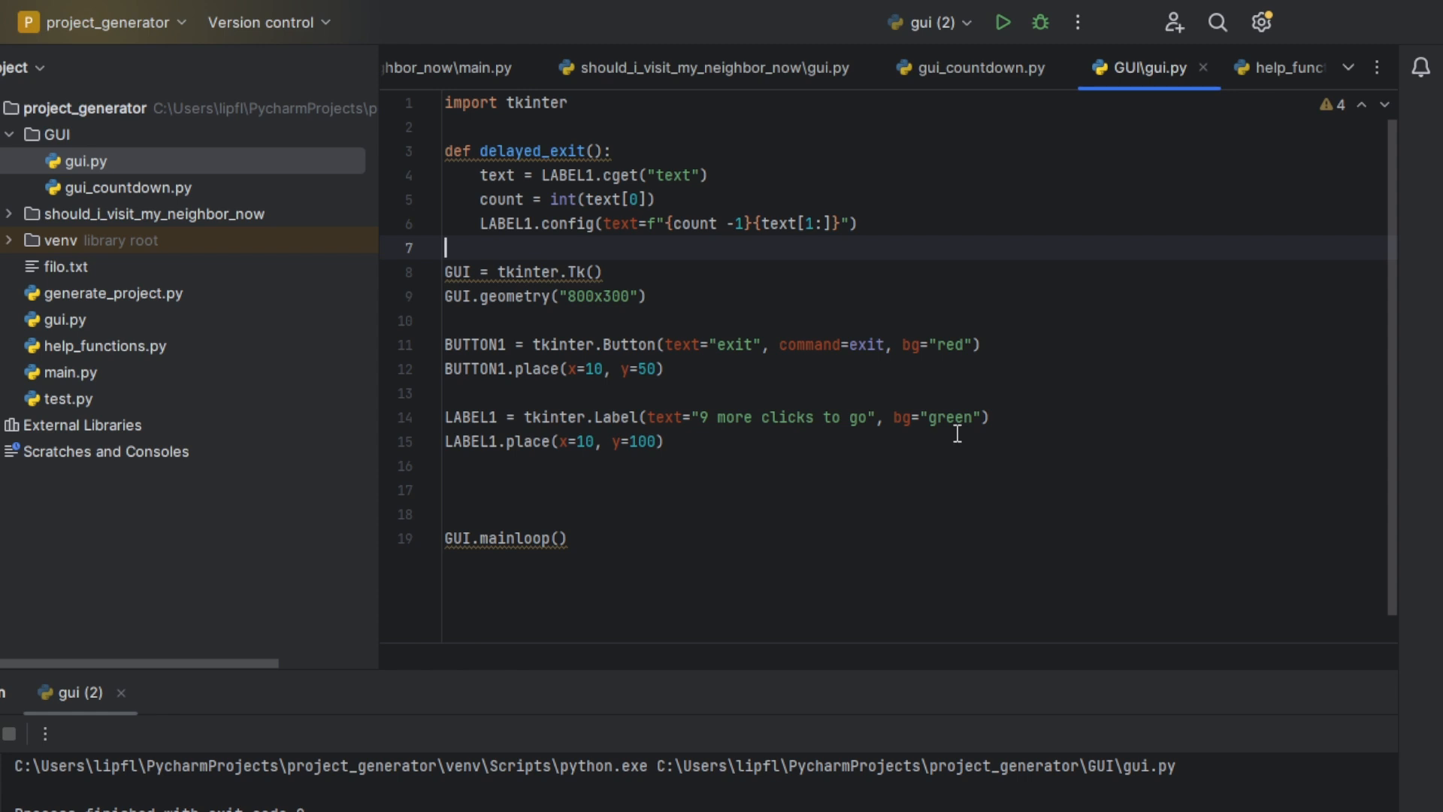
double_click(865, 344)
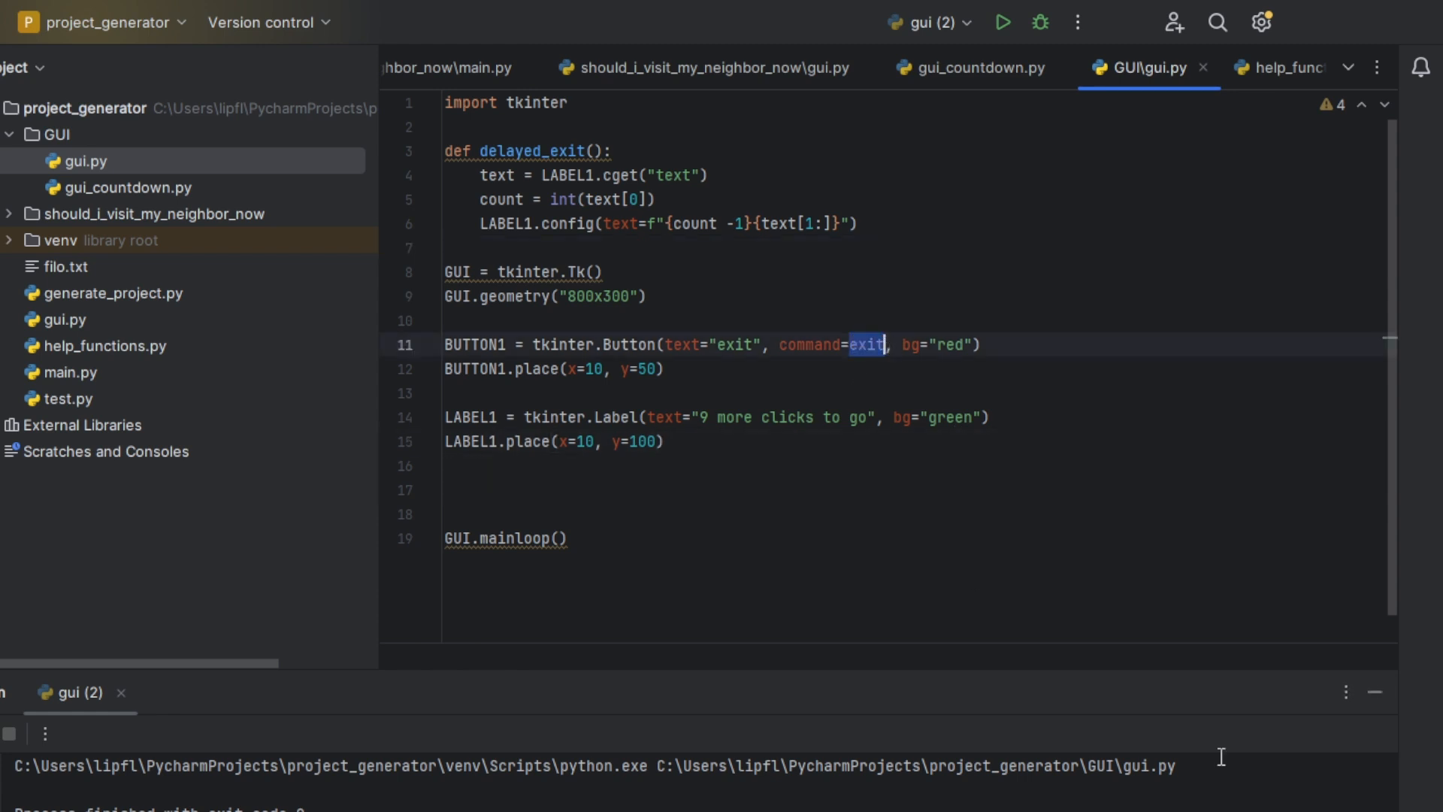
type("delayed_exit()")
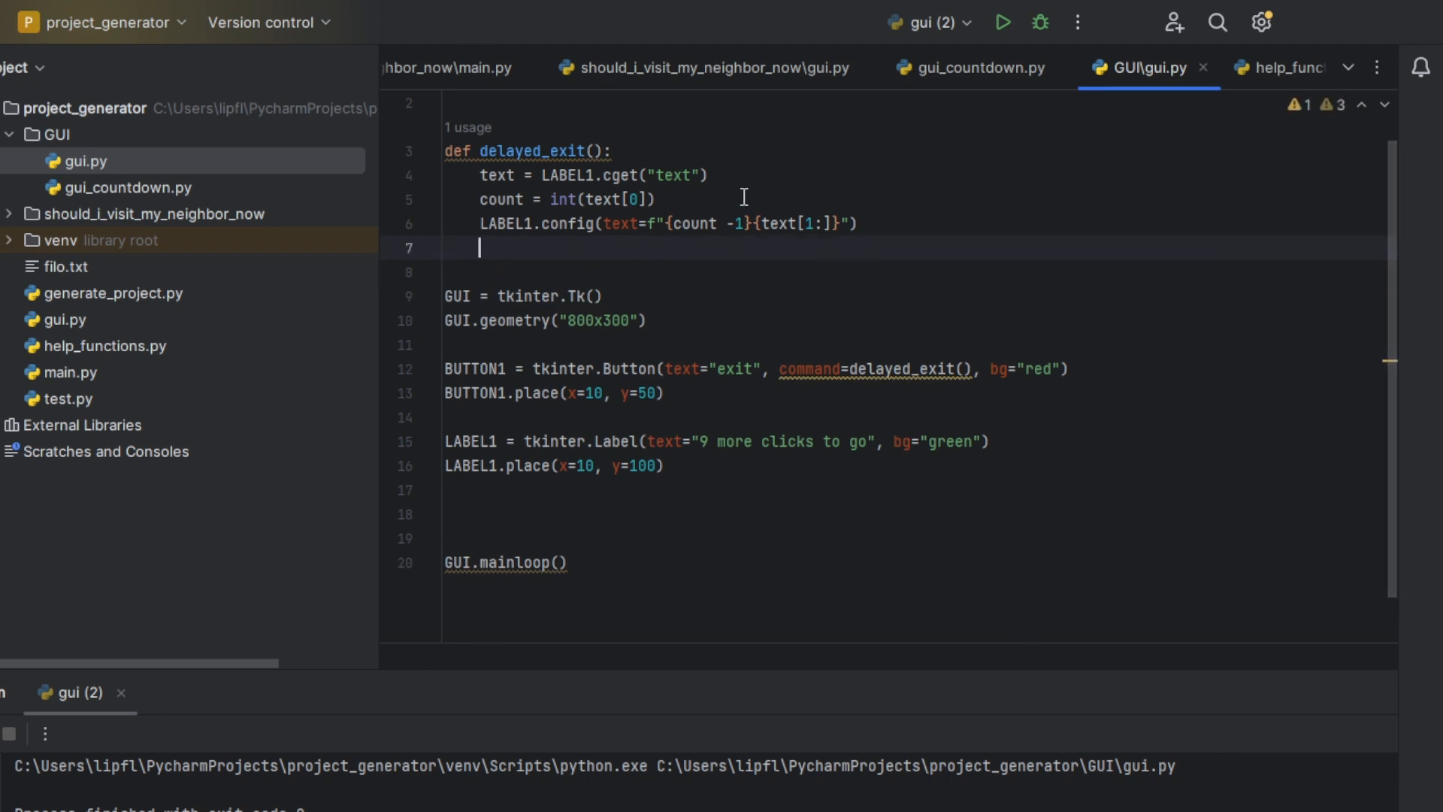
Add 'if count == 0: exit()' to delayed_exit and run the script, which raises a traceback
type("if count ==")
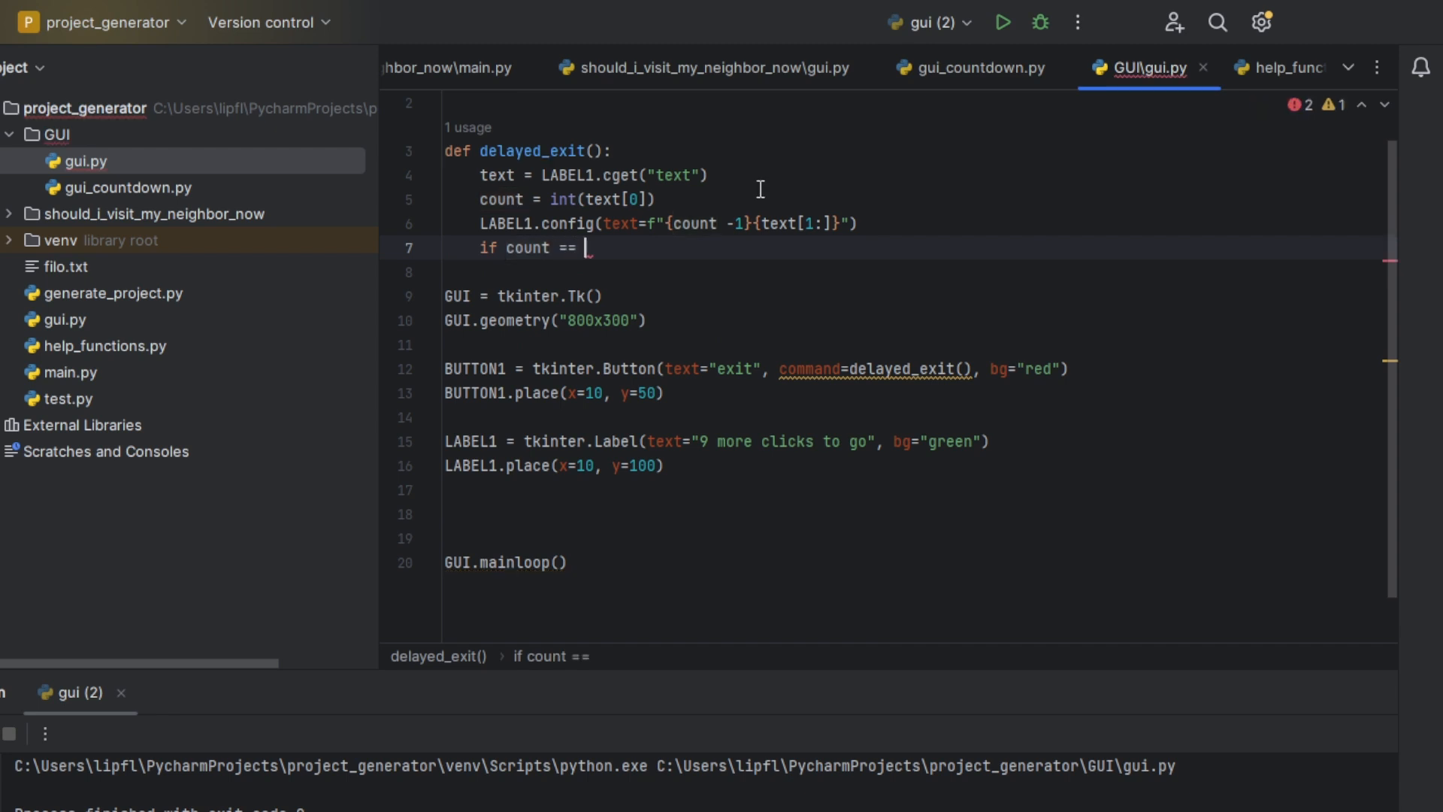
type("0:")
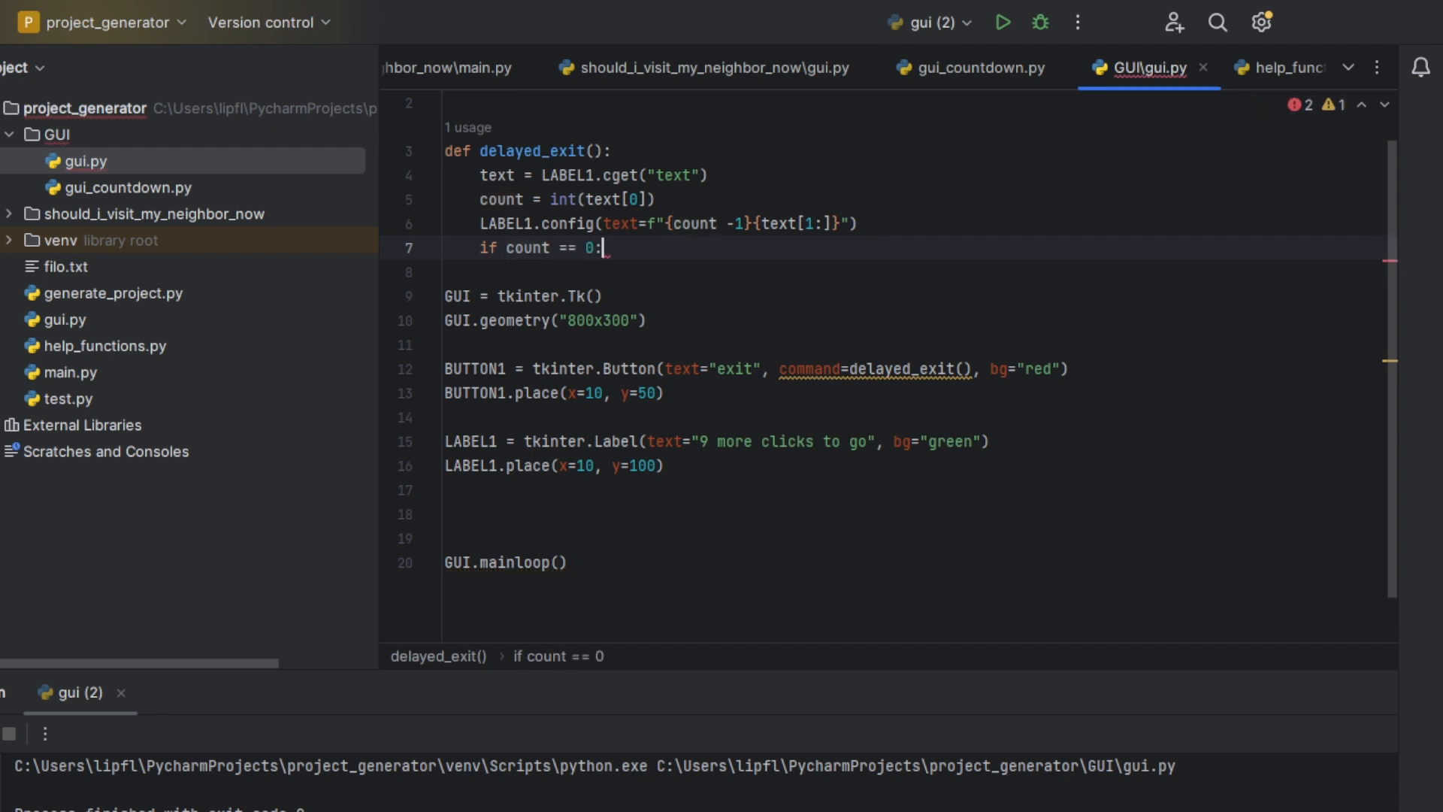
type("exit()")
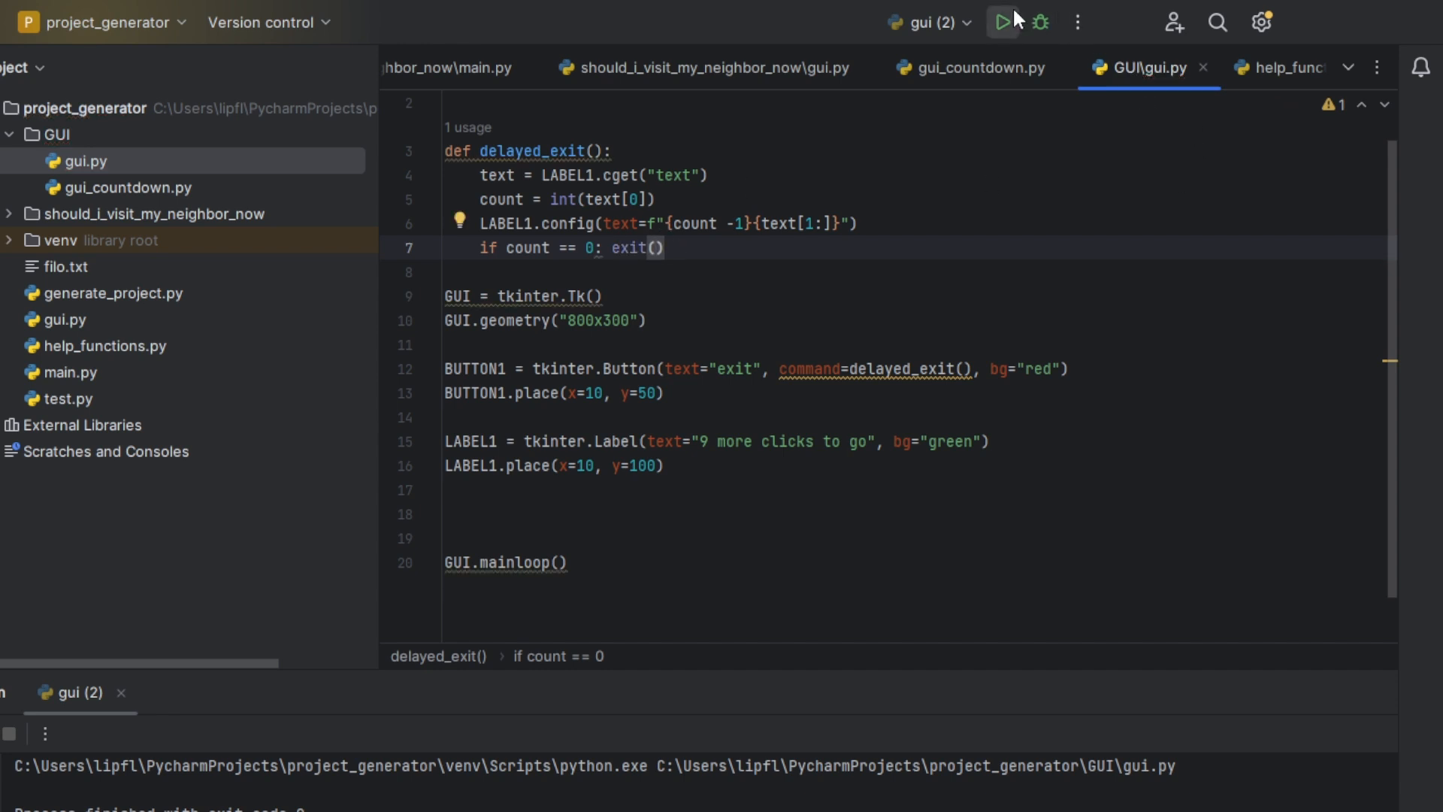
left_click(1010, 21)
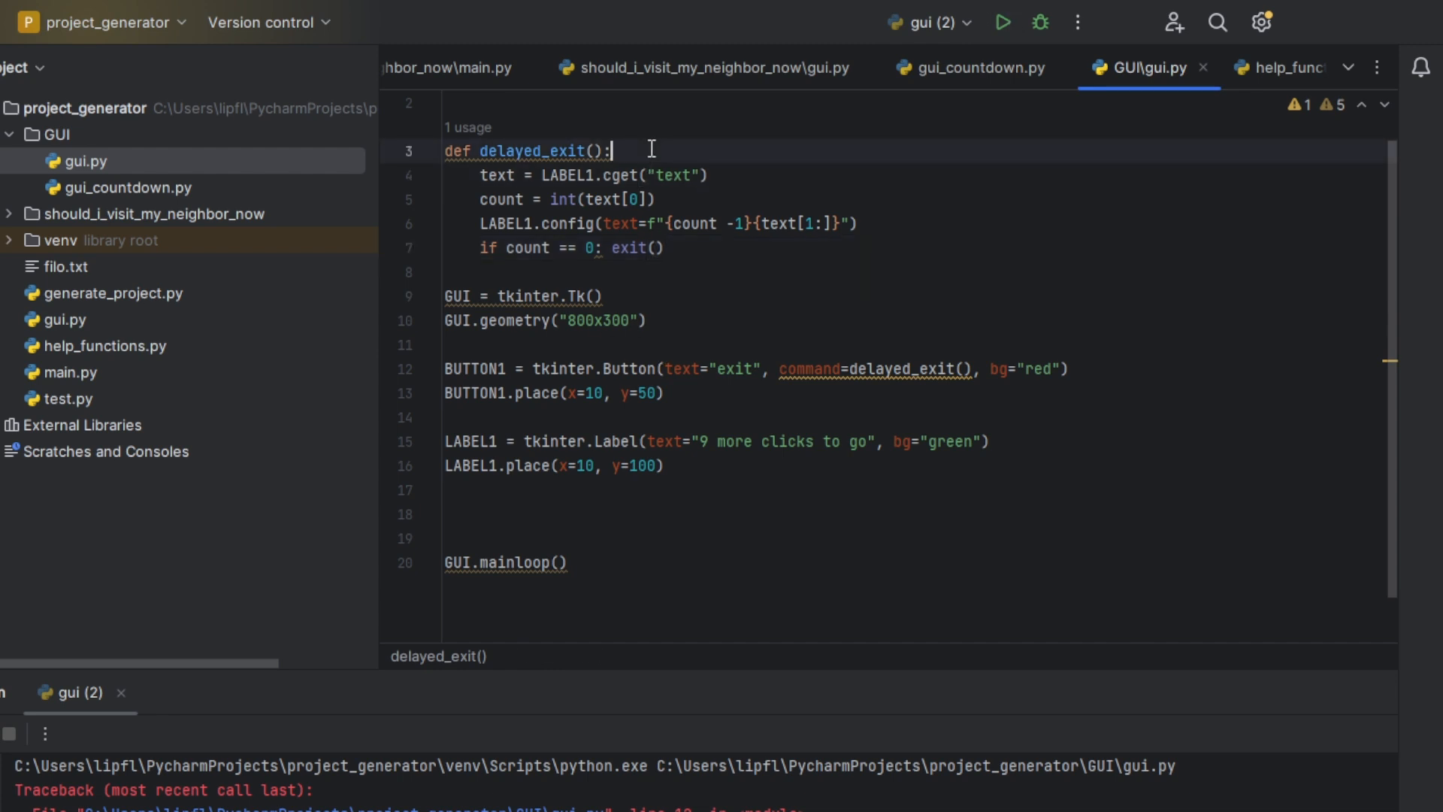
Add 'global LABEL1' at the top of delayed_exit and pass delayed_exit without parentheses
type("gu")
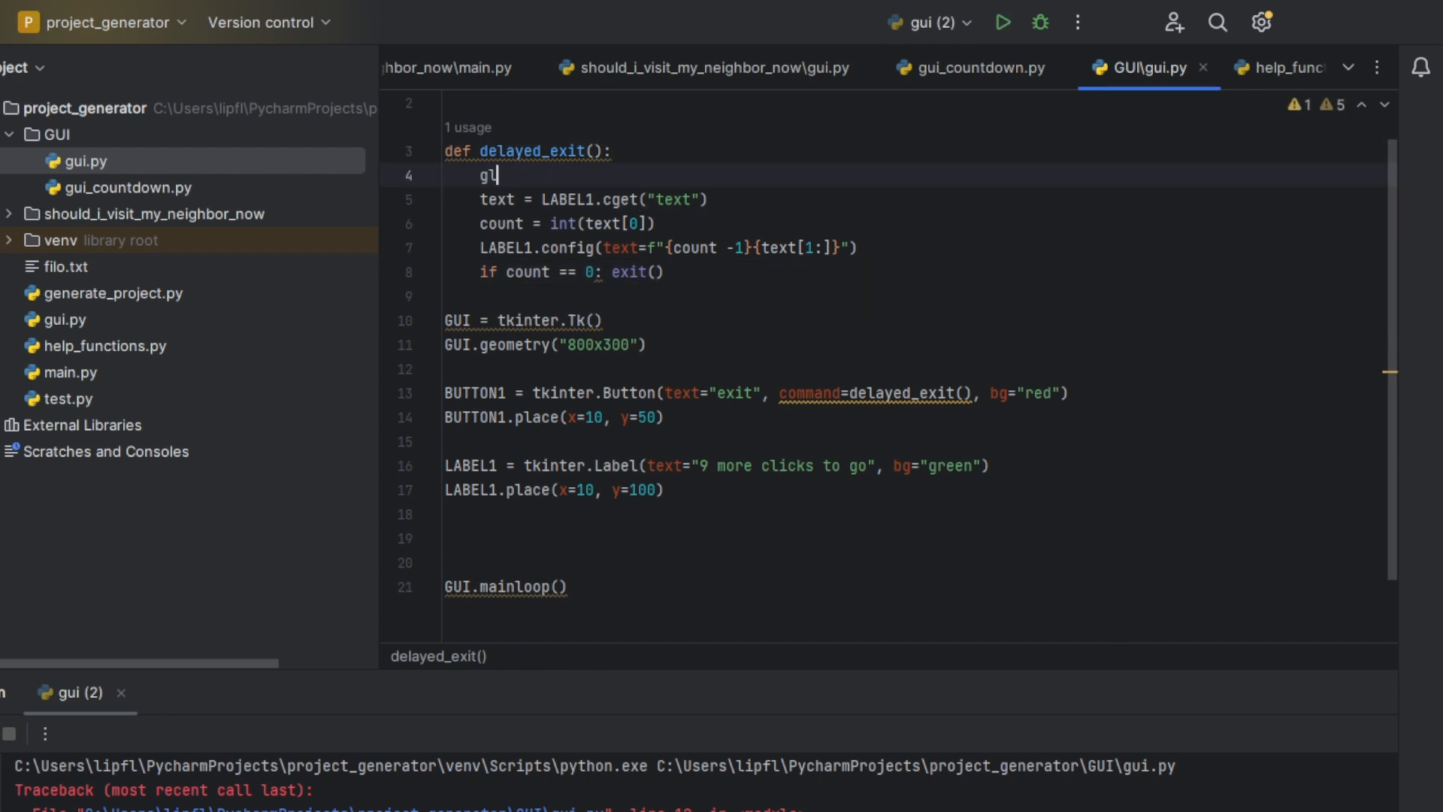
type("lobal_L")
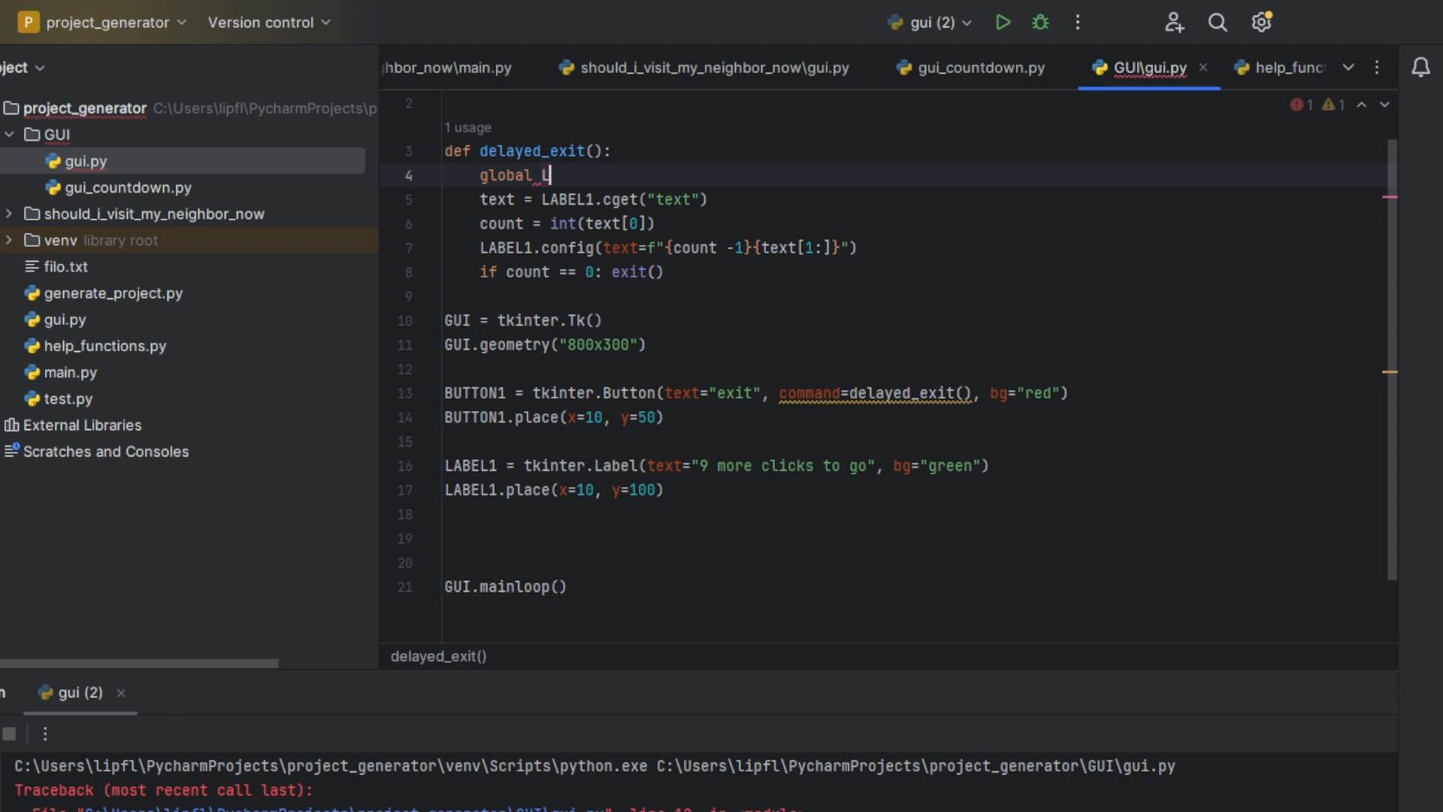
type("ABEL1")
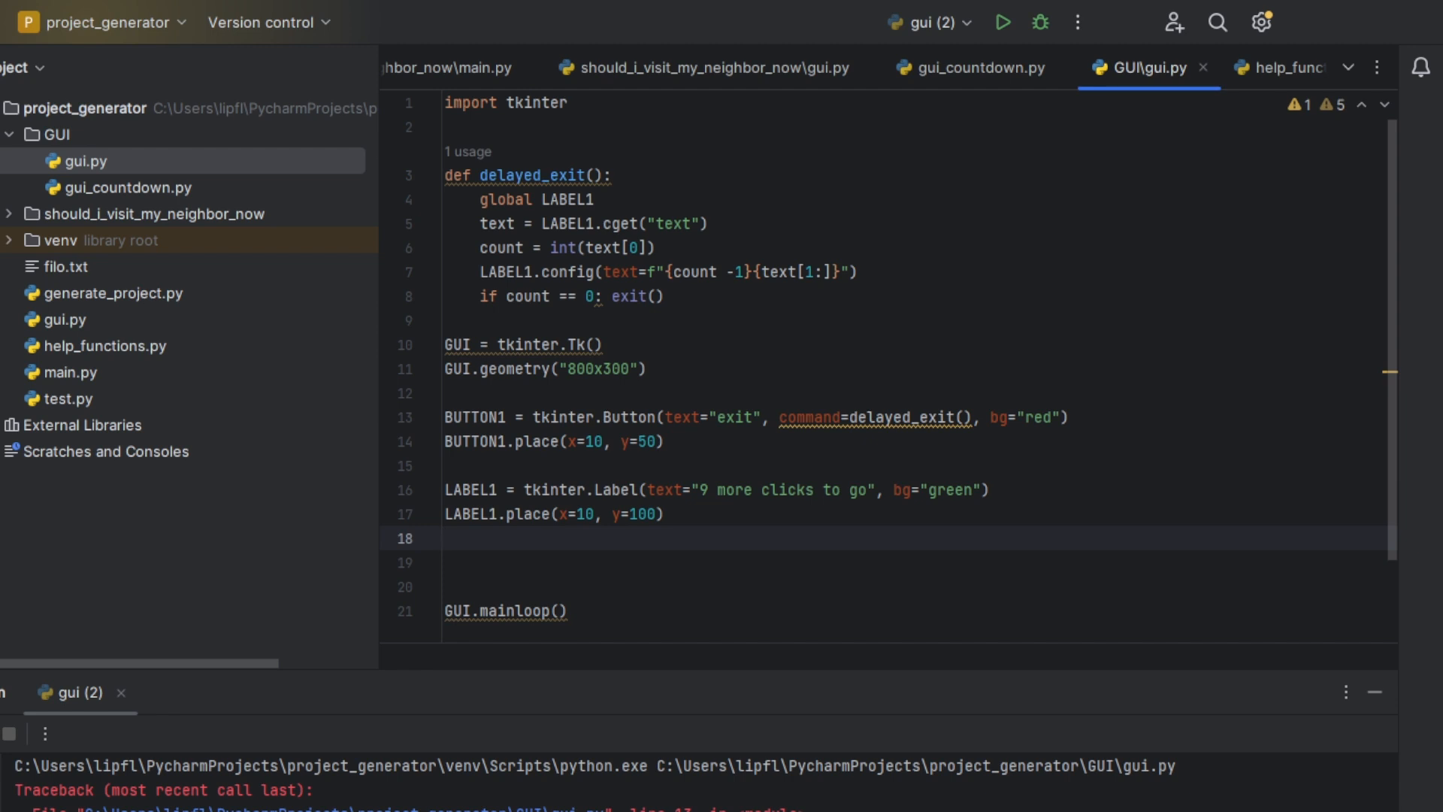
mouse_move(575, 771)
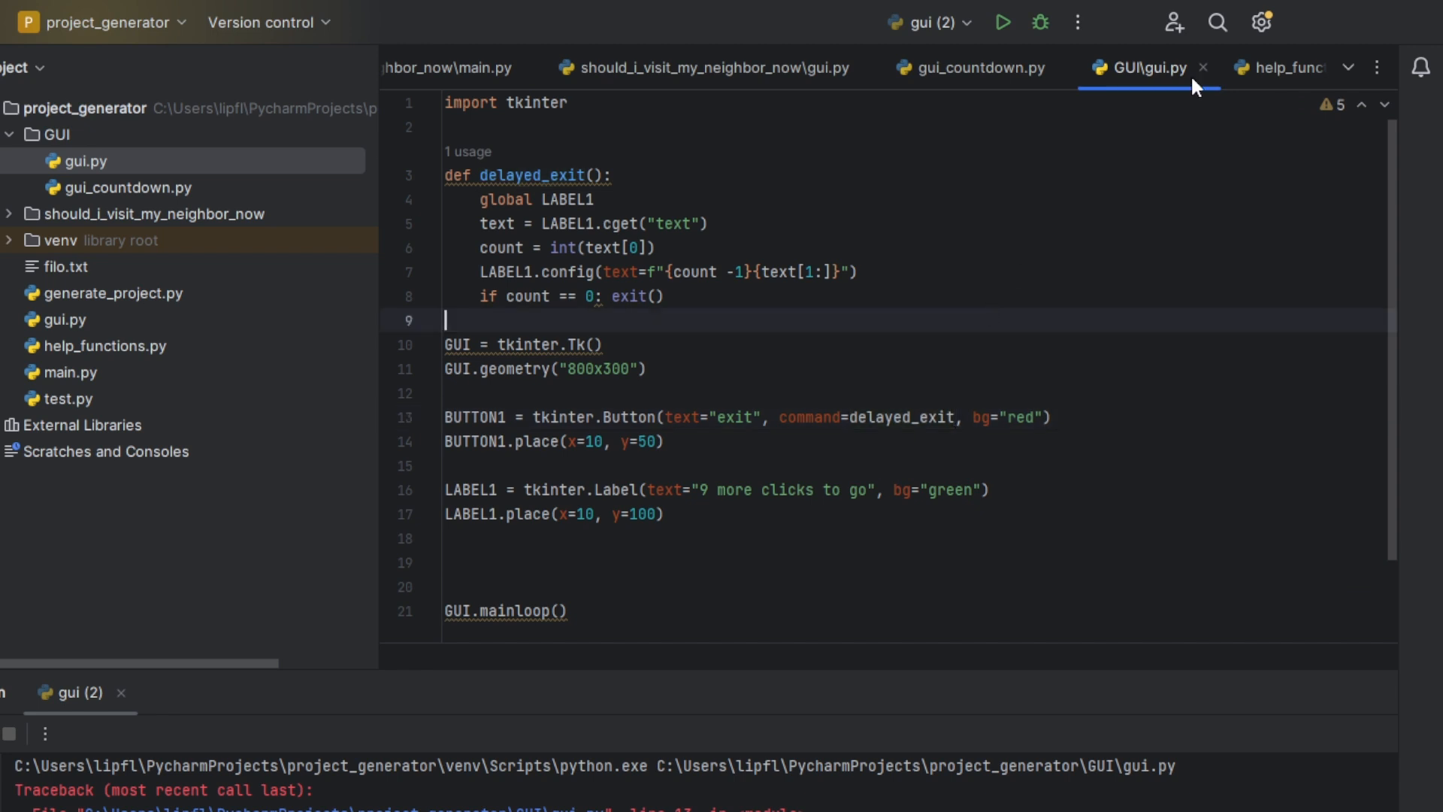
Run gui.py and click the red exit button four times, counting the green label down
left_click(1002, 22)
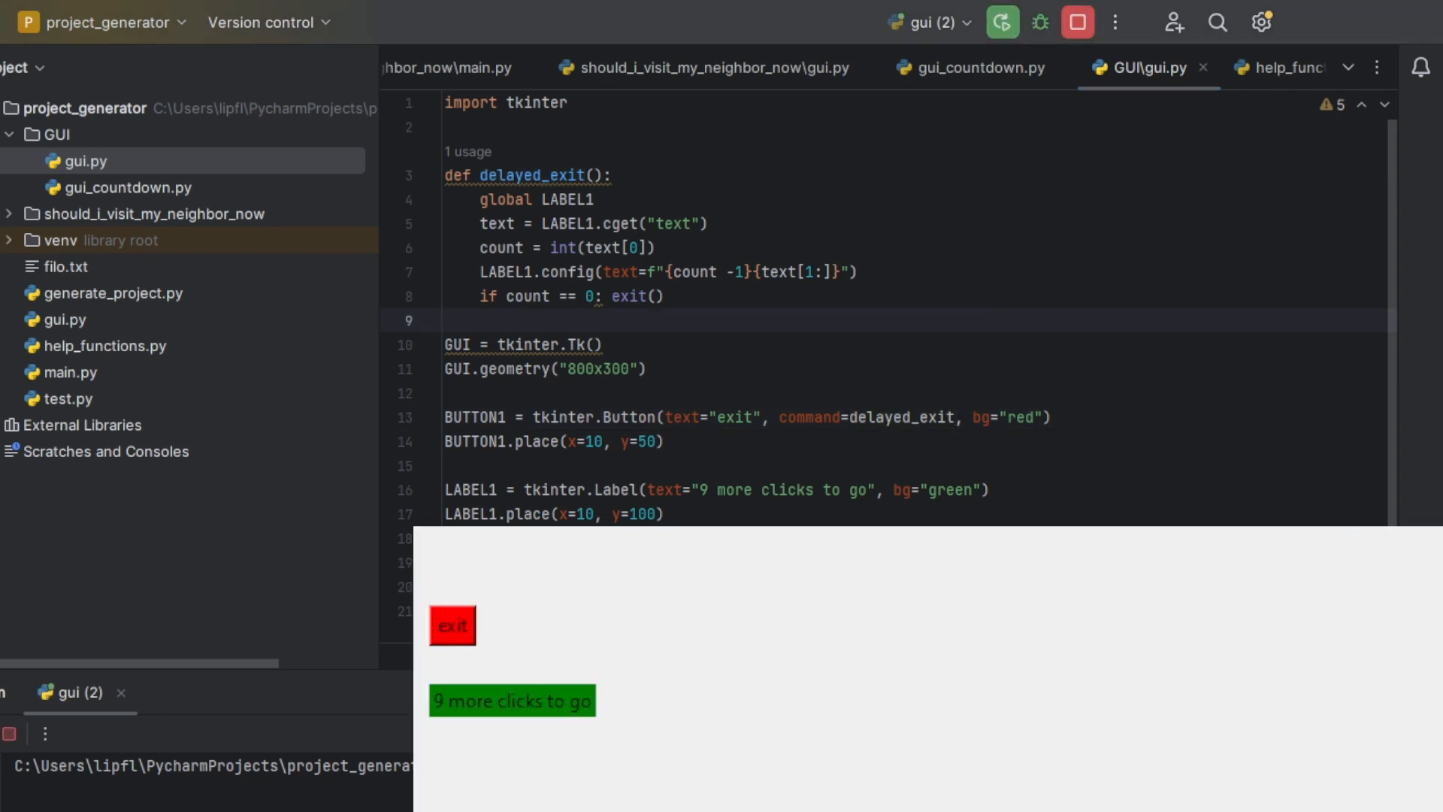
left_click(452, 625)
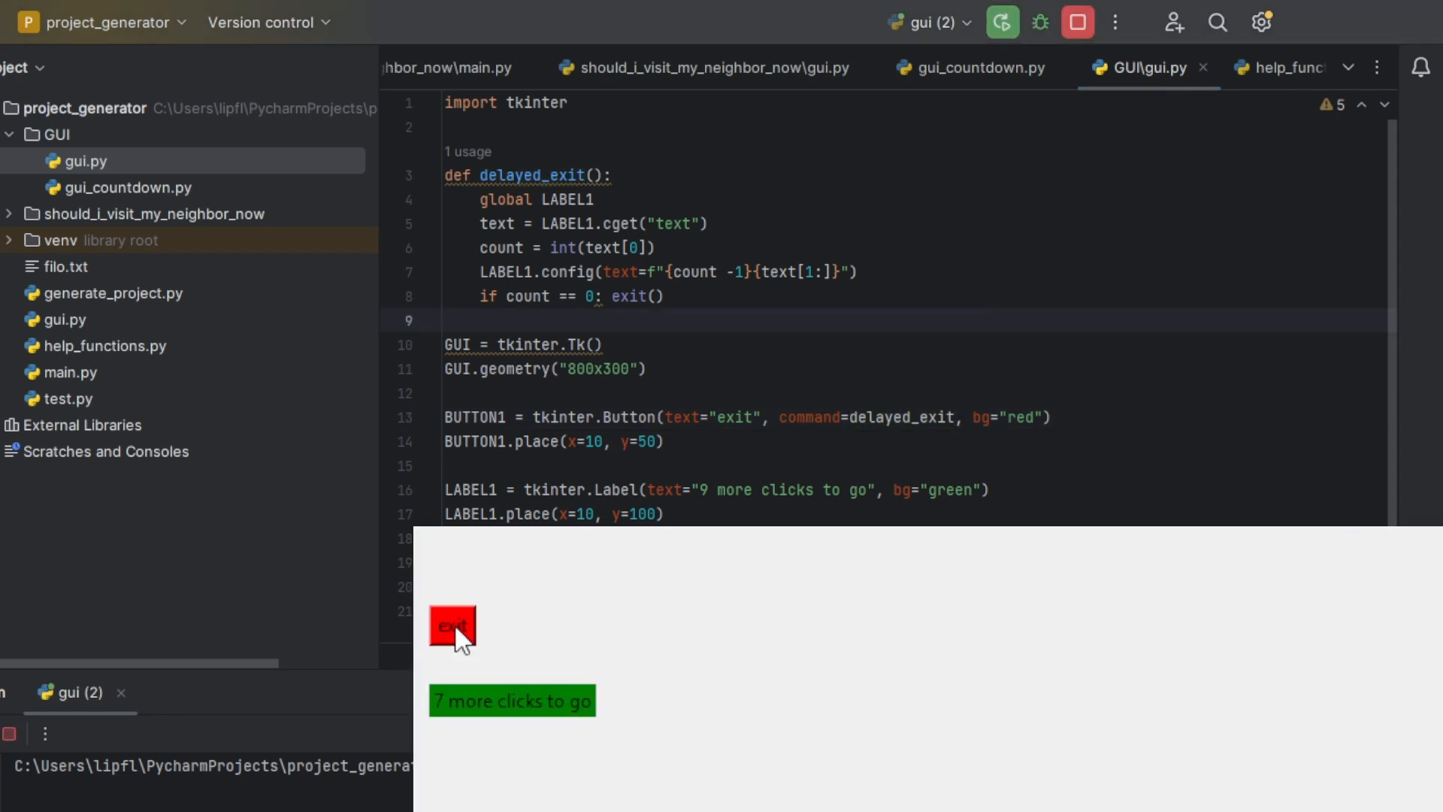
left_click(451, 624)
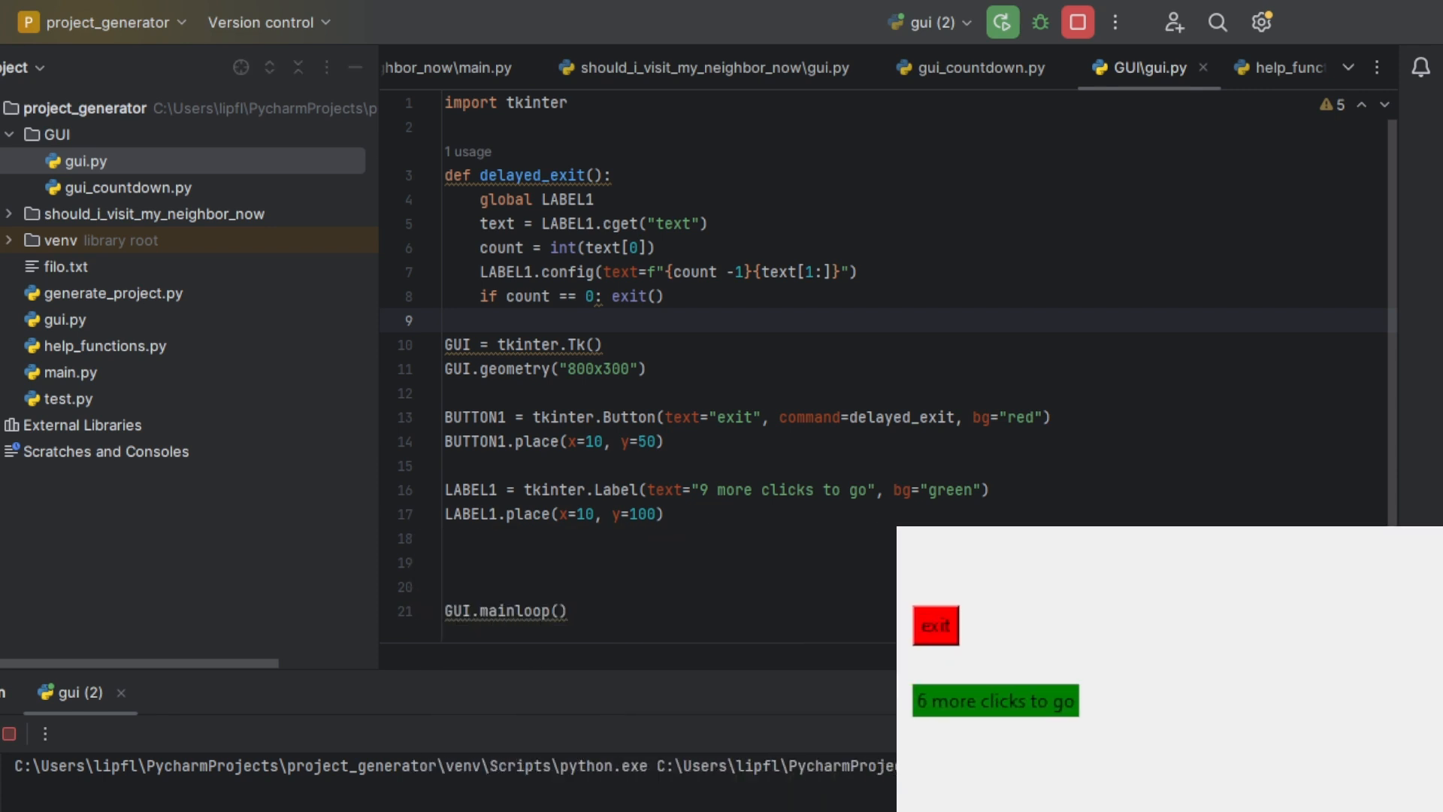
left_click(935, 626)
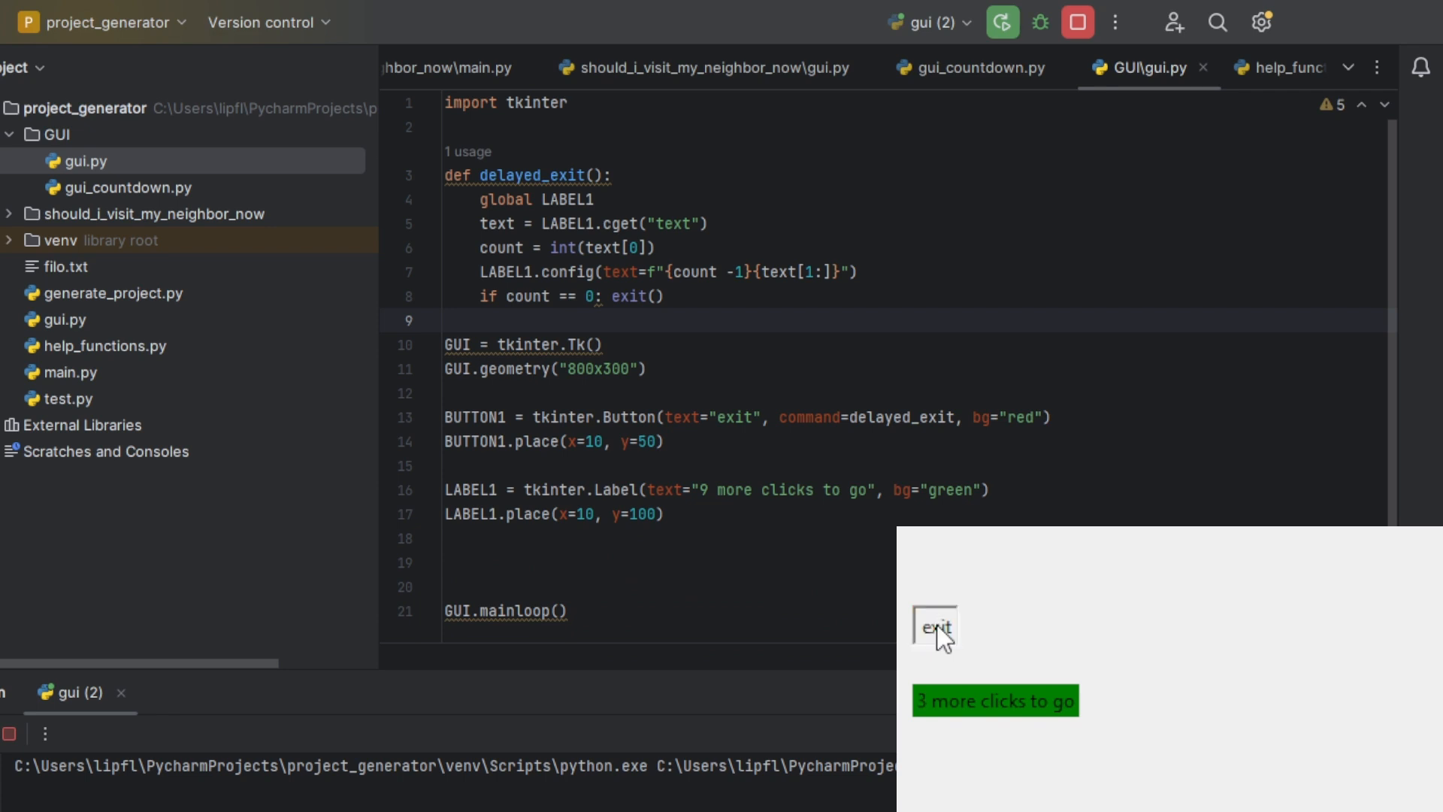
left_click(933, 627)
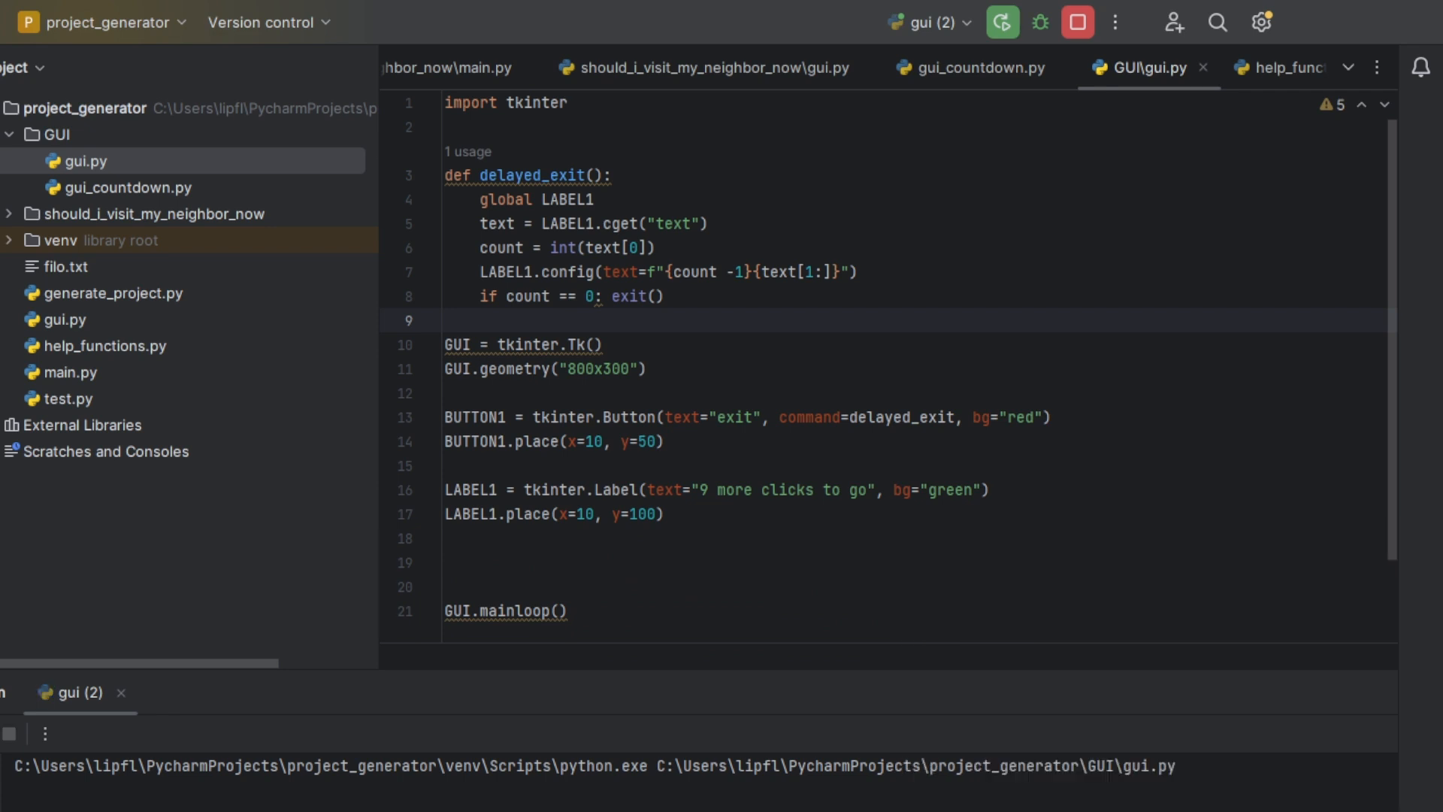